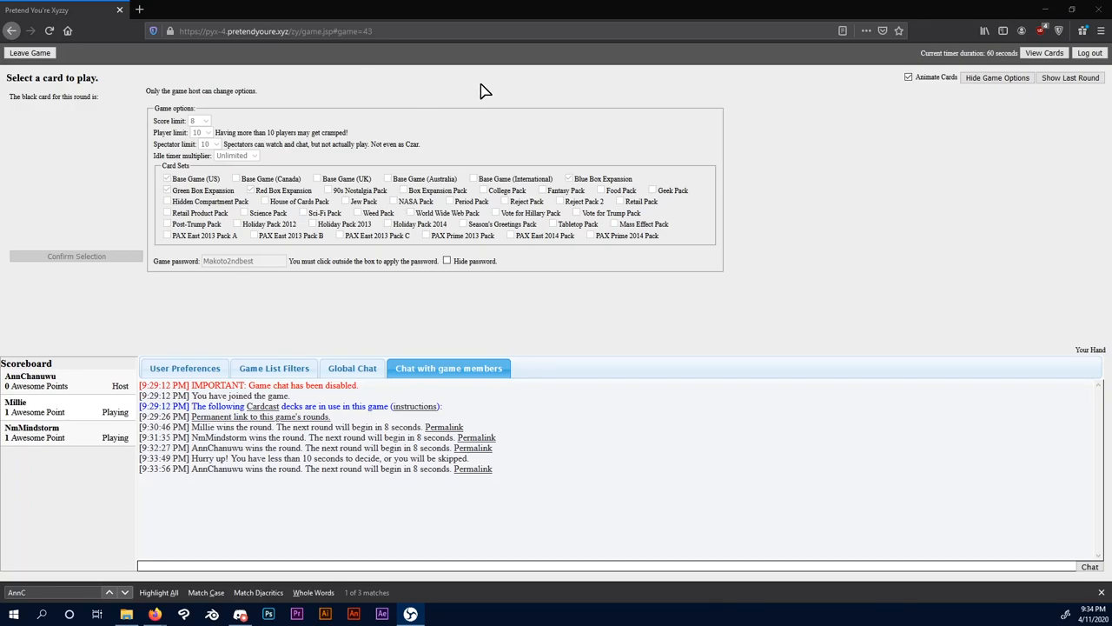
pyautogui.moveTo(490, 90)
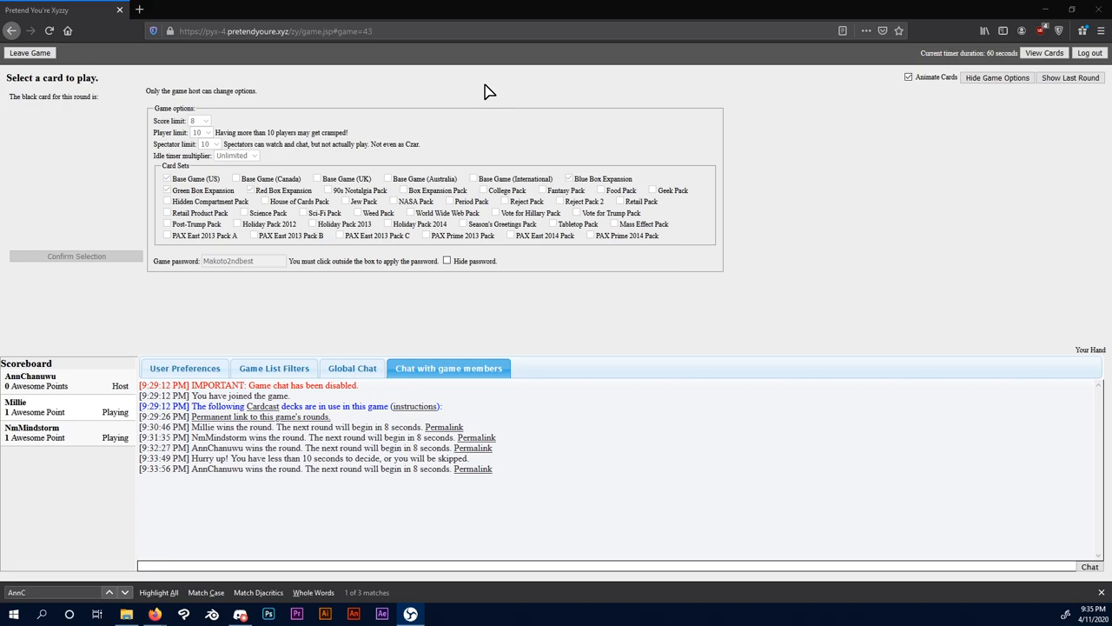
pyautogui.moveTo(189, 351)
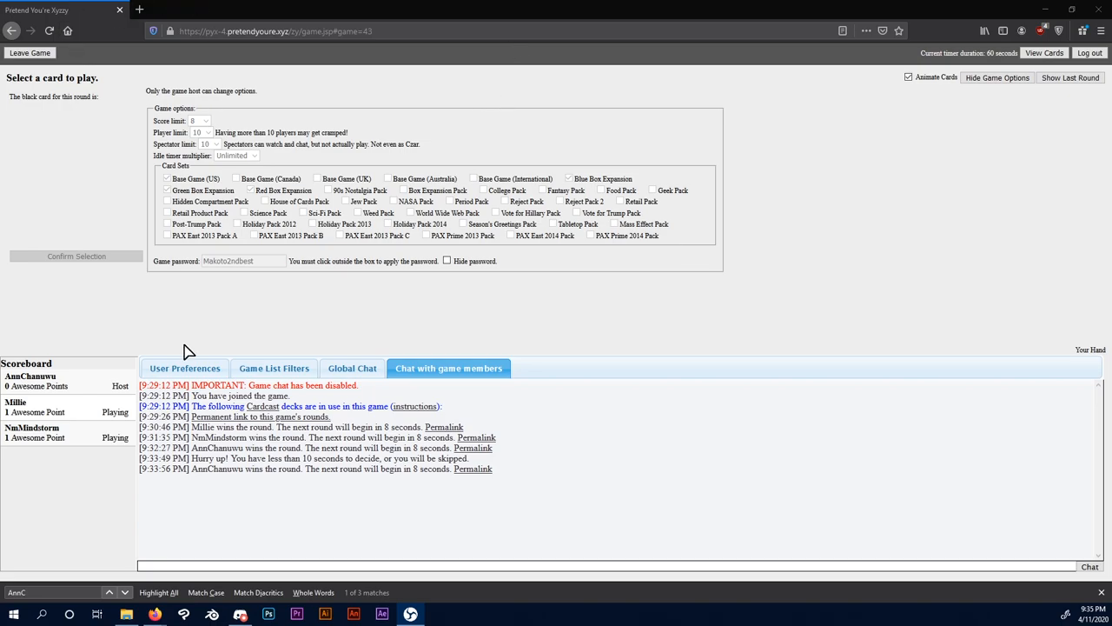
pyautogui.moveTo(146, 346)
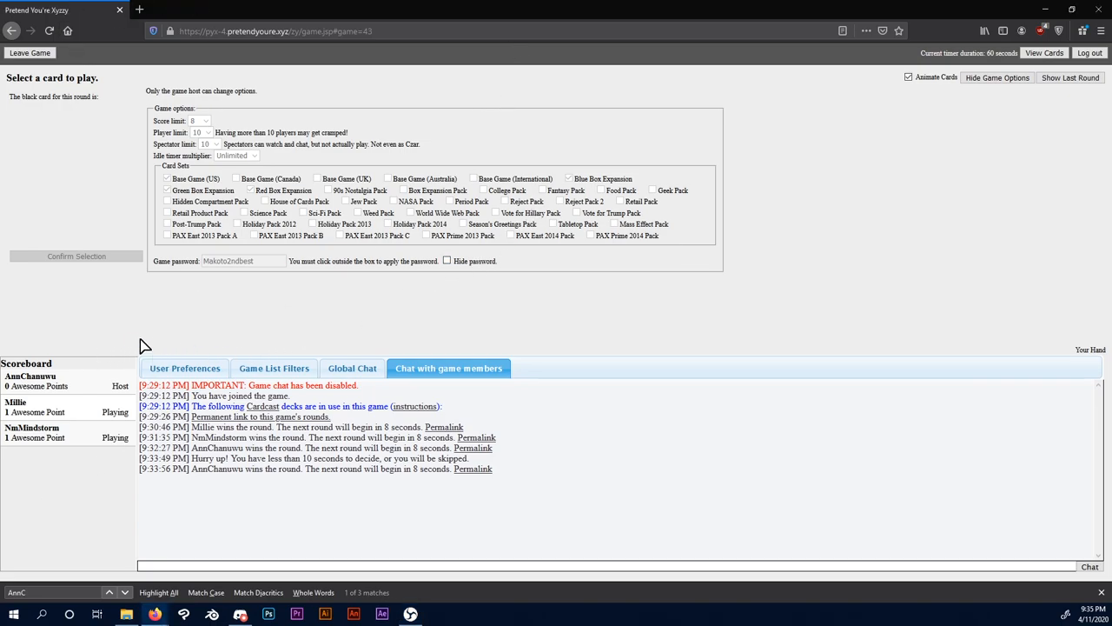
pyautogui.moveTo(221, 340)
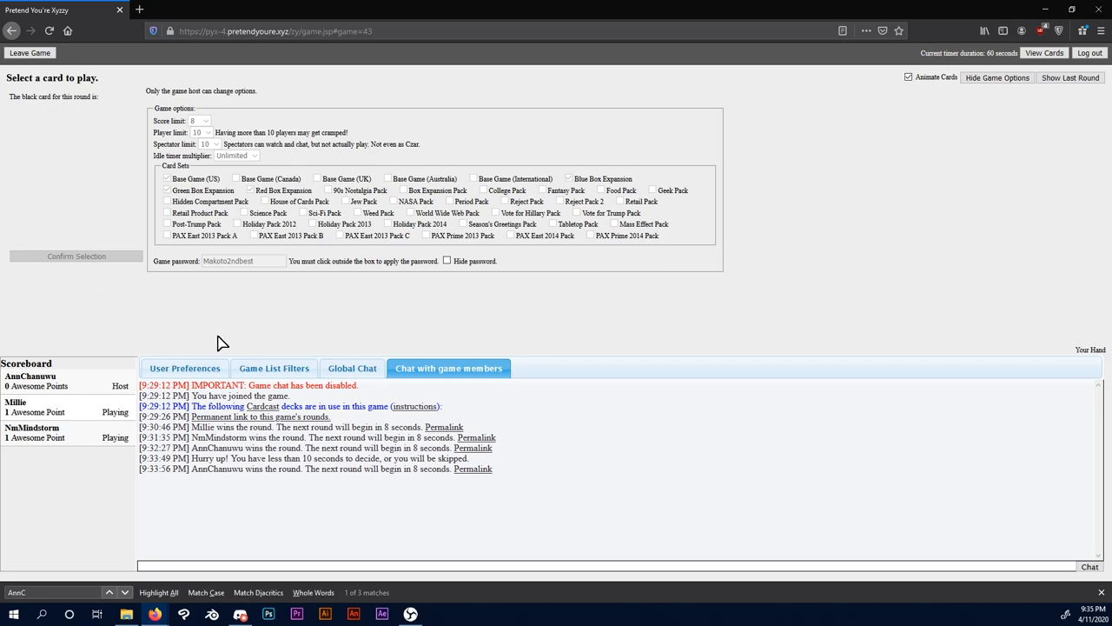
pyautogui.moveTo(93, 426)
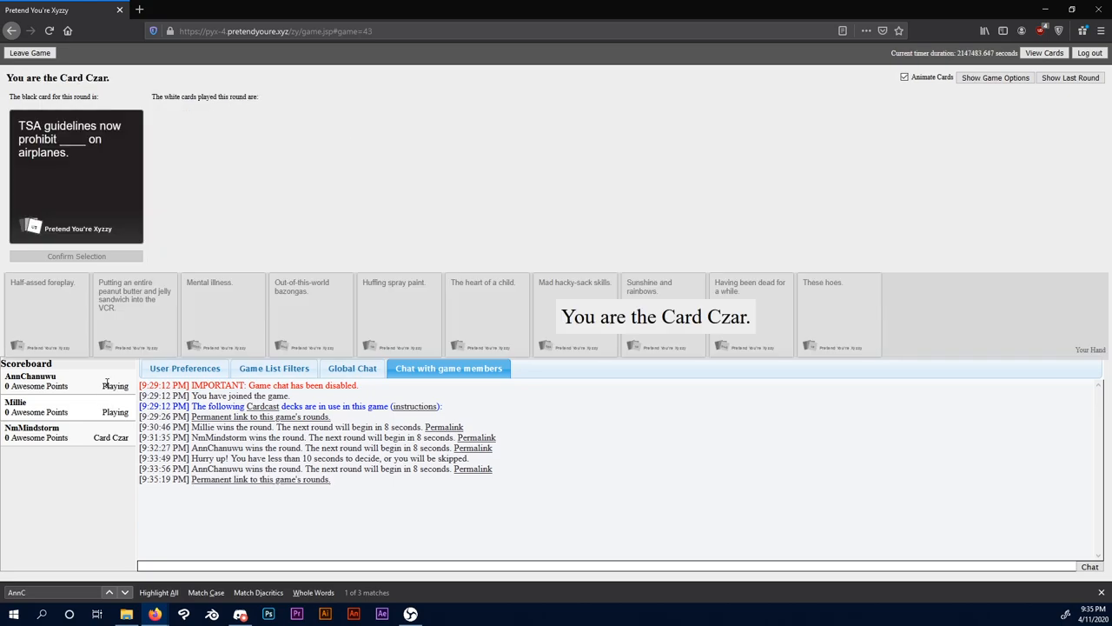
pyautogui.moveTo(365, 156)
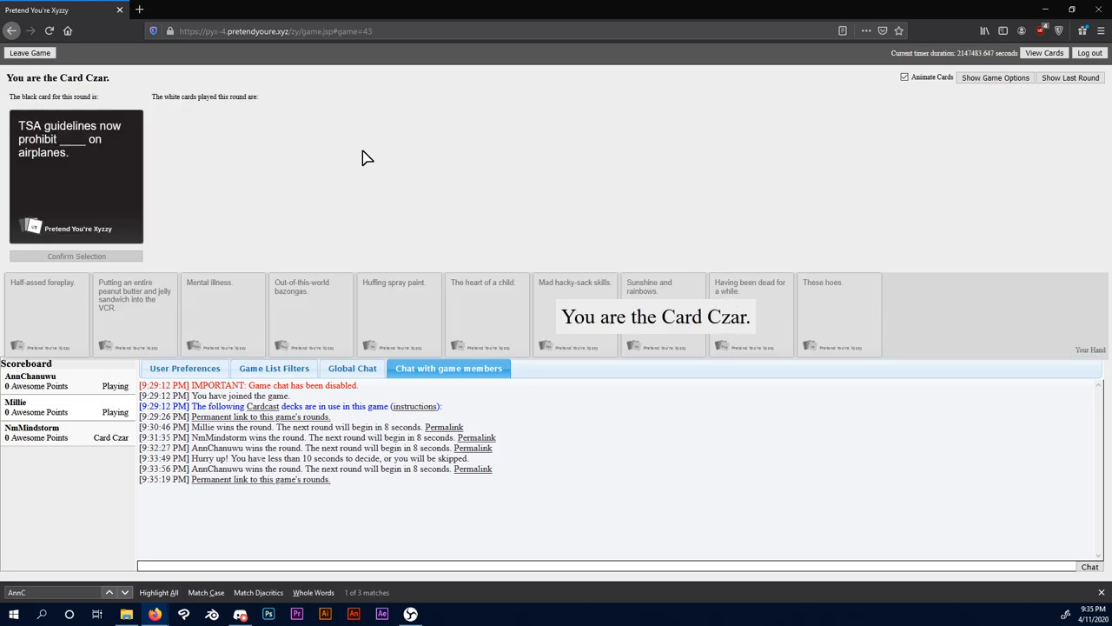
pyautogui.moveTo(174, 240)
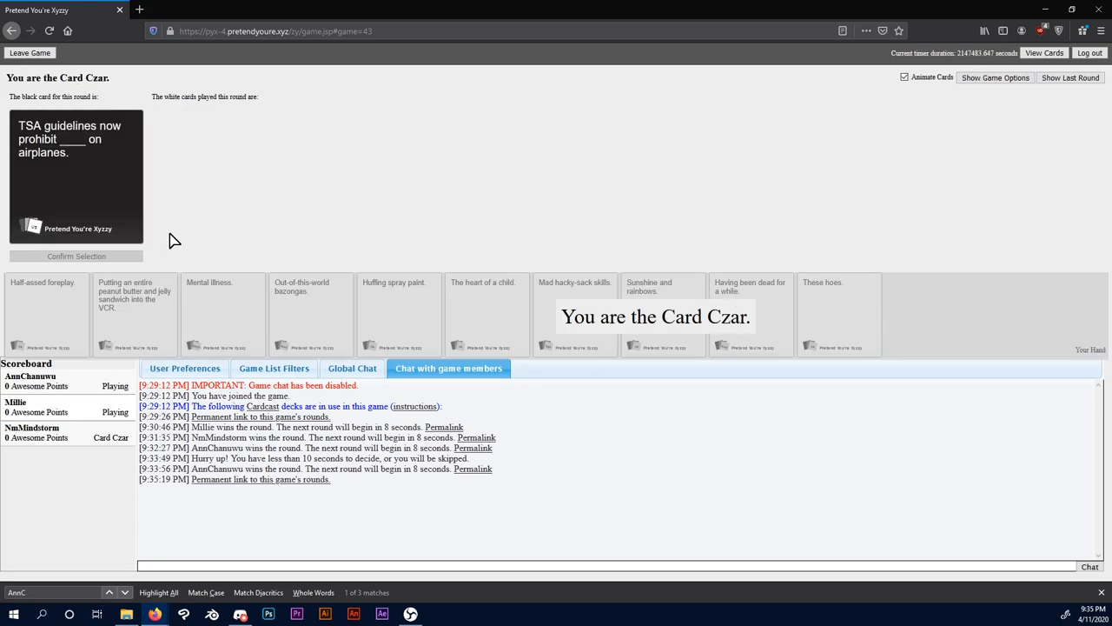
pyautogui.moveTo(148, 194)
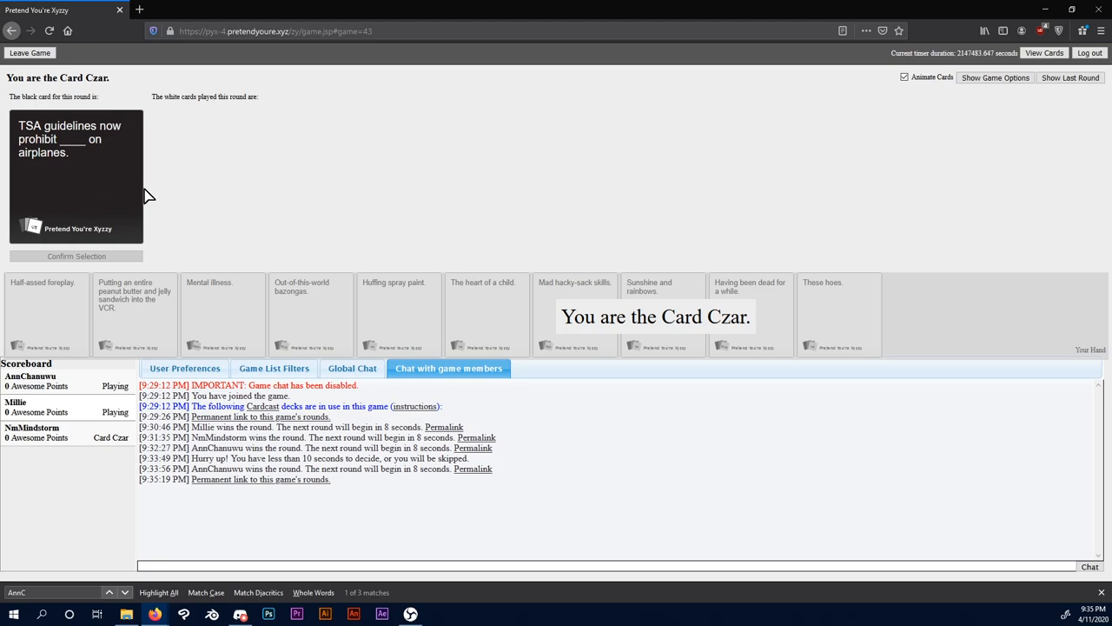
pyautogui.moveTo(487, 160)
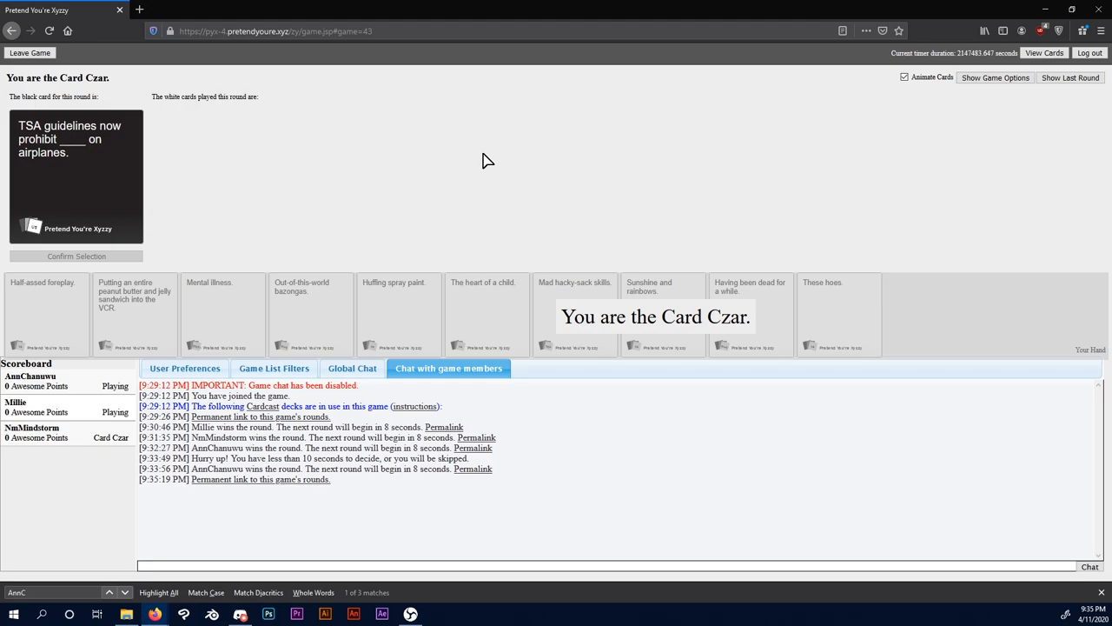
pyautogui.moveTo(94, 327)
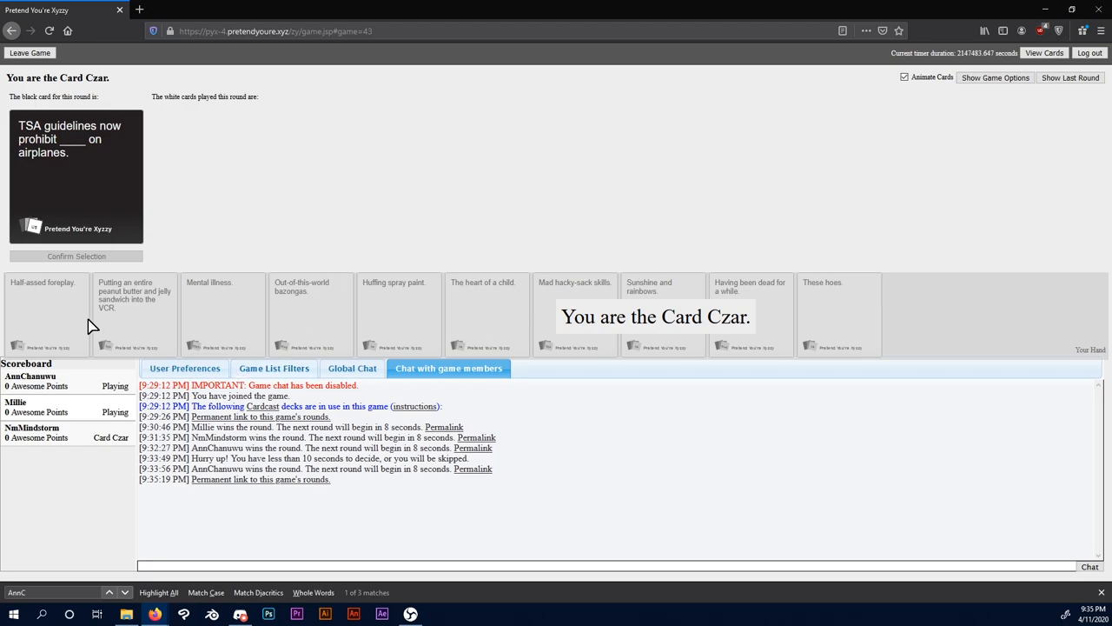
pyautogui.moveTo(329, 330)
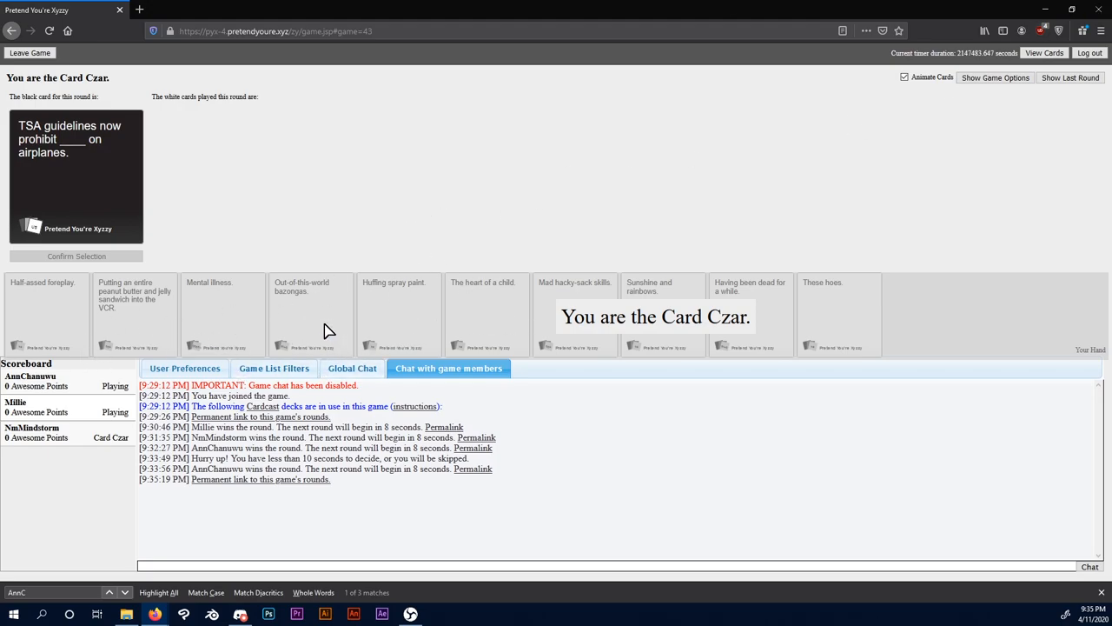
pyautogui.moveTo(209, 309)
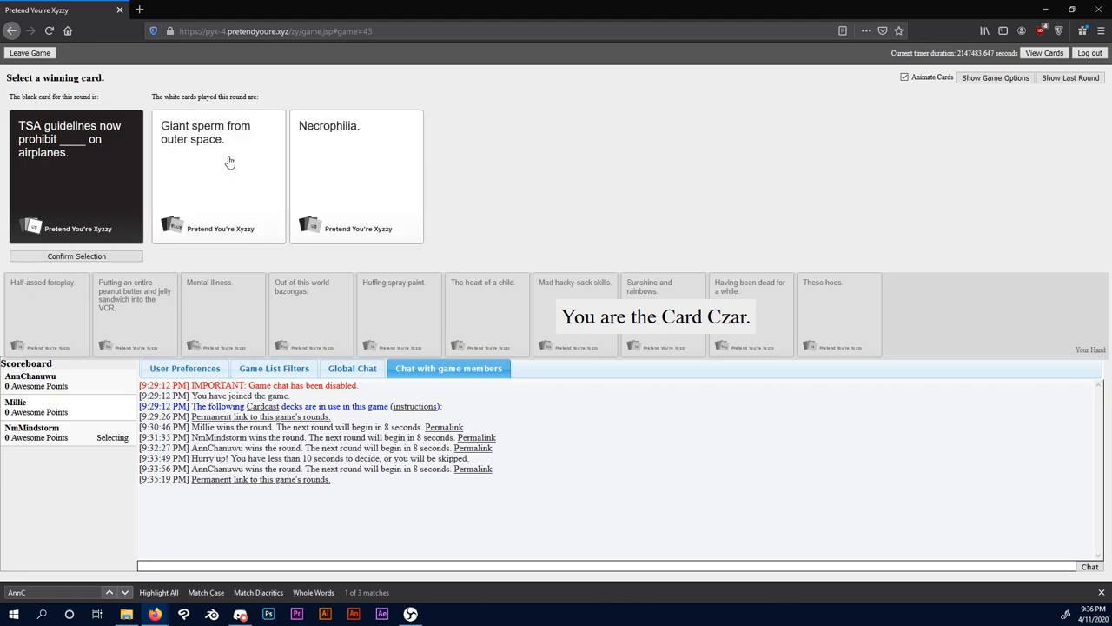
pyautogui.moveTo(245, 177)
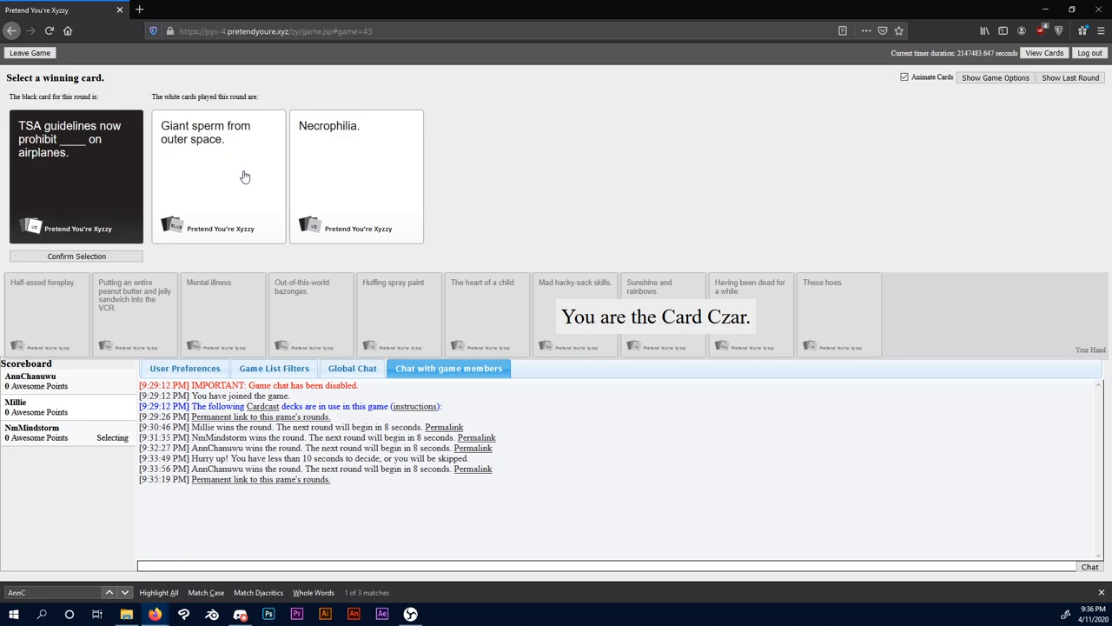
pyautogui.moveTo(379, 160)
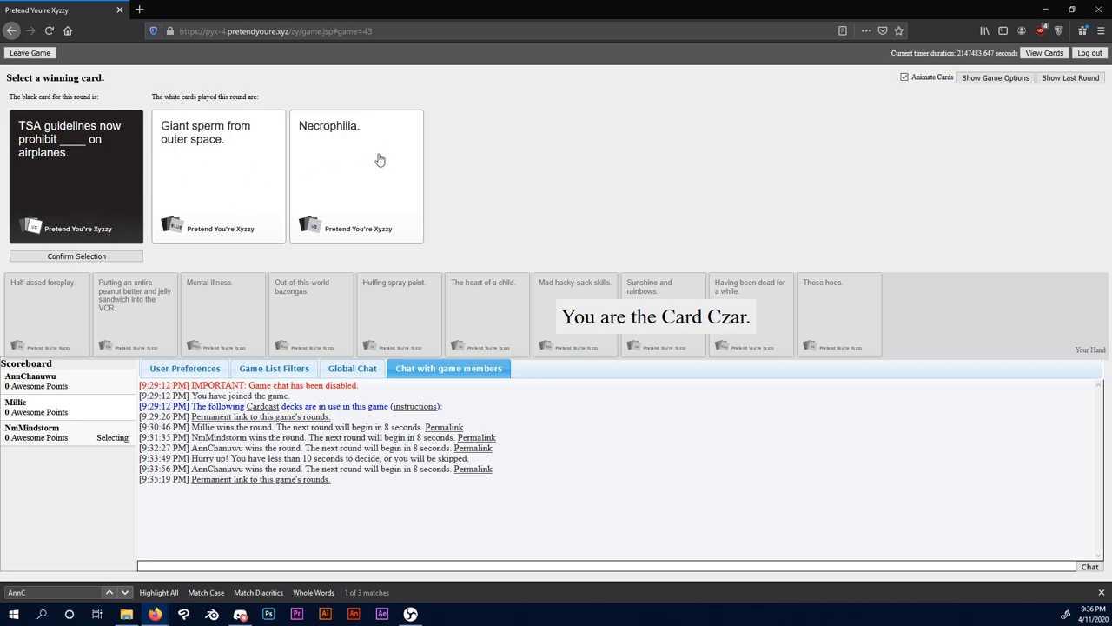
pyautogui.moveTo(296, 111)
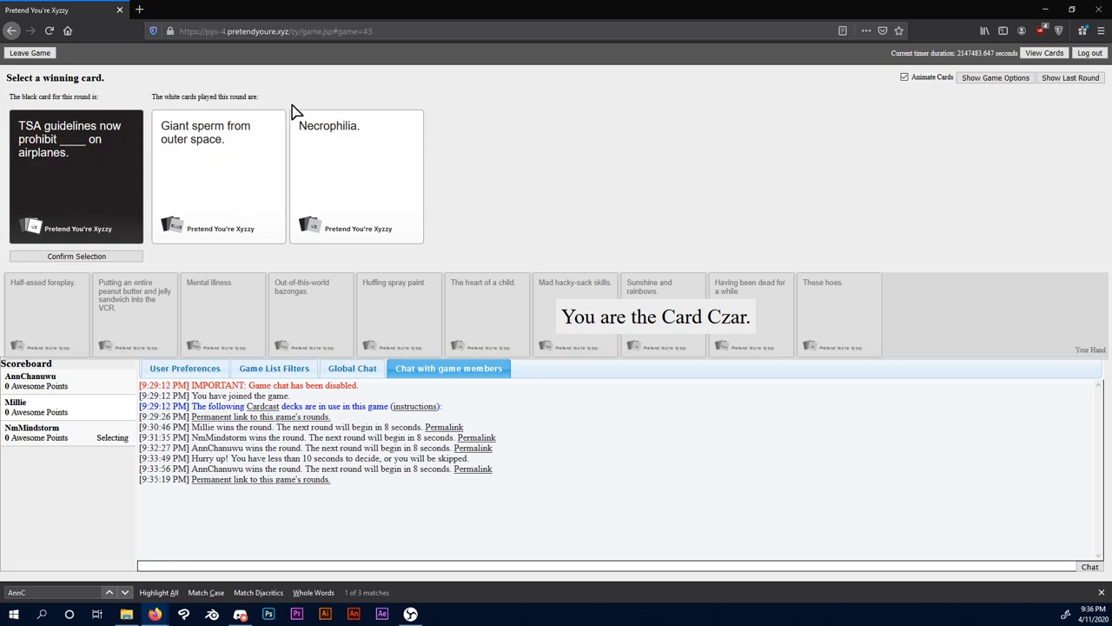
# Step: As Card Czar, award the round to 'Giant sperm from outer space.' over the Necrophilia card
pyautogui.click(357, 174)
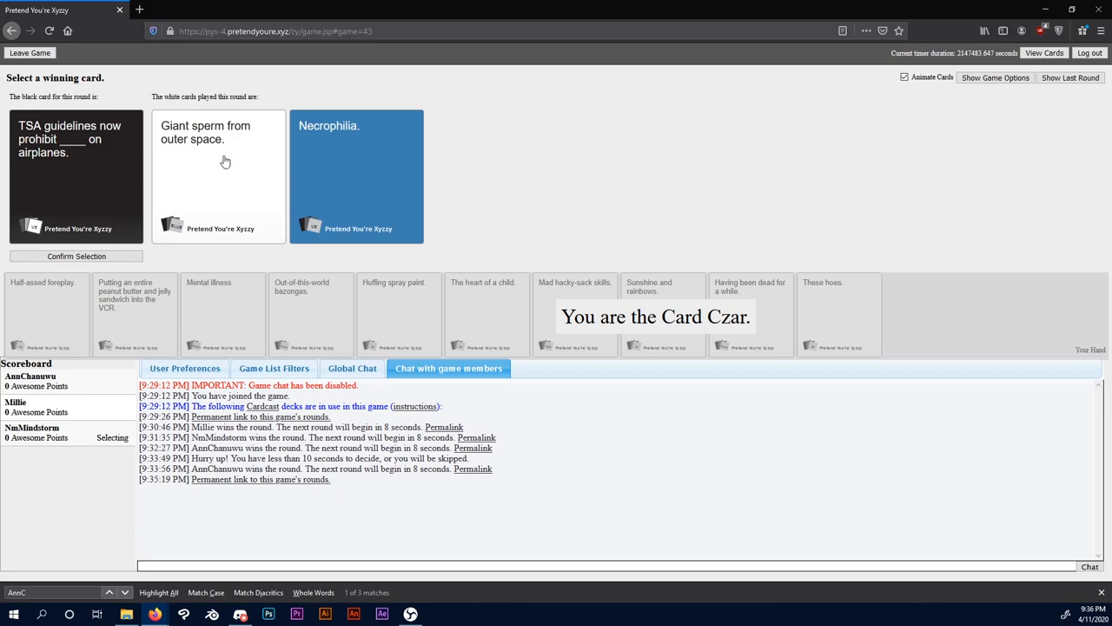
pyautogui.click(219, 174)
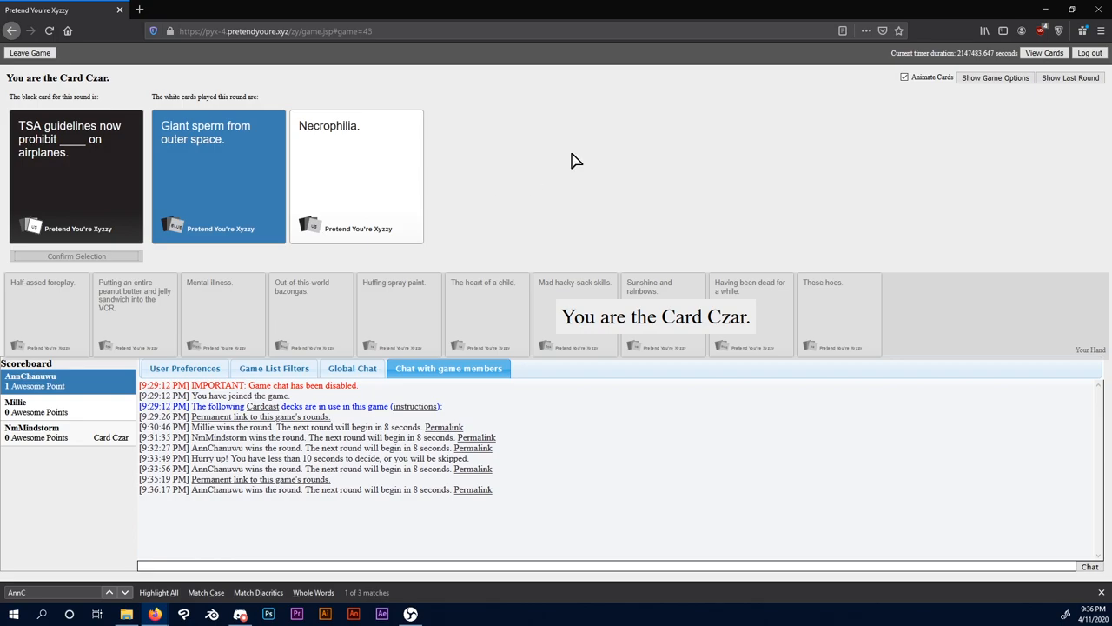
pyautogui.moveTo(302, 142)
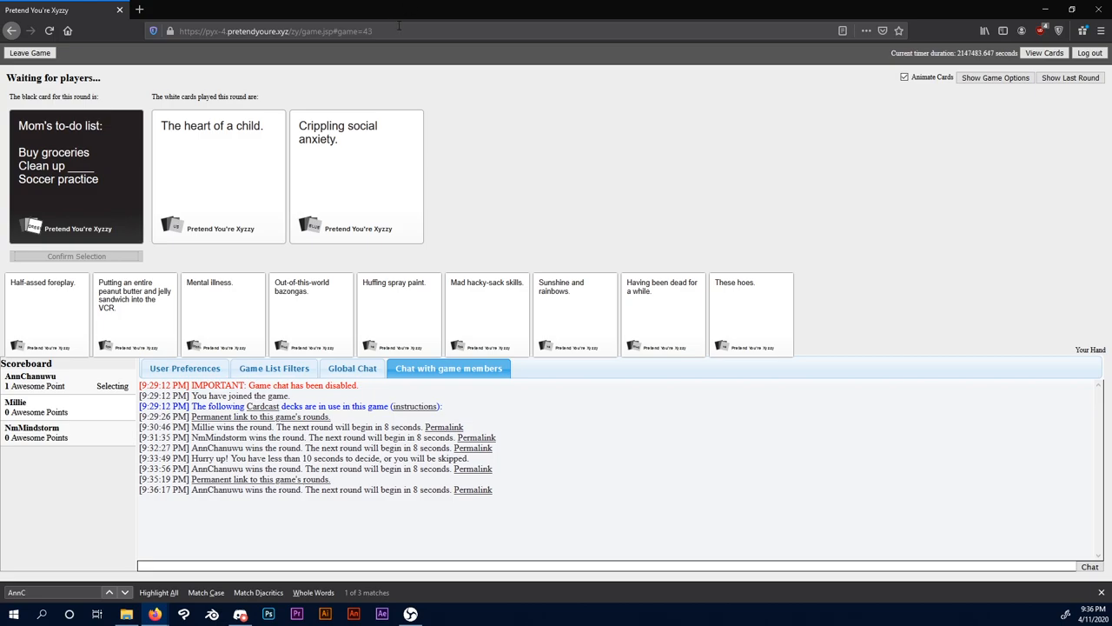
pyautogui.moveTo(407, 62)
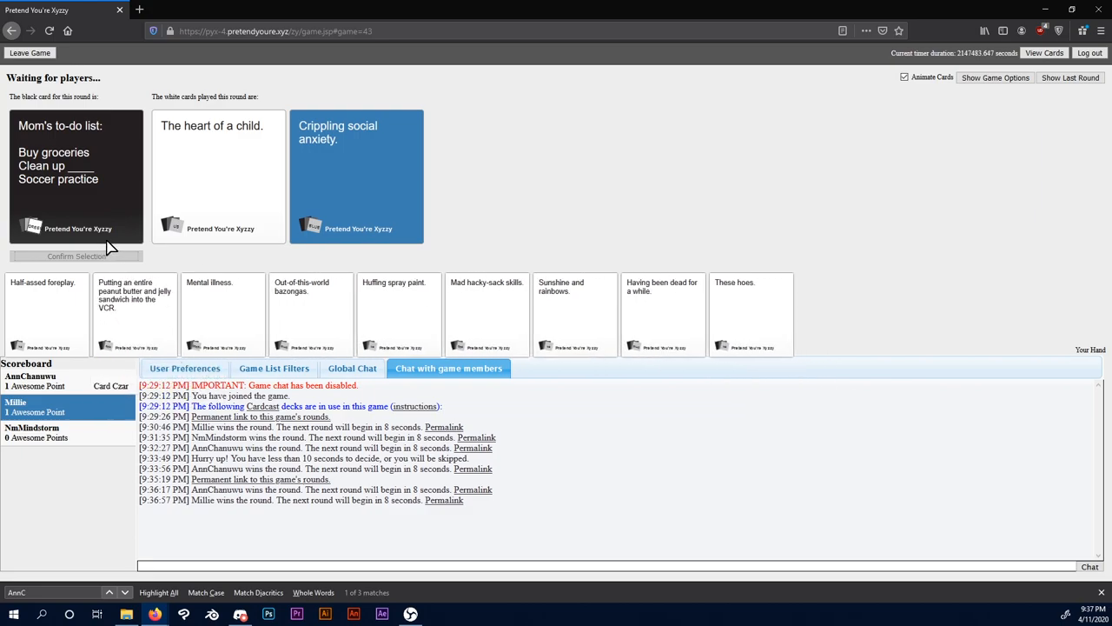
pyautogui.moveTo(184, 242)
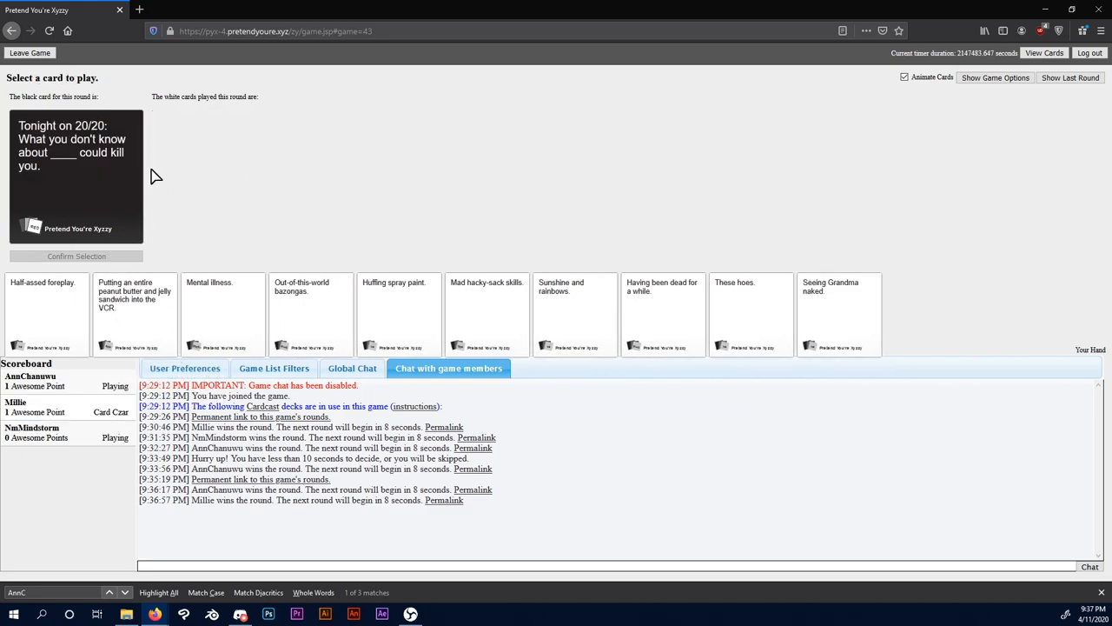
pyautogui.moveTo(146, 108)
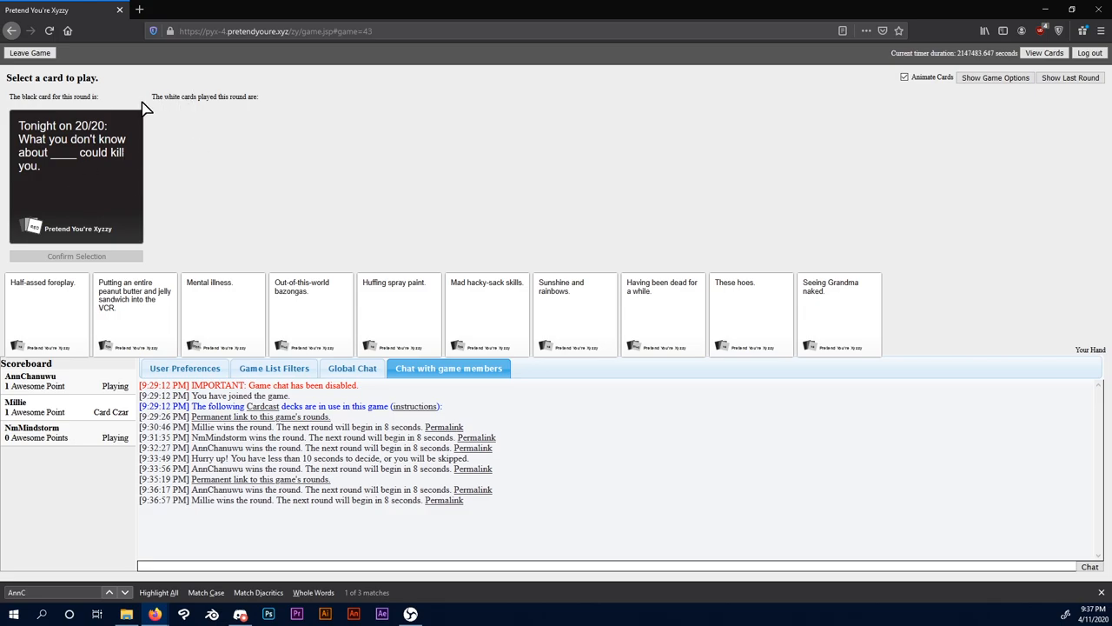
# Step: Play the peanut butter sandwich card for the 20/20 prompt; the police card then wins
pyautogui.click(77, 255)
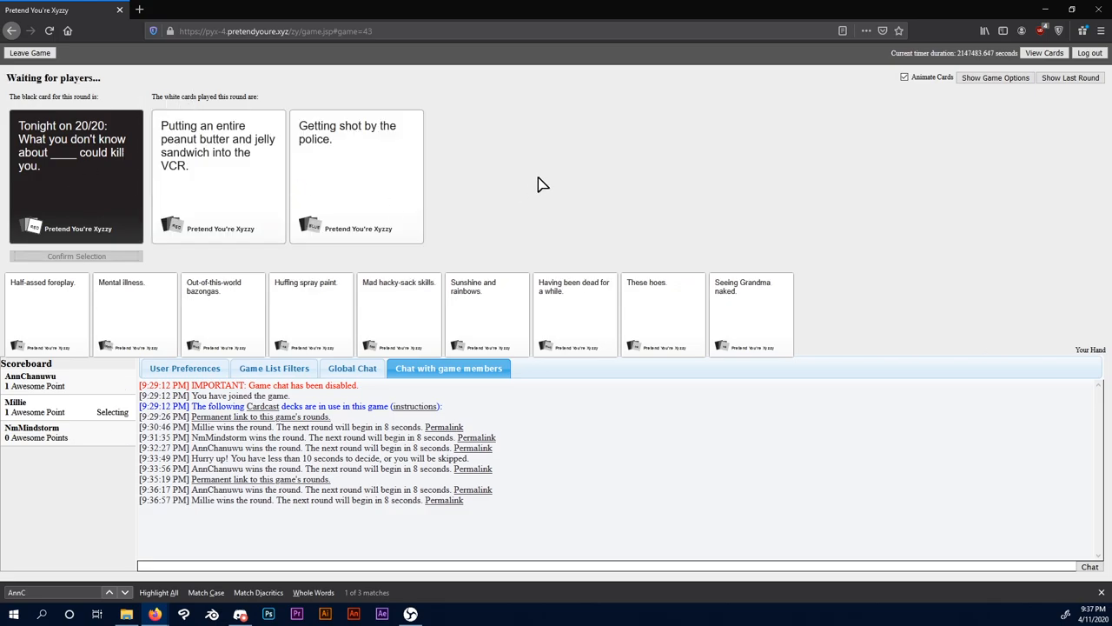
pyautogui.moveTo(295, 217)
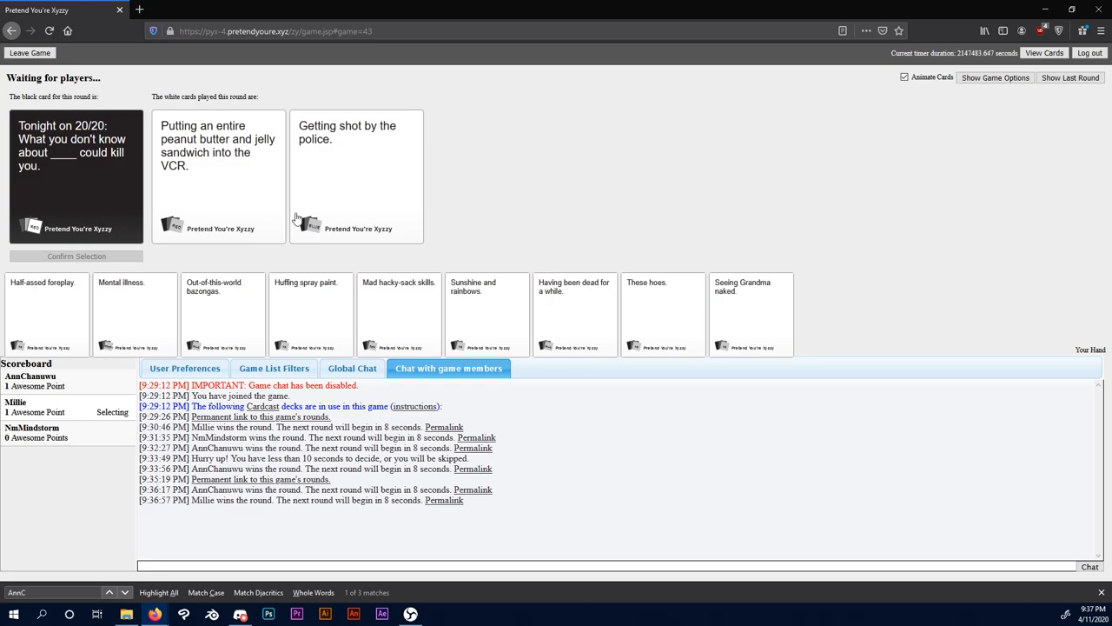
pyautogui.moveTo(375, 243)
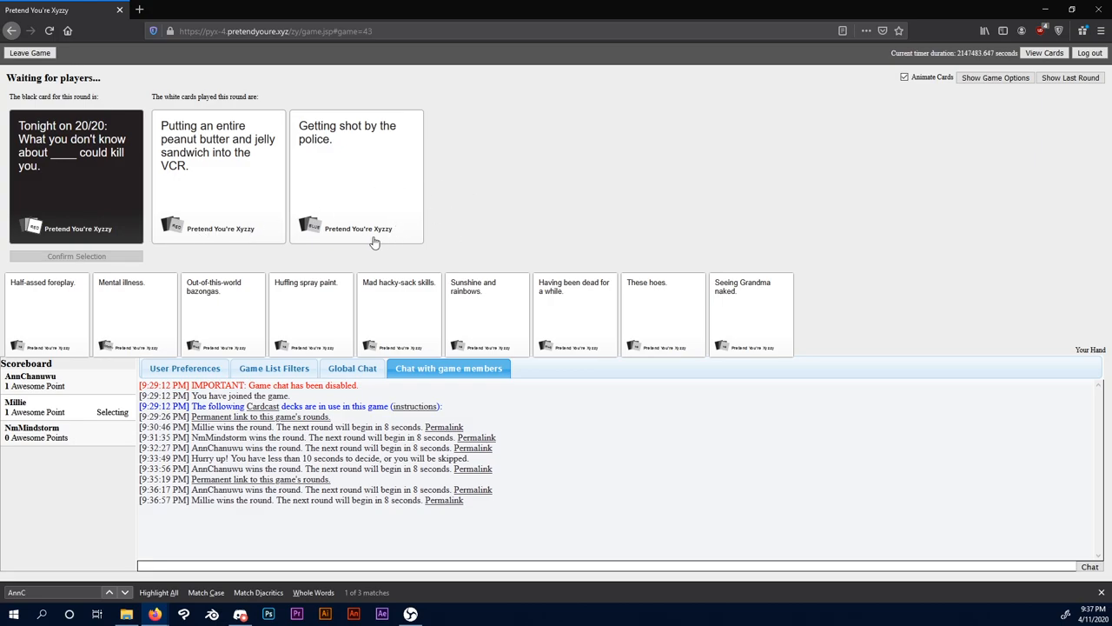
pyautogui.moveTo(362, 237)
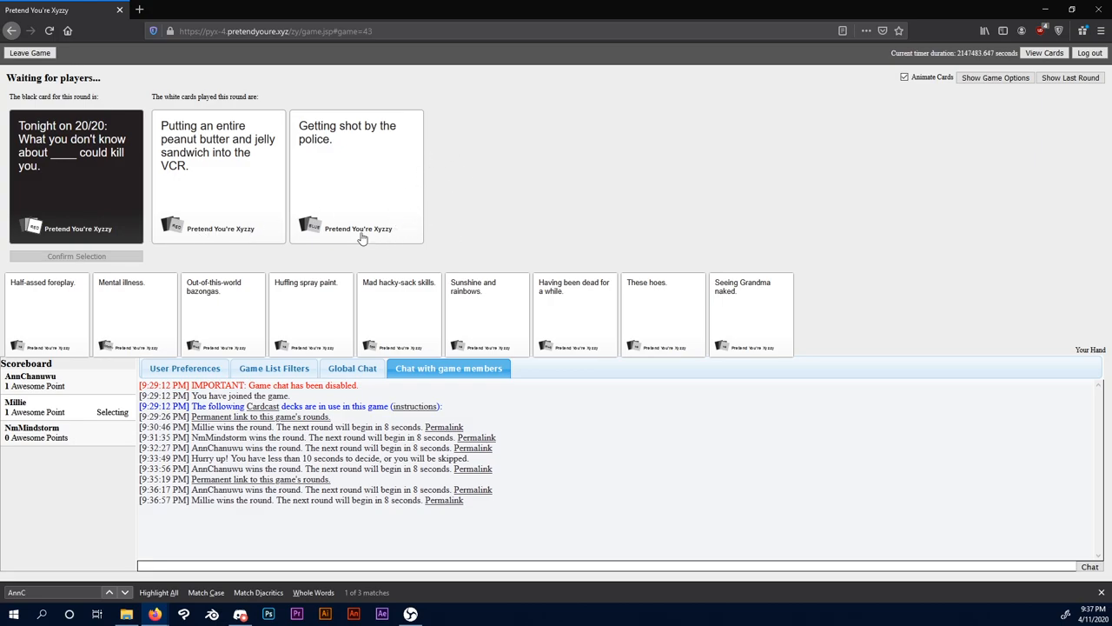
pyautogui.click(356, 174)
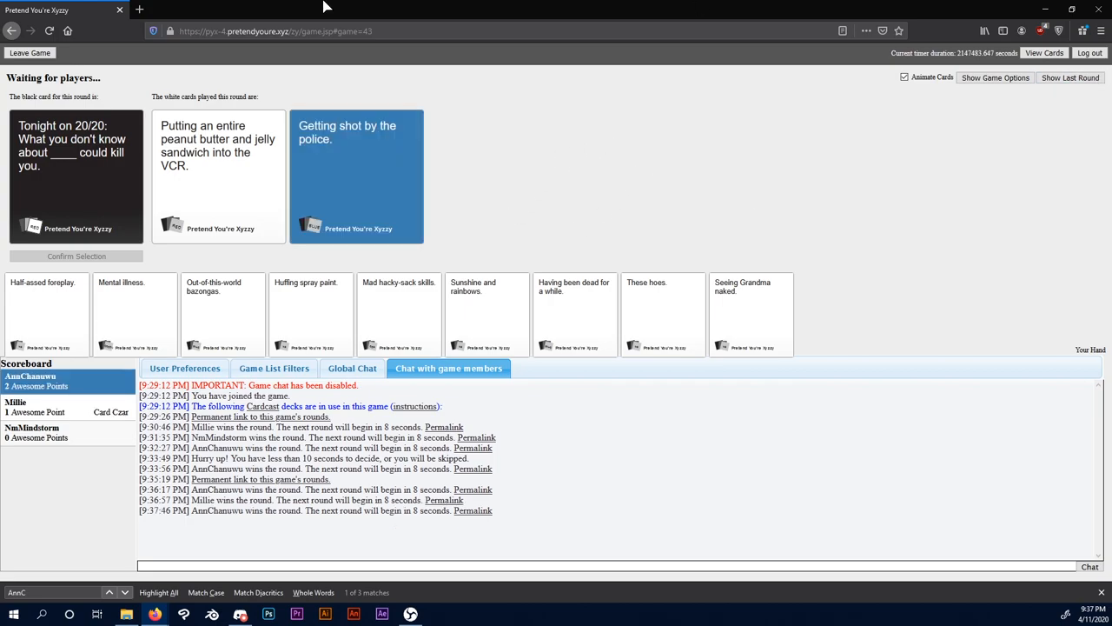
pyautogui.moveTo(101, 153)
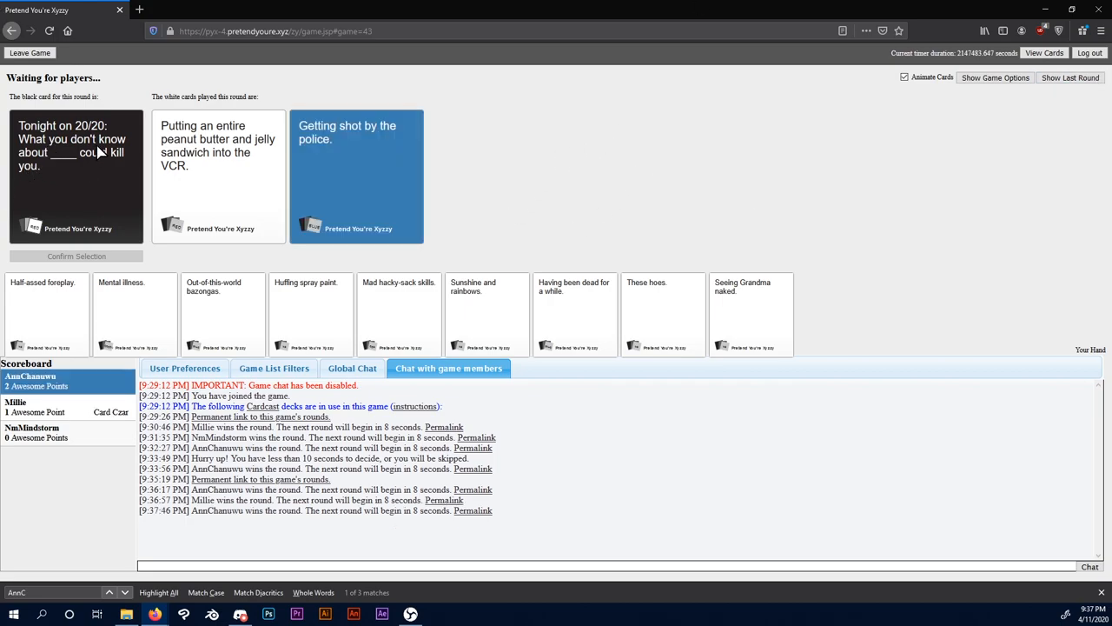
pyautogui.moveTo(163, 96)
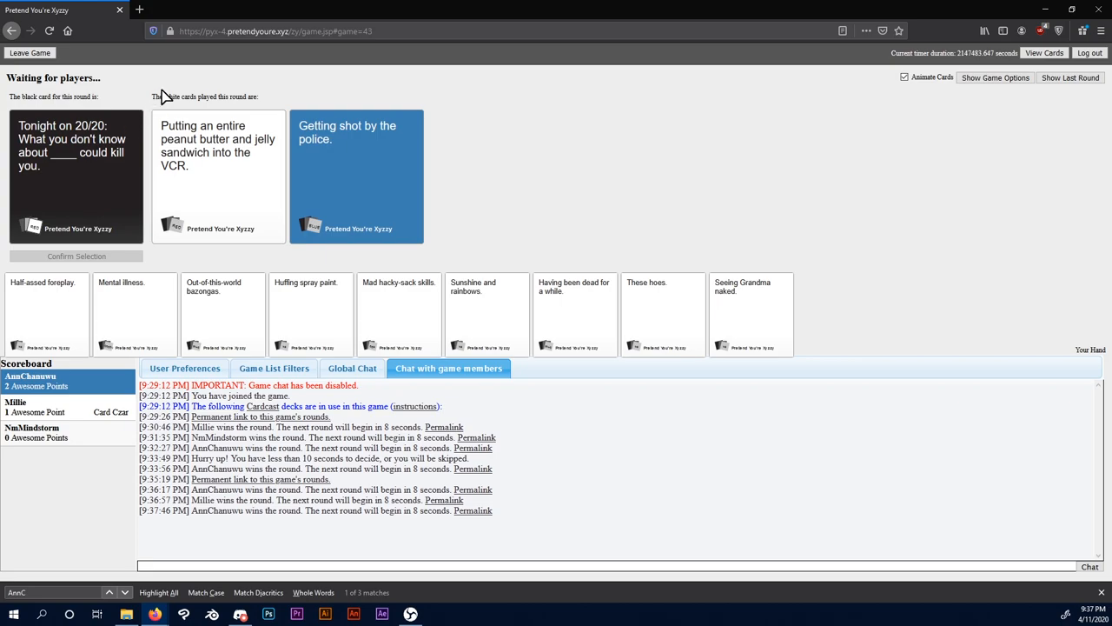
pyautogui.moveTo(219, 228)
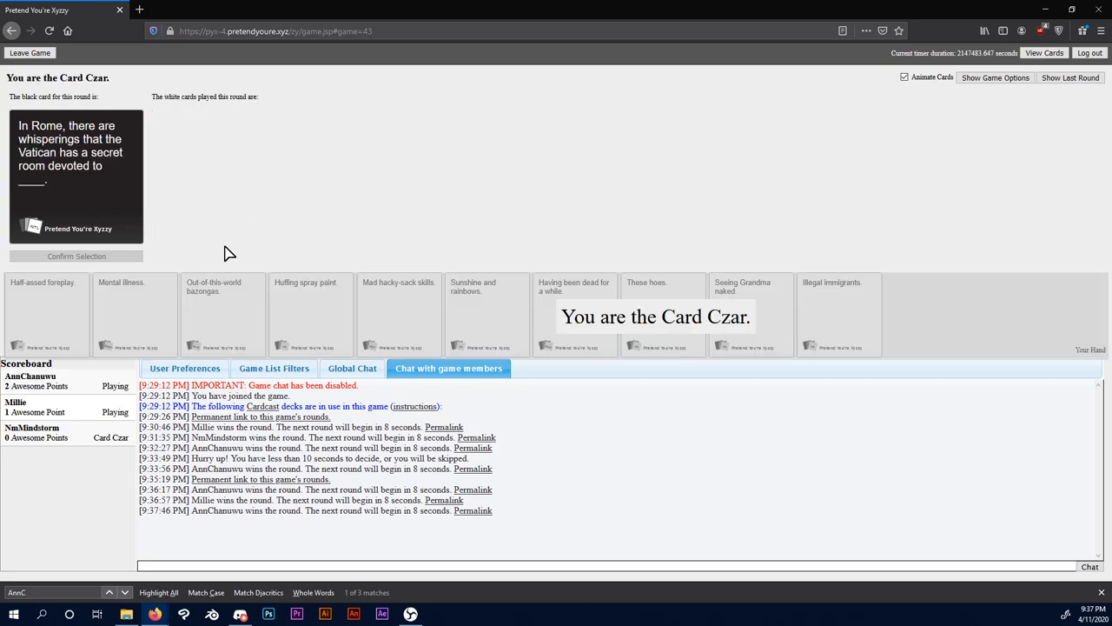
pyautogui.moveTo(79, 141)
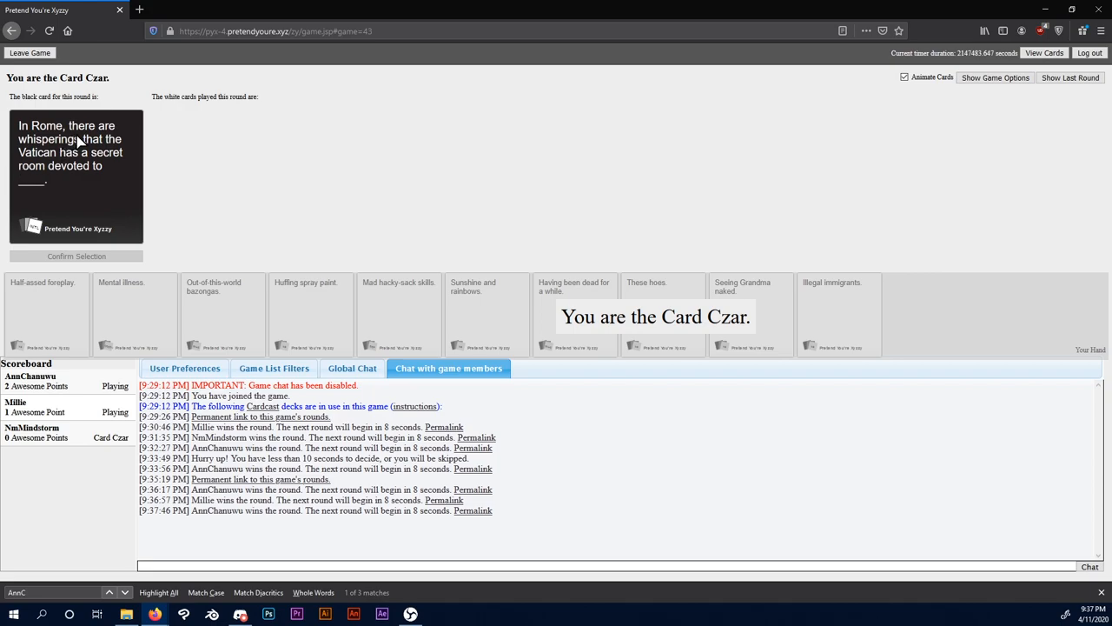
pyautogui.moveTo(96, 147)
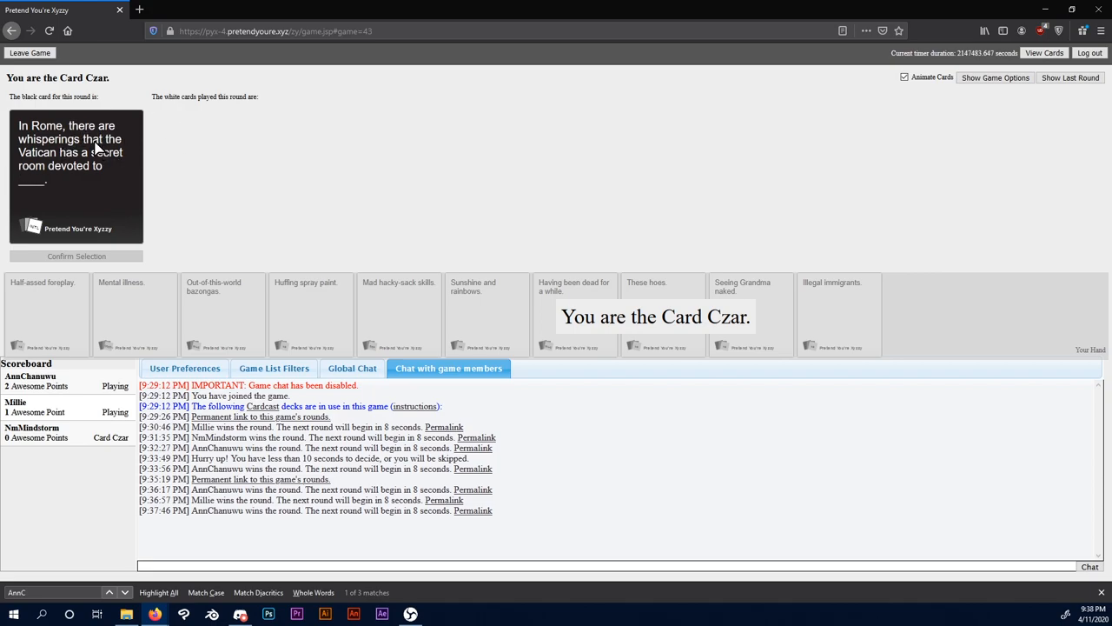
pyautogui.moveTo(125, 91)
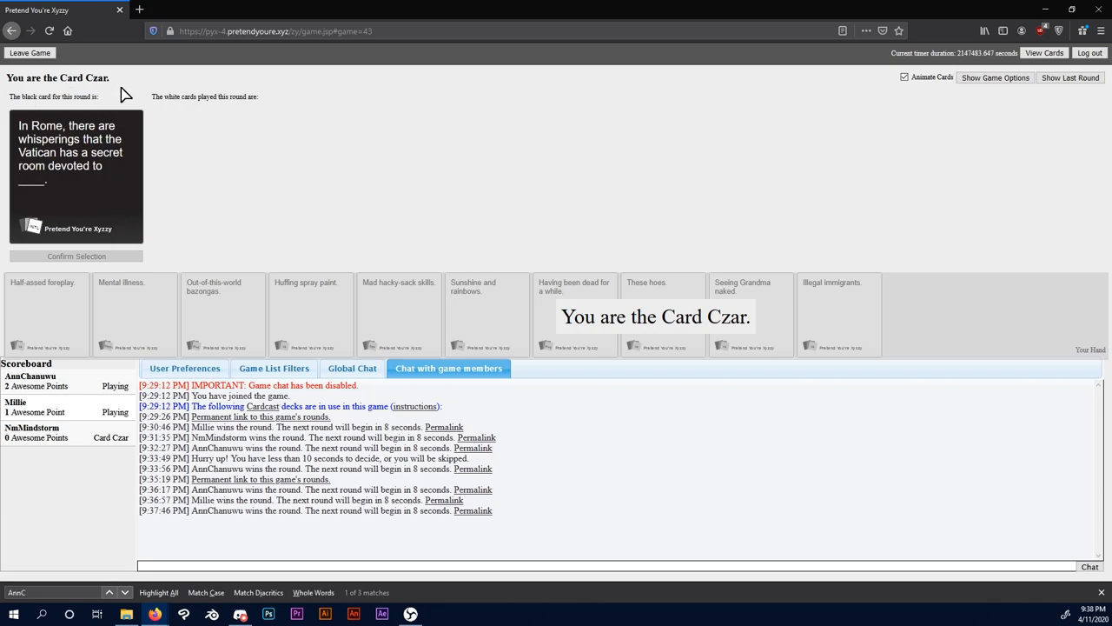
pyautogui.moveTo(153, 215)
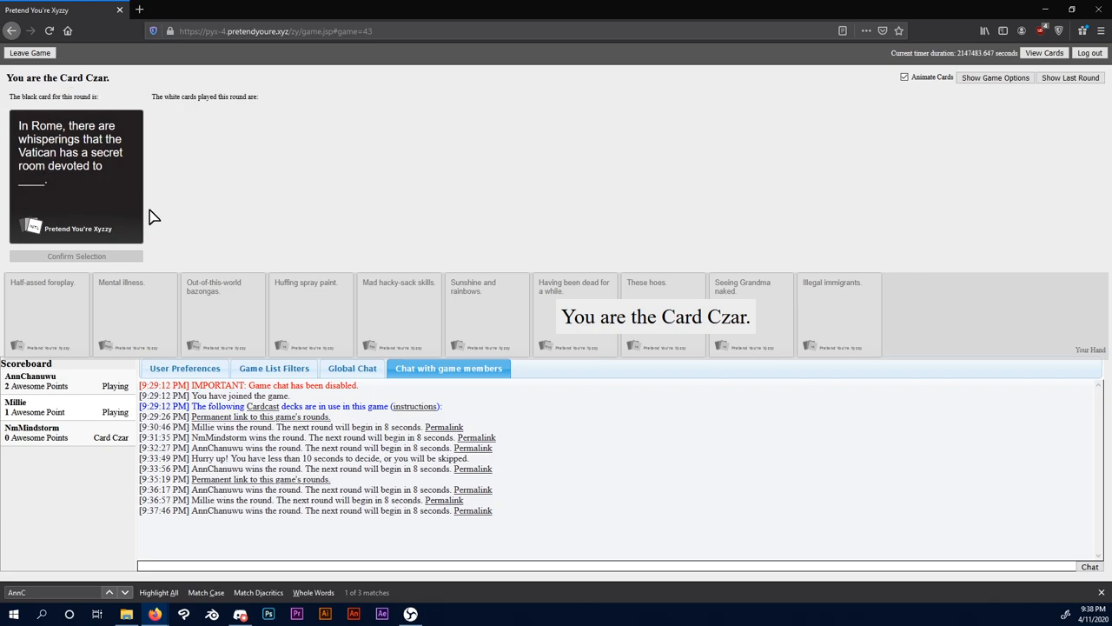
pyautogui.moveTo(395, 7)
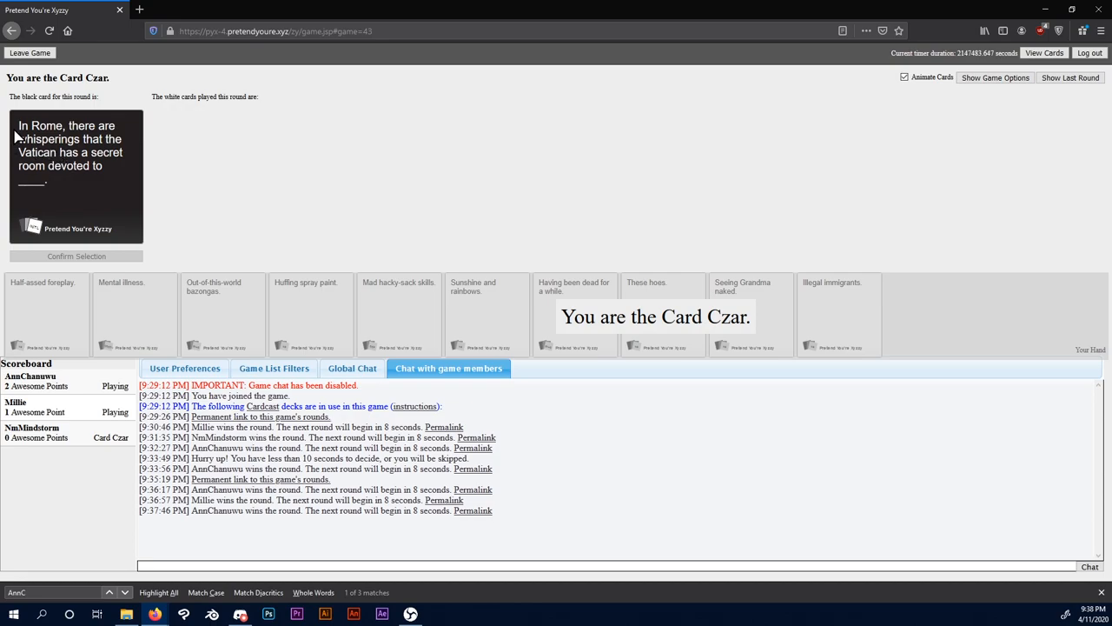
pyautogui.moveTo(194, 174)
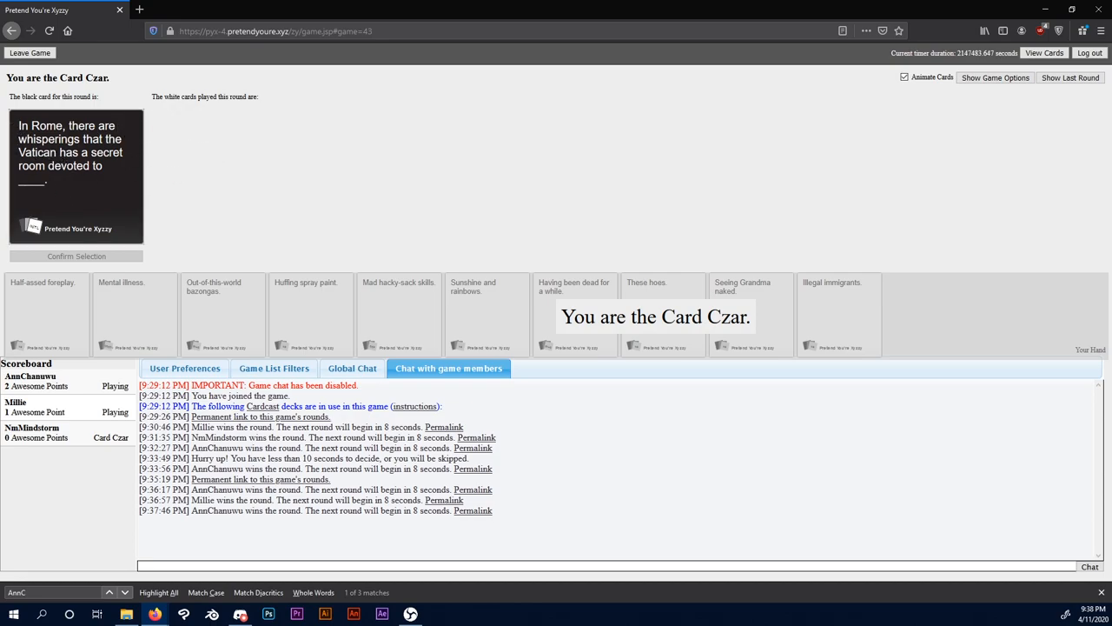
pyautogui.moveTo(73, 181)
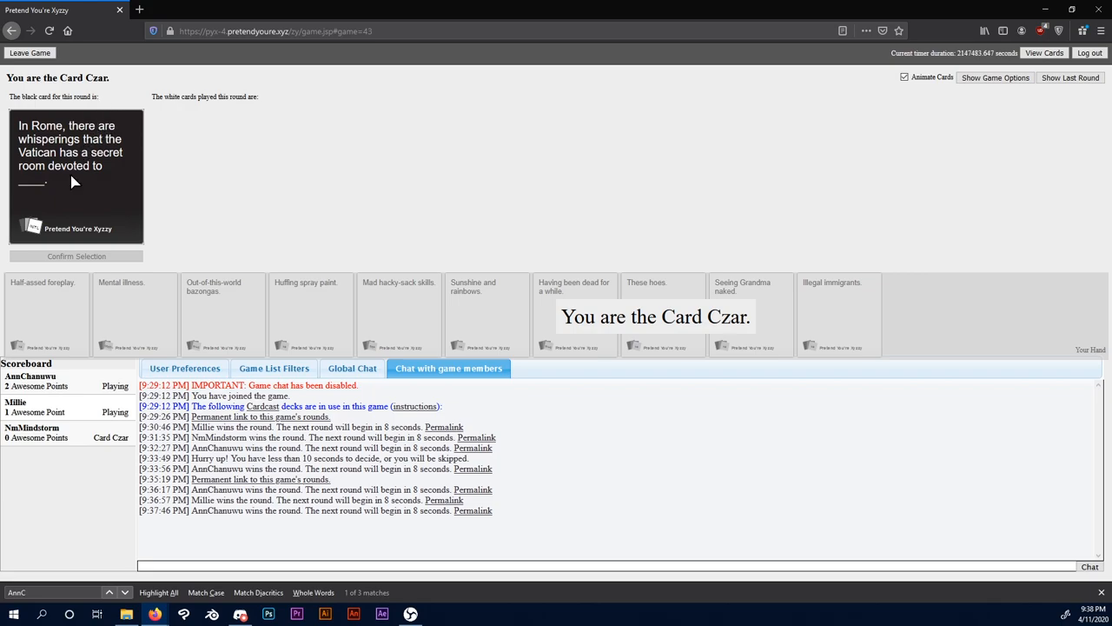
pyautogui.moveTo(125, 259)
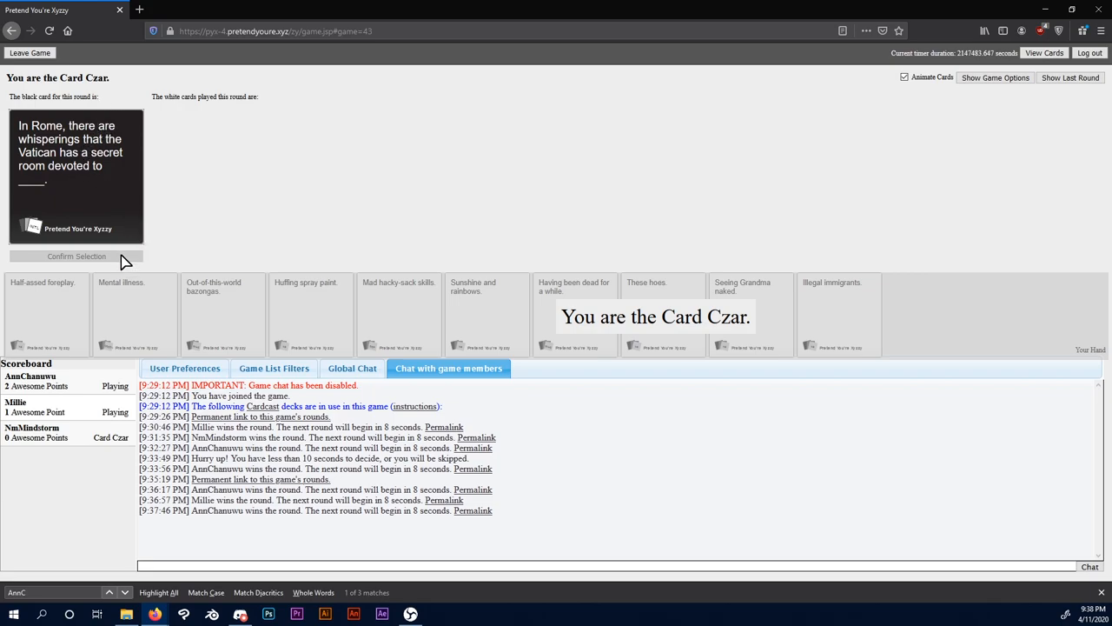
pyautogui.moveTo(287, 322)
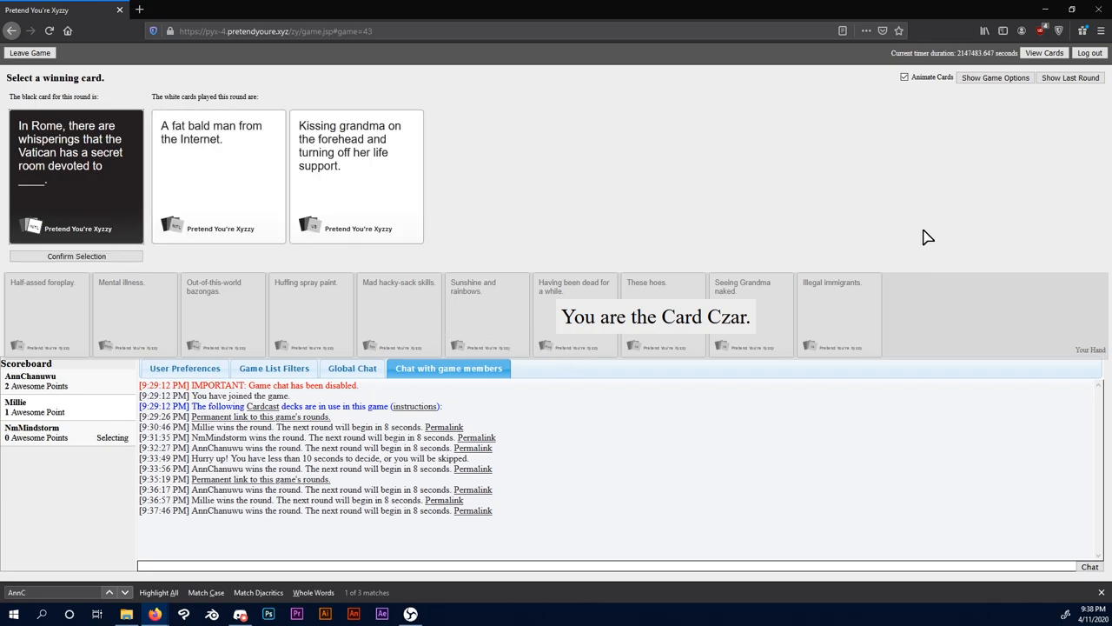
pyautogui.moveTo(231, 157)
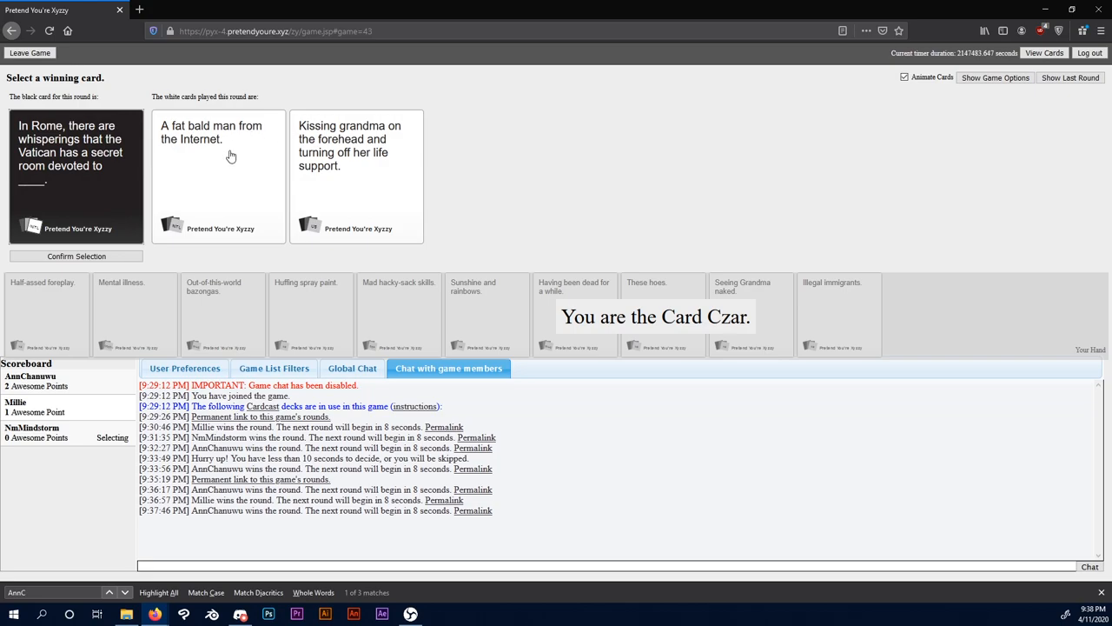
pyautogui.moveTo(377, 153)
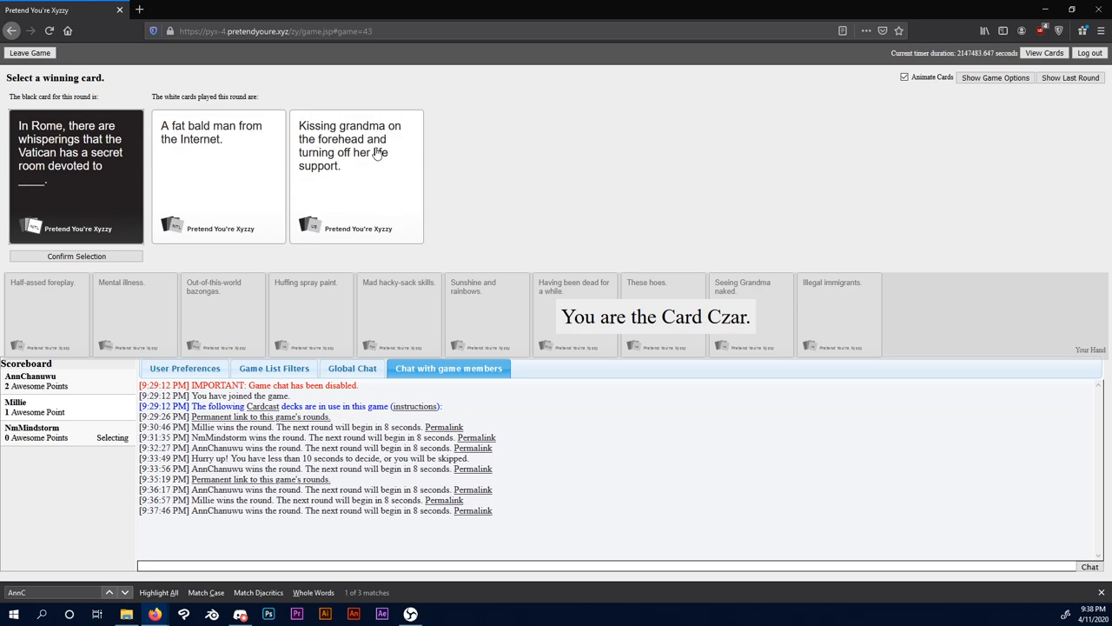
pyautogui.moveTo(338, 191)
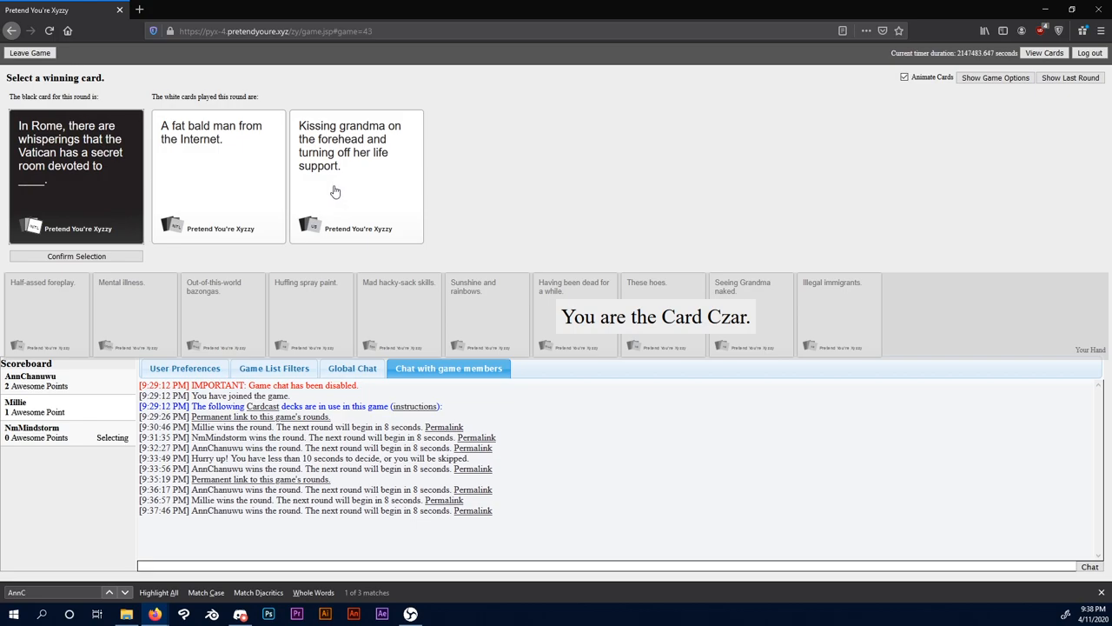
pyautogui.moveTo(327, 184)
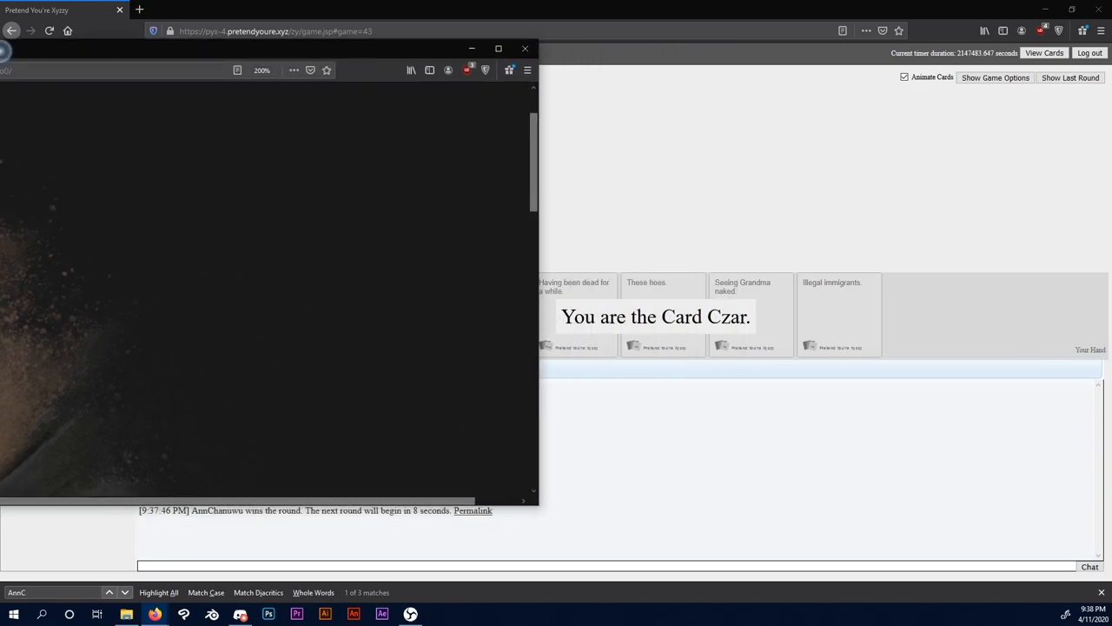
# Step: As Card Czar, pick the 'Kissing grandma… life support.' card as the Vatican round winner
pyautogui.click(525, 49)
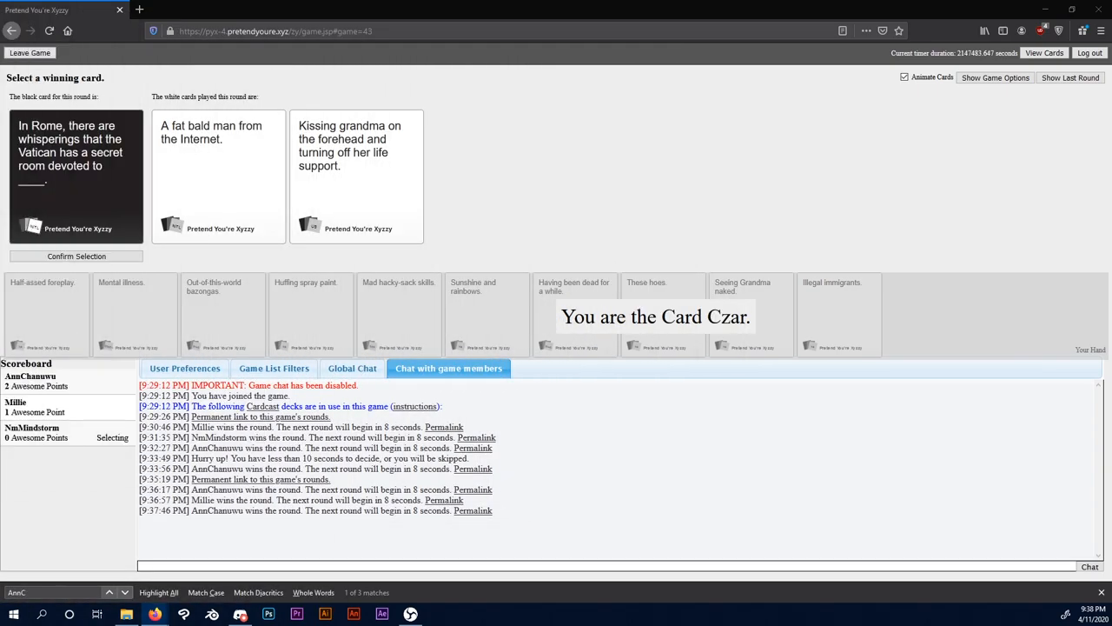
pyautogui.moveTo(219, 7)
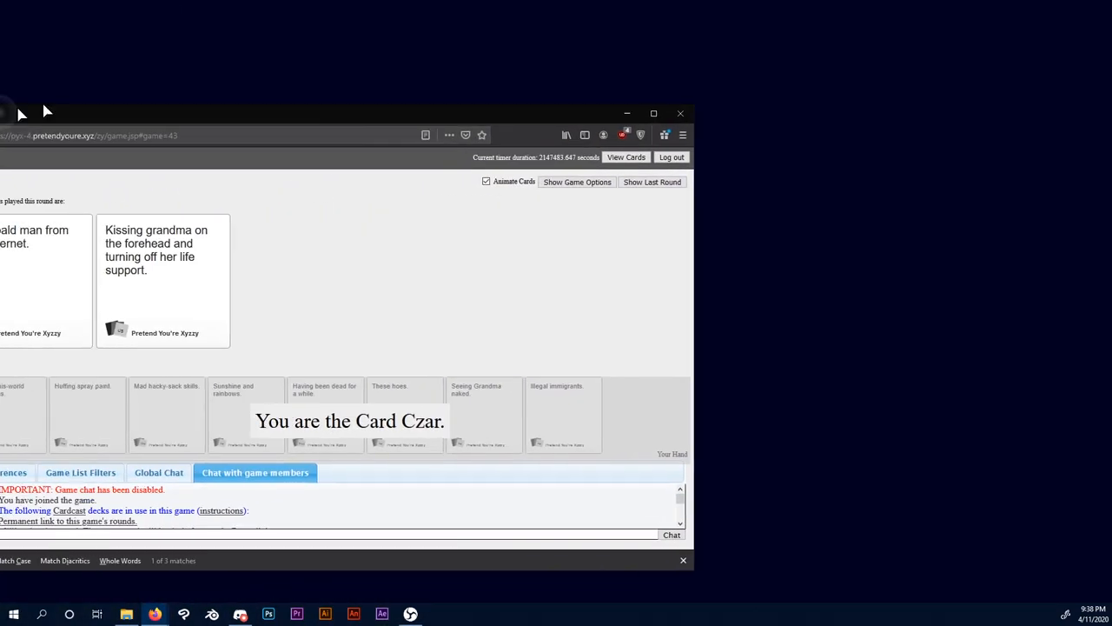
pyautogui.click(654, 113)
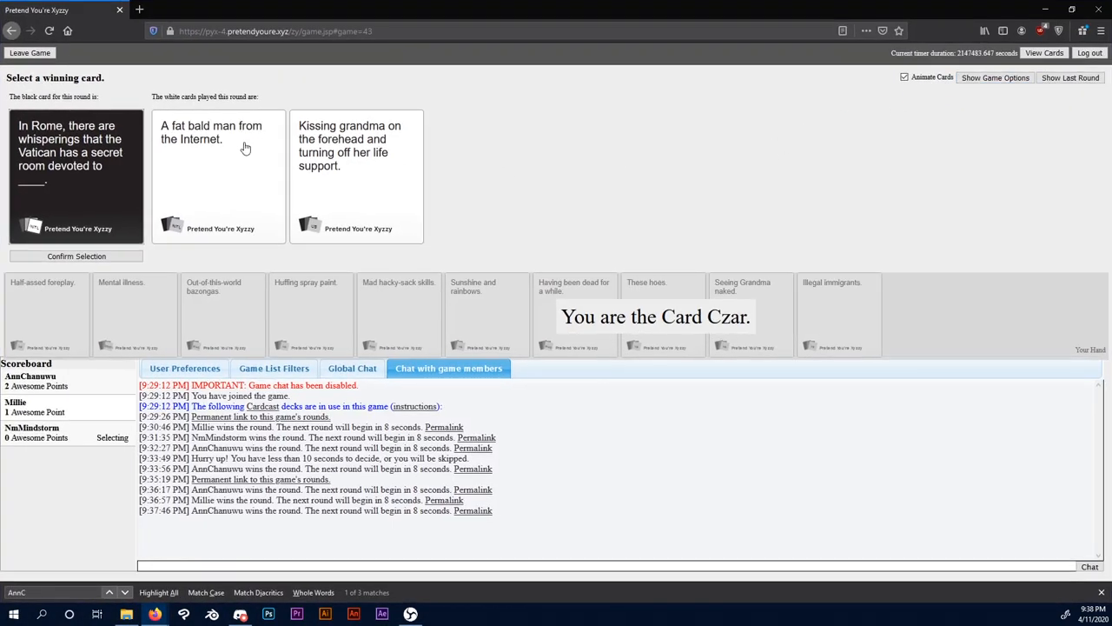
pyautogui.click(357, 173)
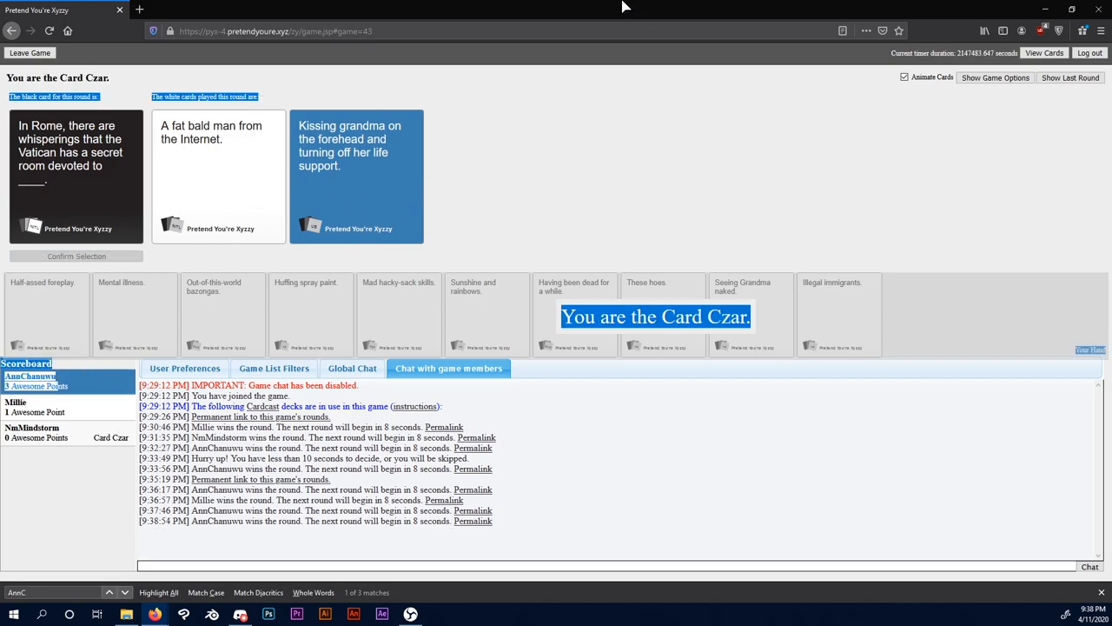
pyautogui.moveTo(842, 90)
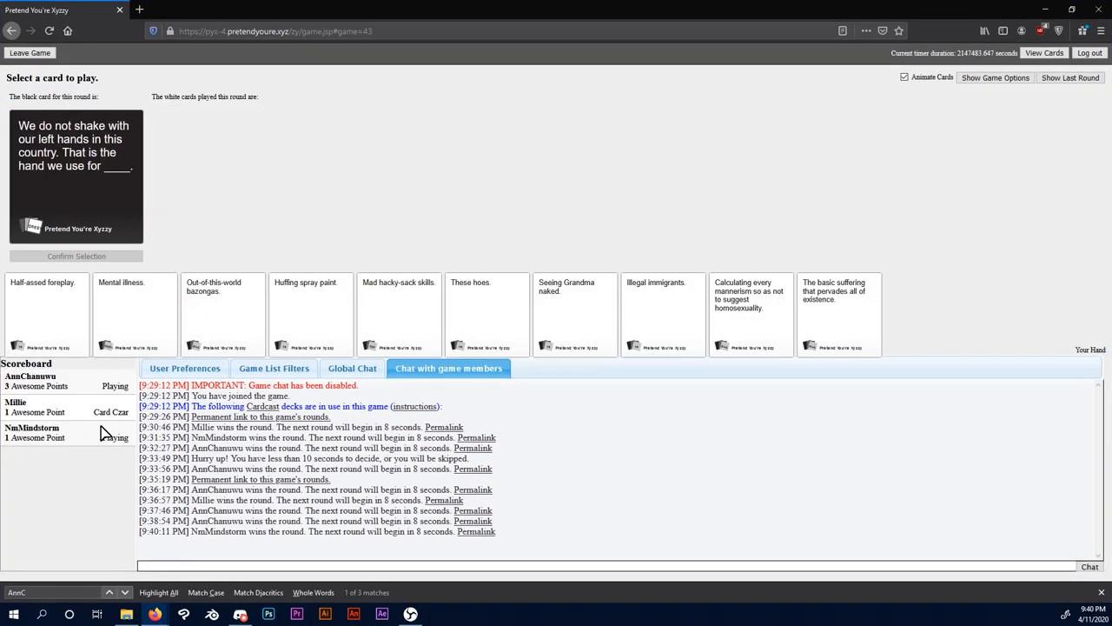
pyautogui.moveTo(184, 194)
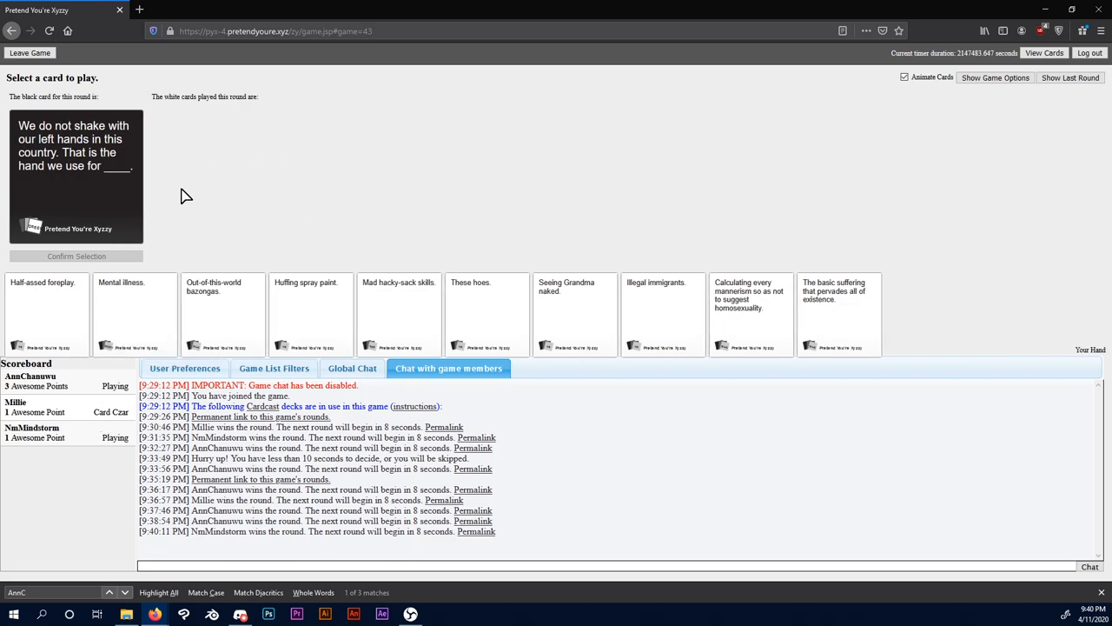
pyautogui.moveTo(217, 267)
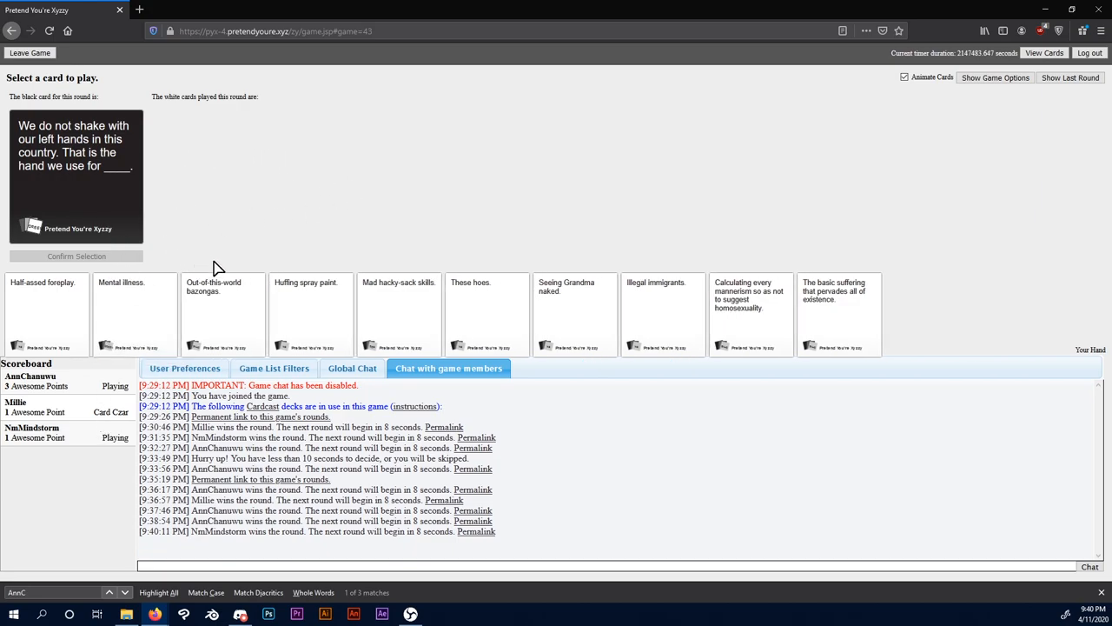
# Step: Play 'Half-assed foreplay.' from the hand and confirm it as the answer
pyautogui.click(45, 313)
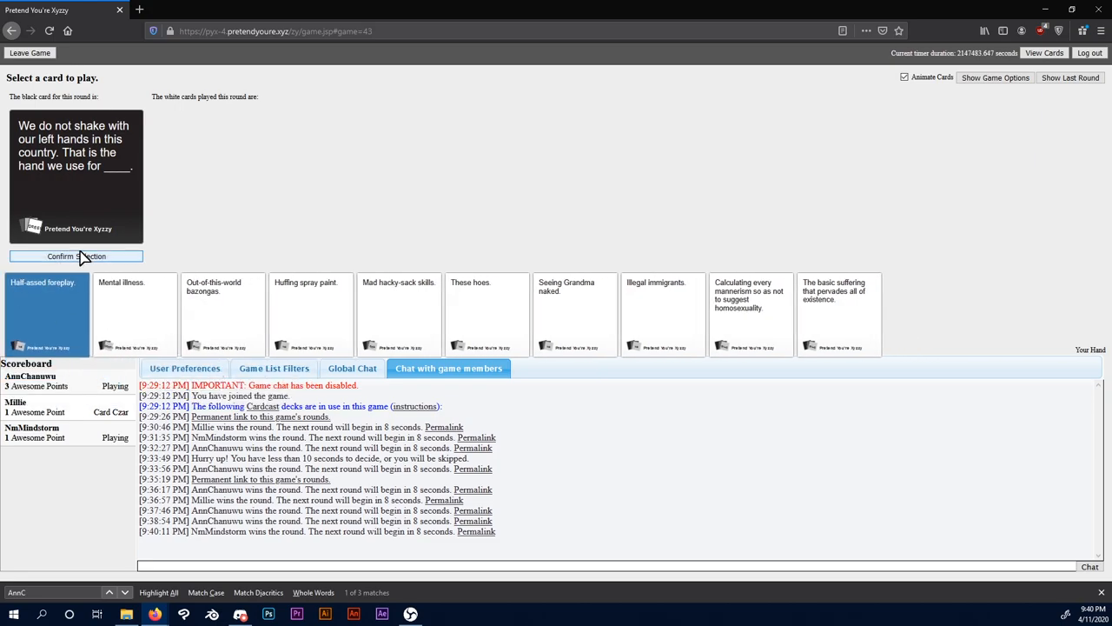
pyautogui.click(76, 256)
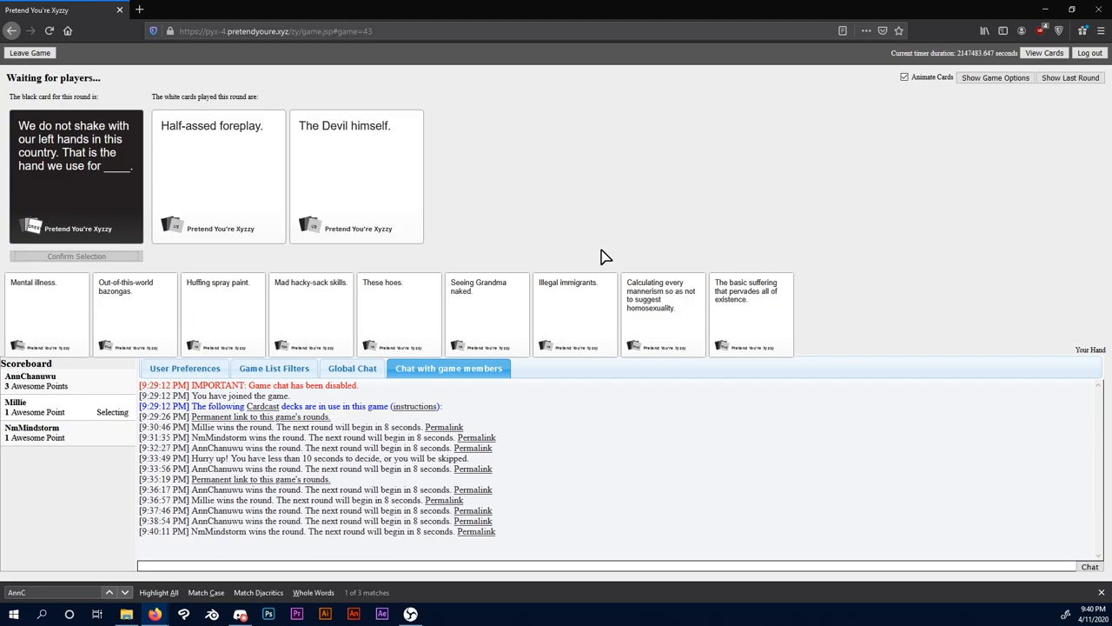
pyautogui.moveTo(508, 178)
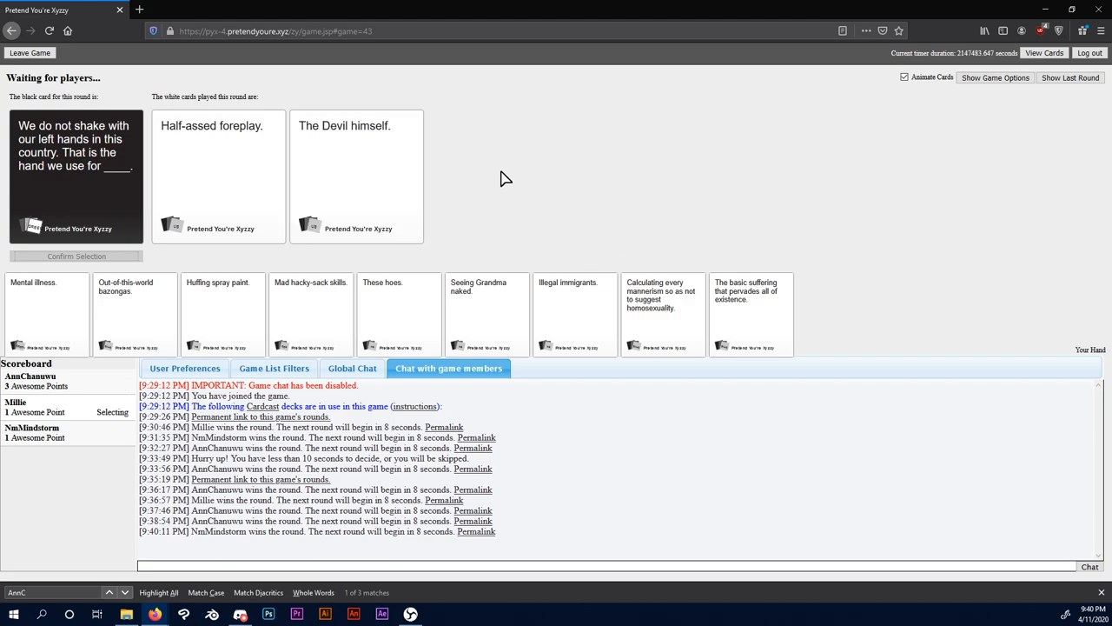
pyautogui.moveTo(508, 236)
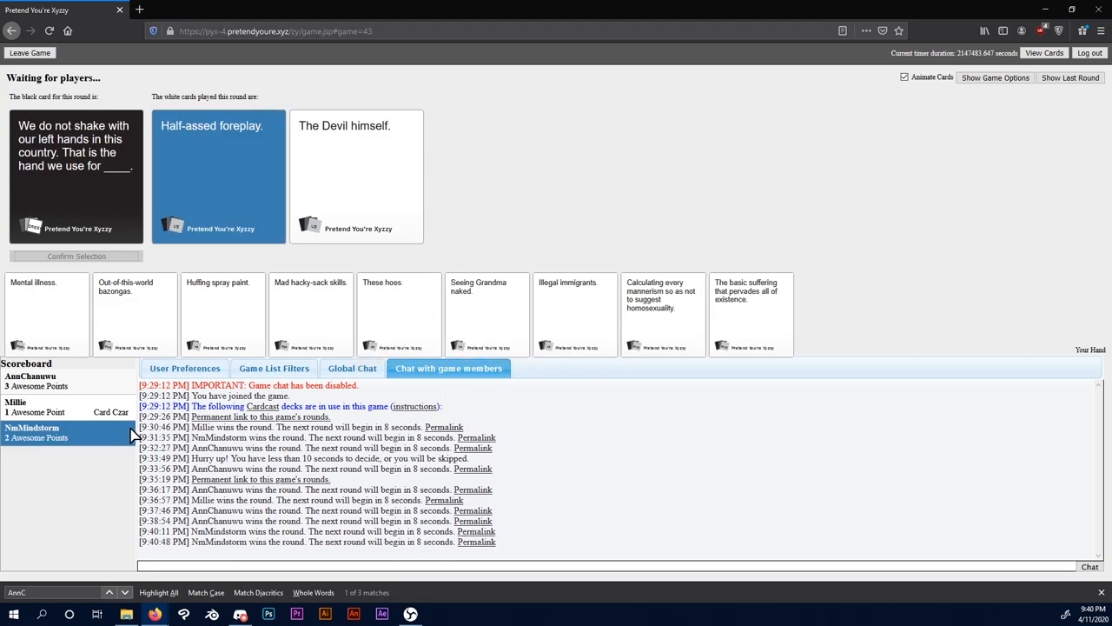
pyautogui.moveTo(120, 454)
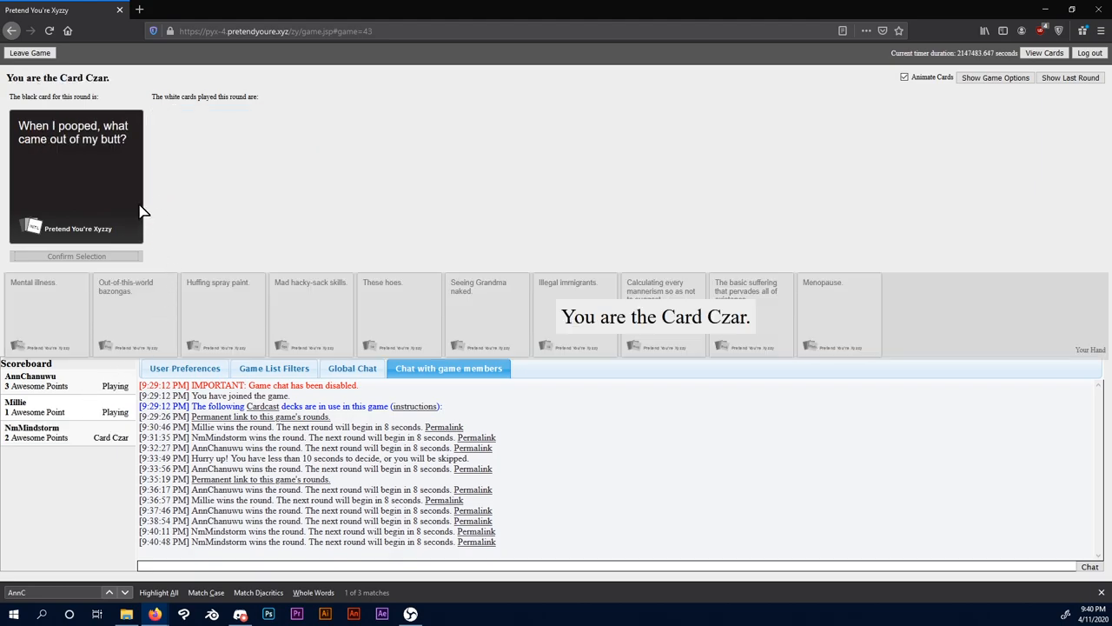
pyautogui.moveTo(178, 267)
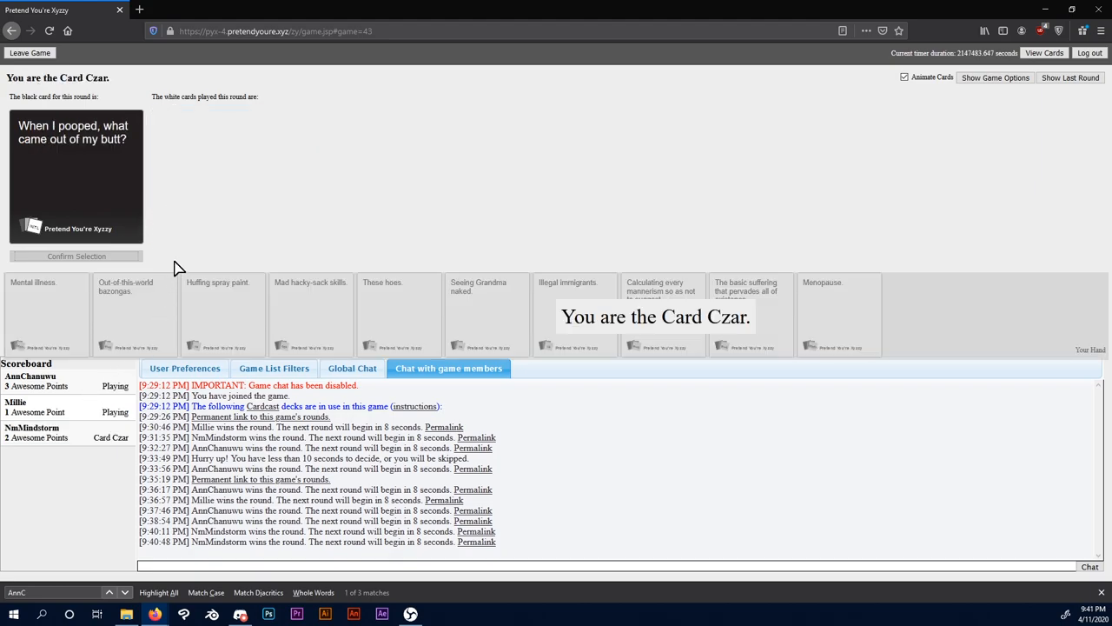
pyautogui.moveTo(160, 251)
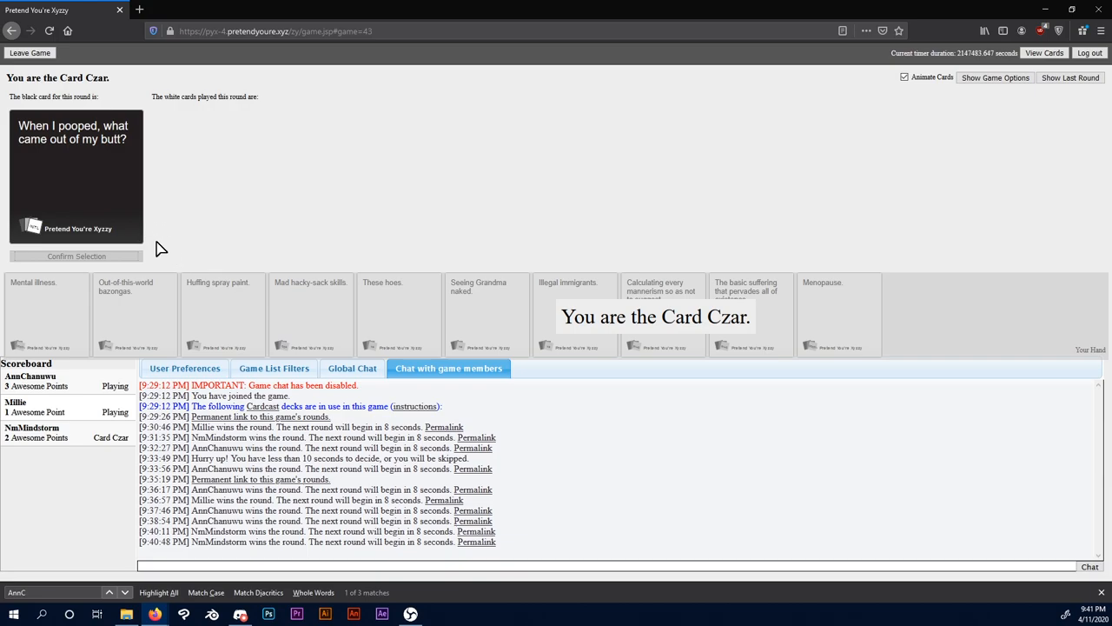
pyautogui.moveTo(170, 264)
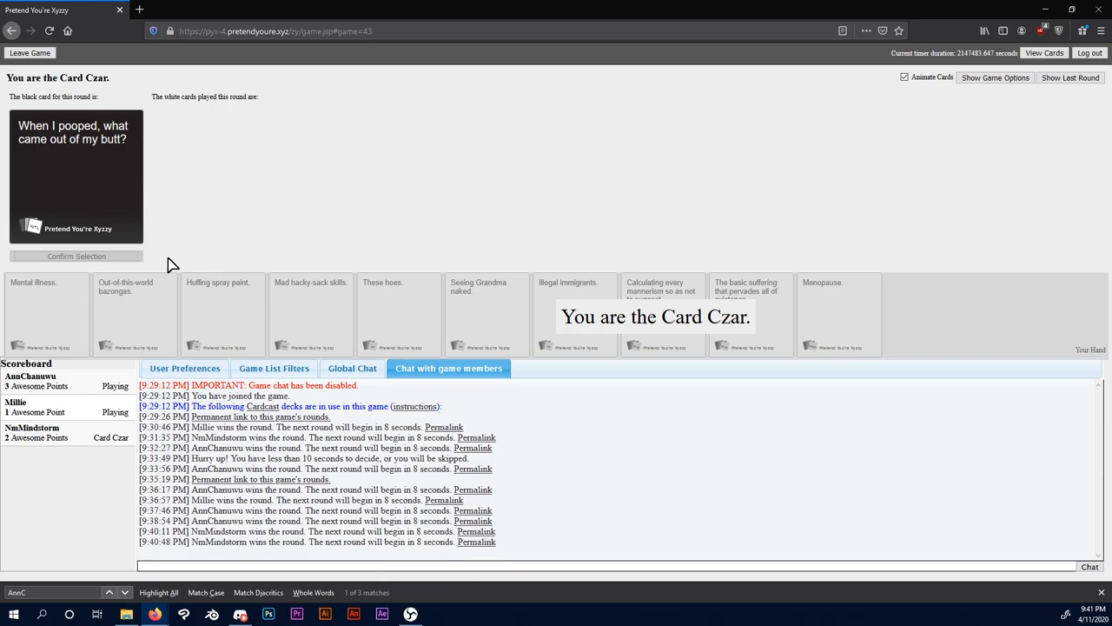
# Step: As Card Czar, pick 'Letting out 20 years' worth of farts.' as winner, raising Millie to 2
pyautogui.click(1071, 11)
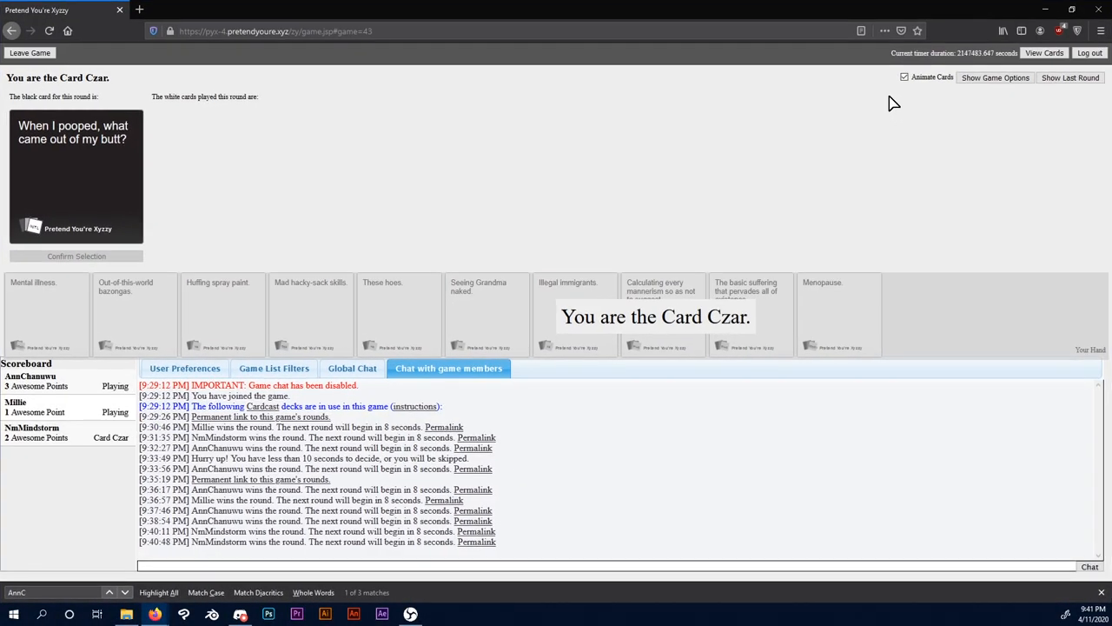
pyautogui.moveTo(107, 146)
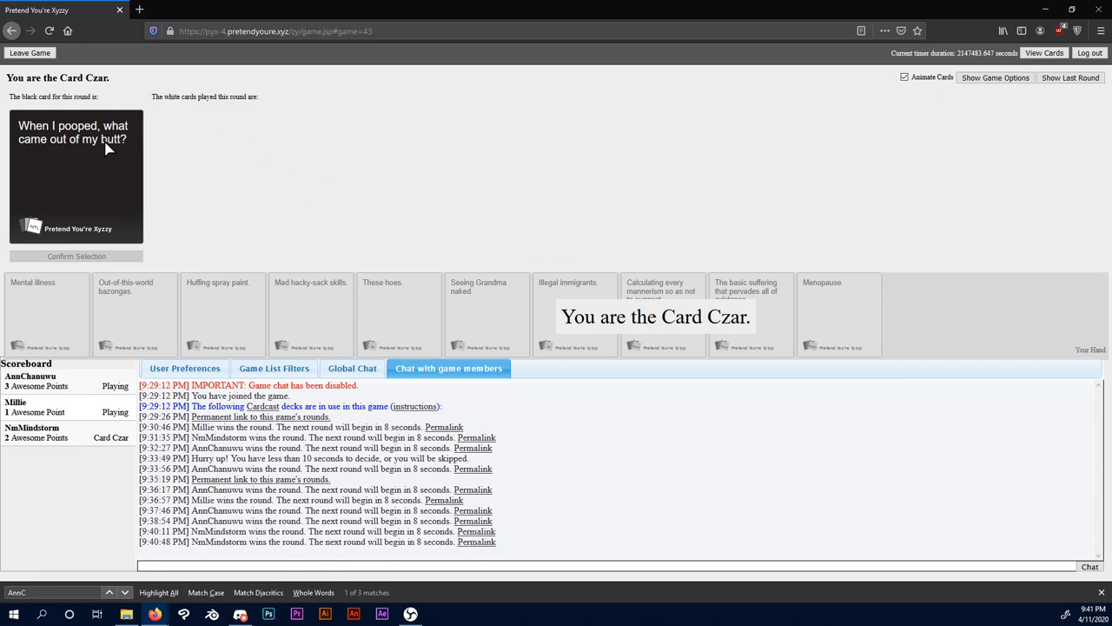
pyautogui.moveTo(172, 191)
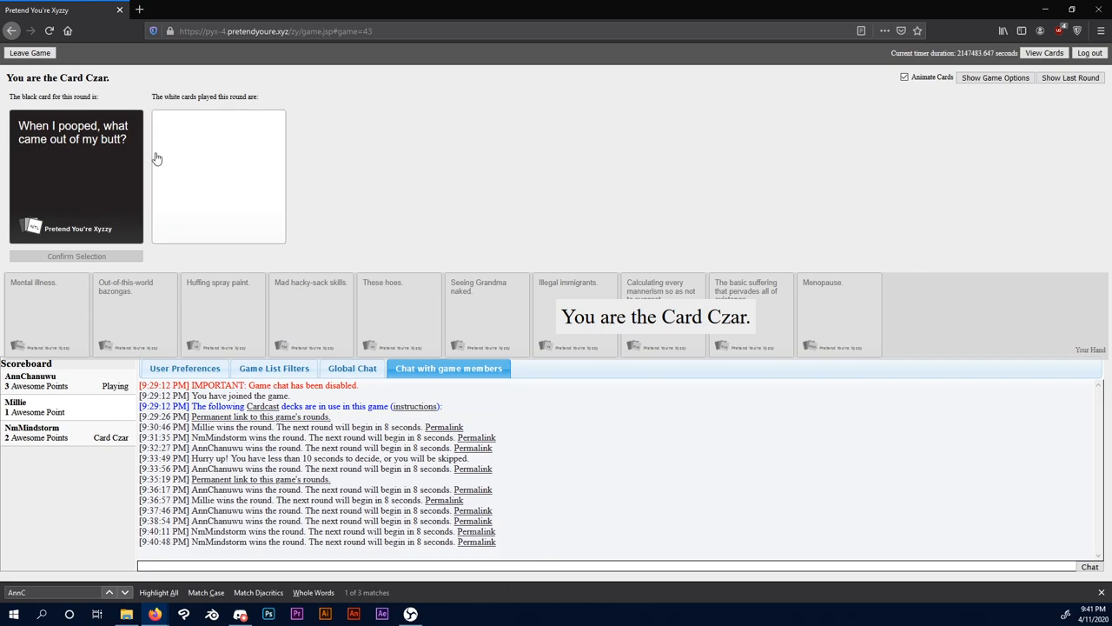
pyautogui.moveTo(716, 230)
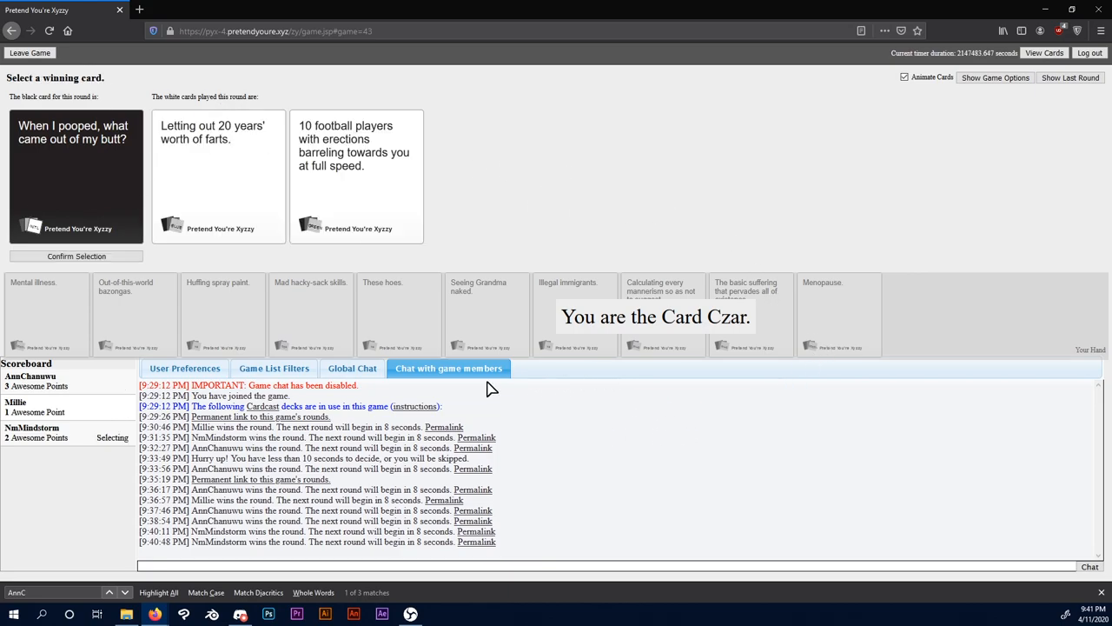
pyautogui.moveTo(518, 201)
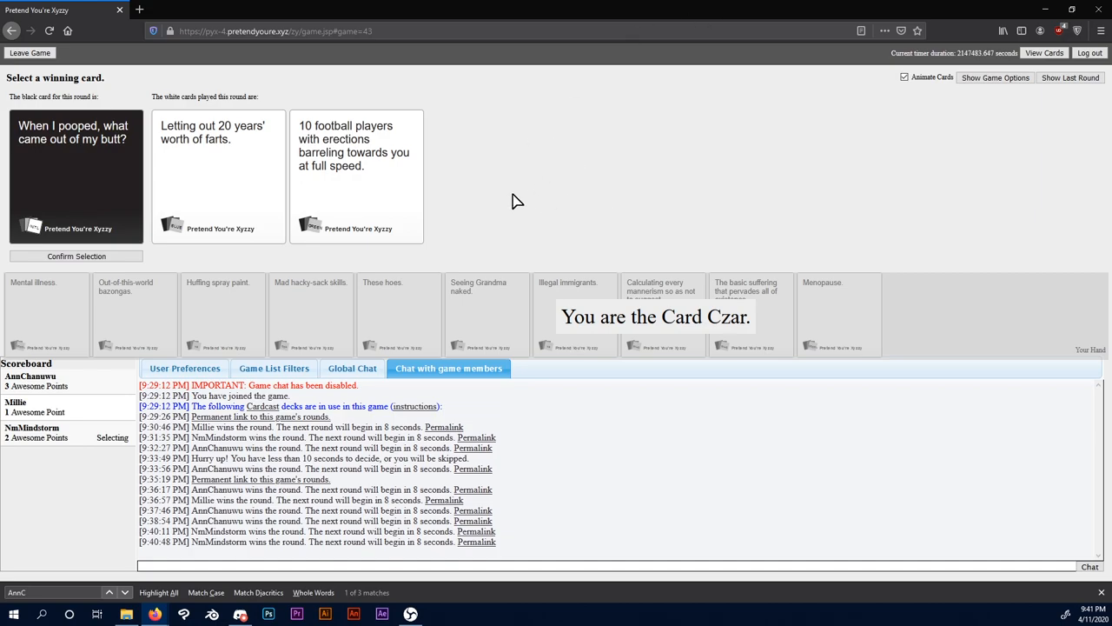
pyautogui.moveTo(235, 172)
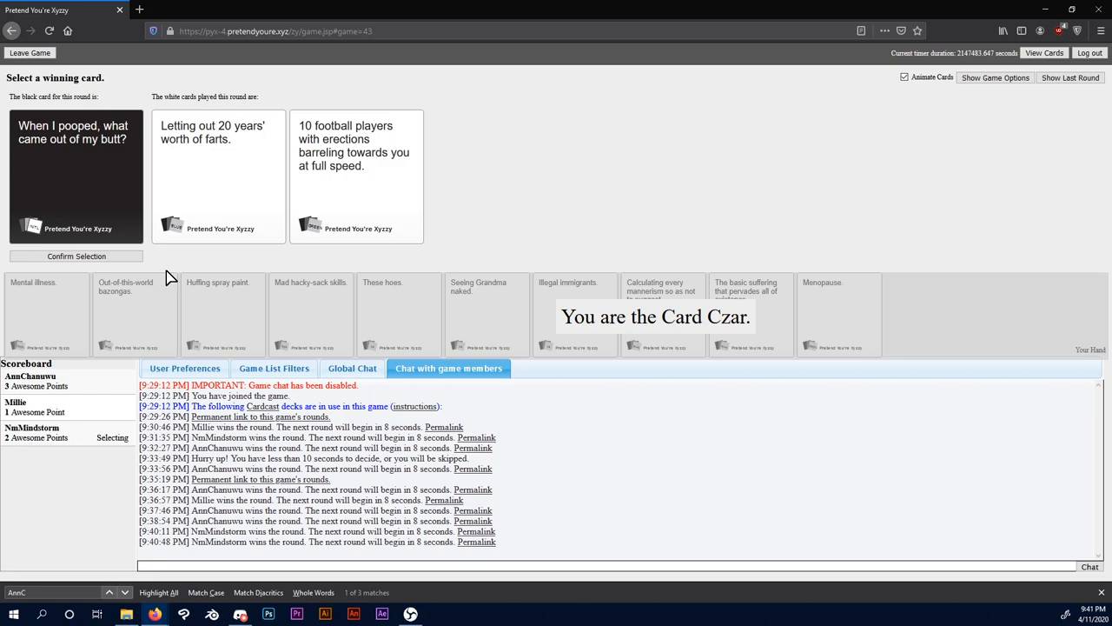
pyautogui.moveTo(273, 195)
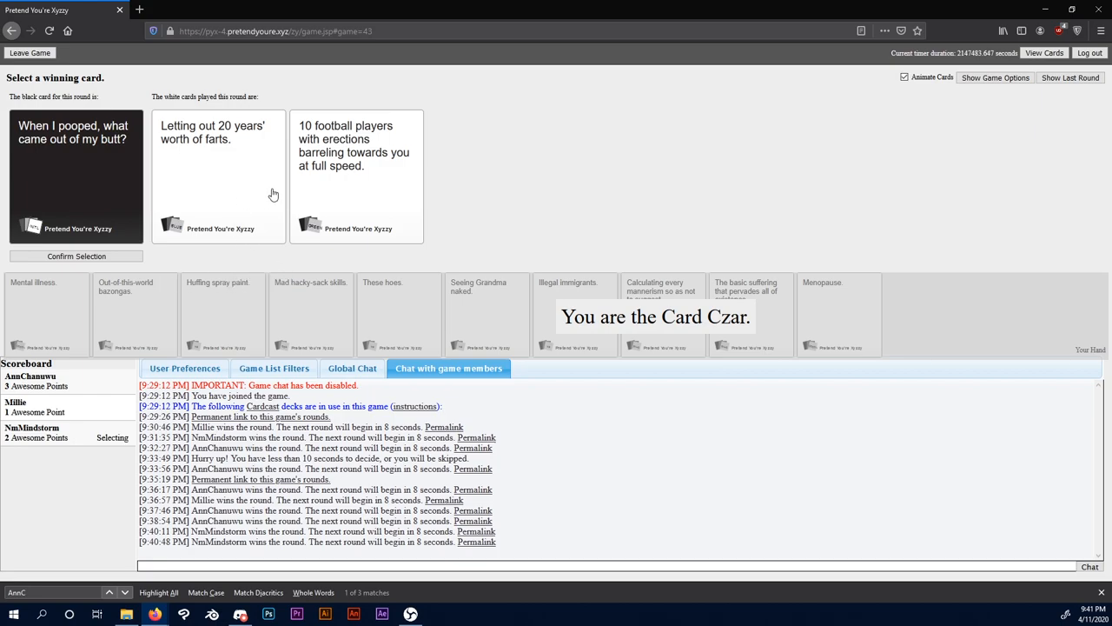
pyautogui.moveTo(494, 137)
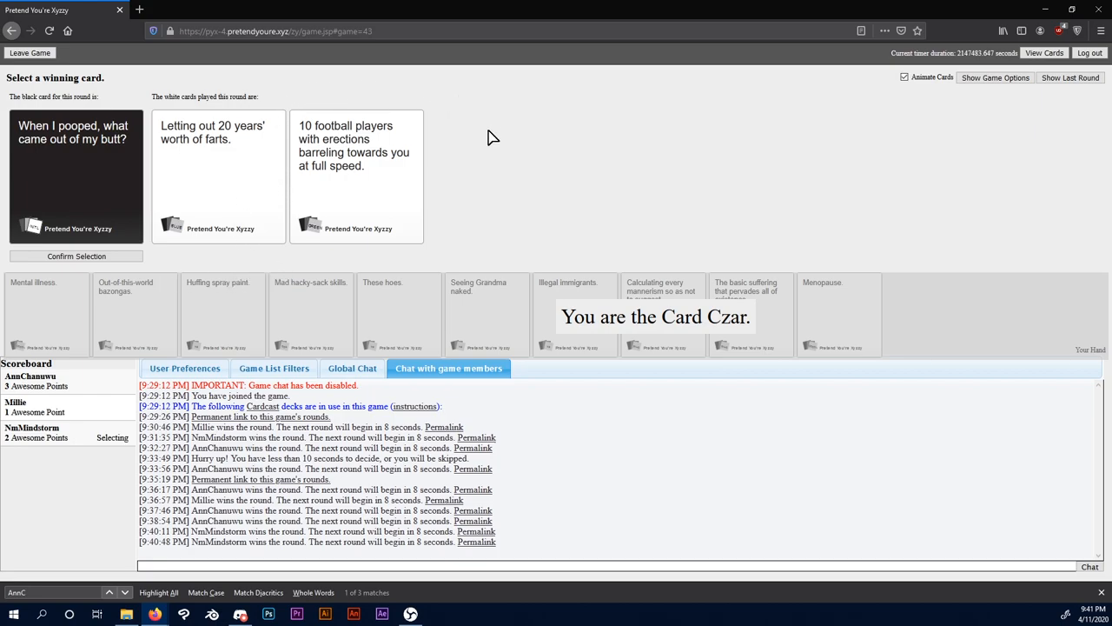
pyautogui.moveTo(400, 172)
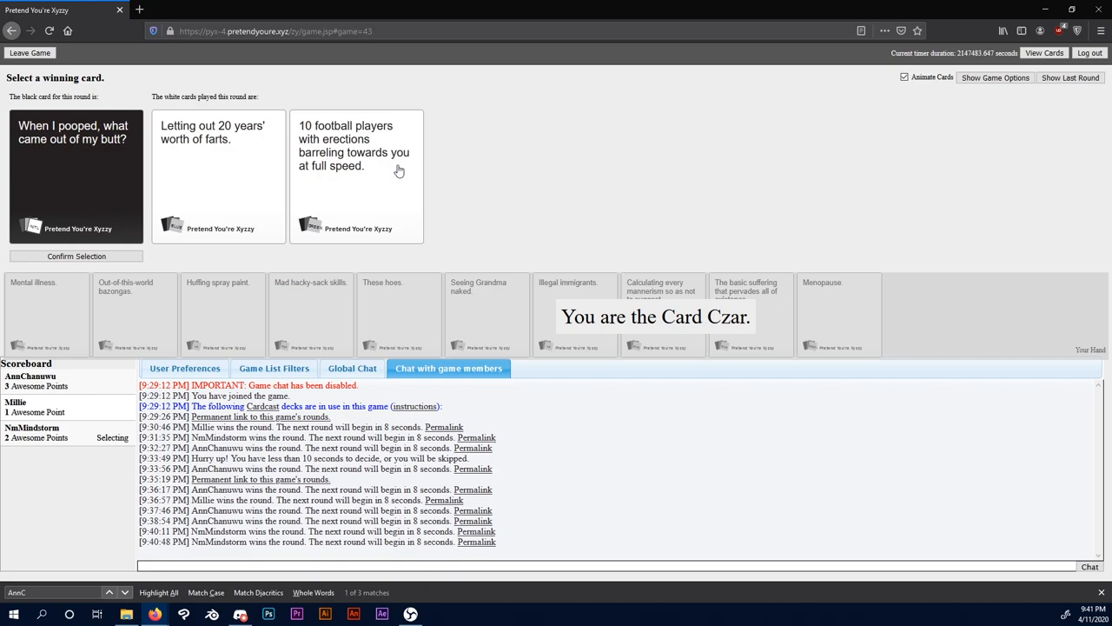
pyautogui.moveTo(381, 236)
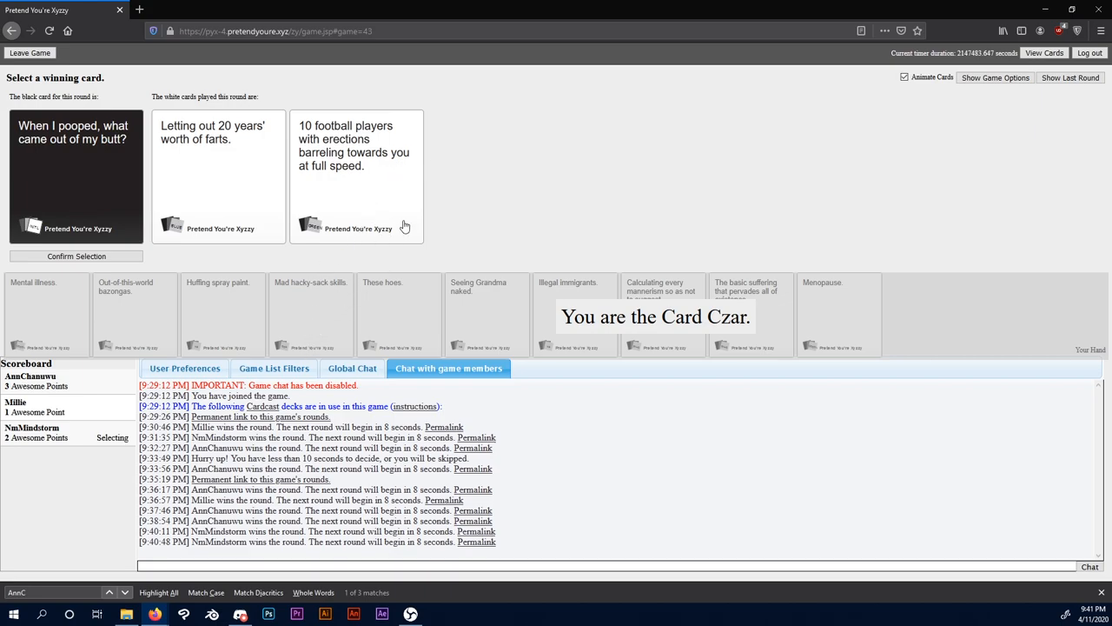
pyautogui.moveTo(448, 129)
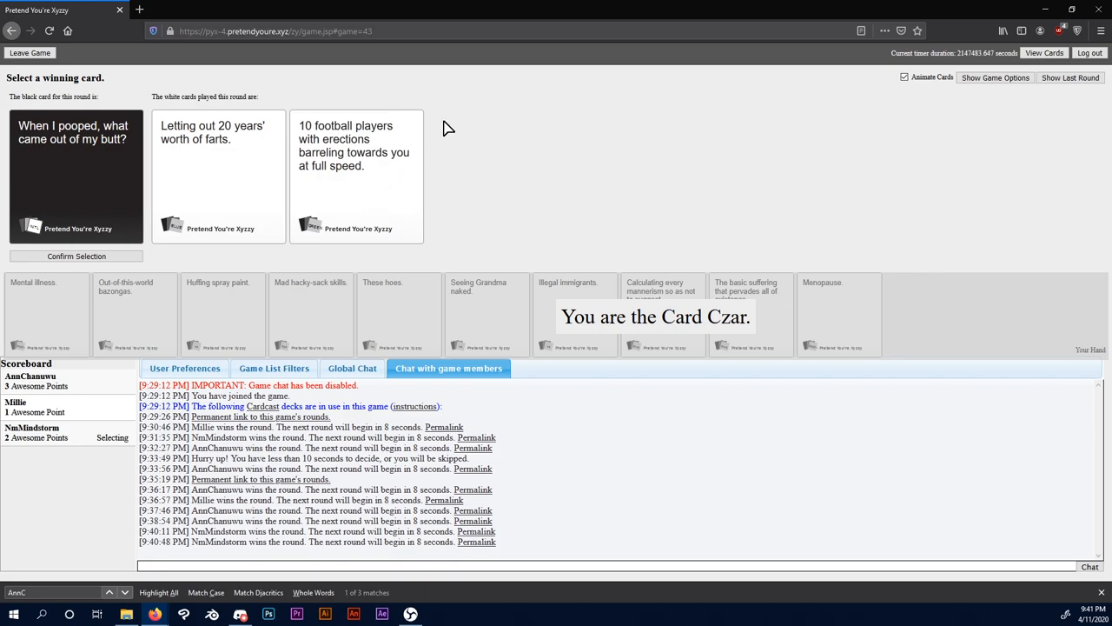
pyautogui.click(219, 174)
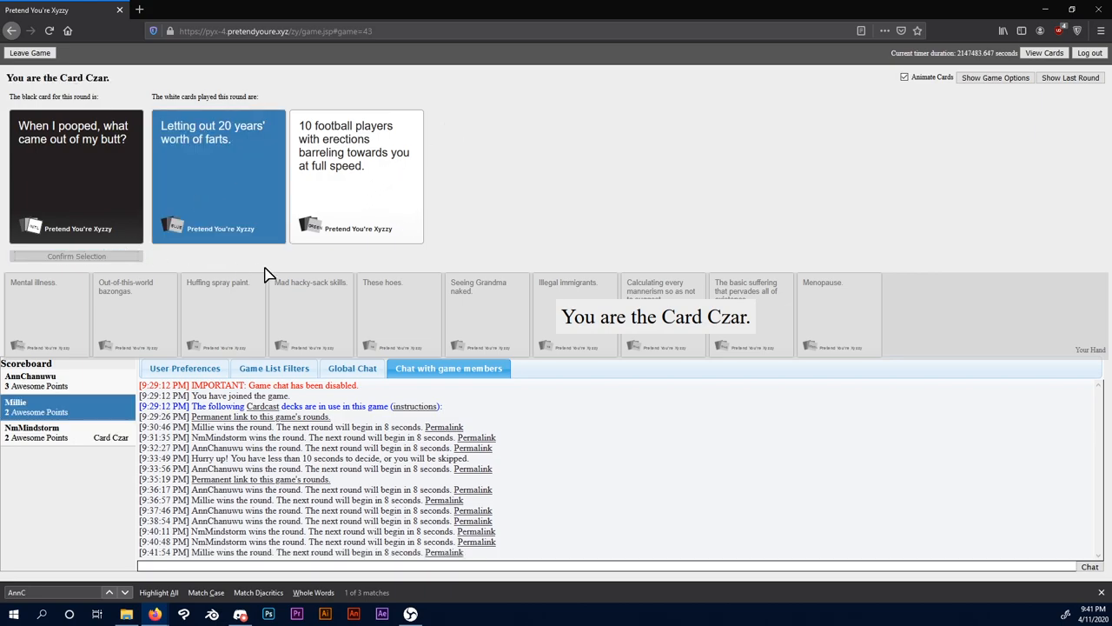
pyautogui.moveTo(511, 127)
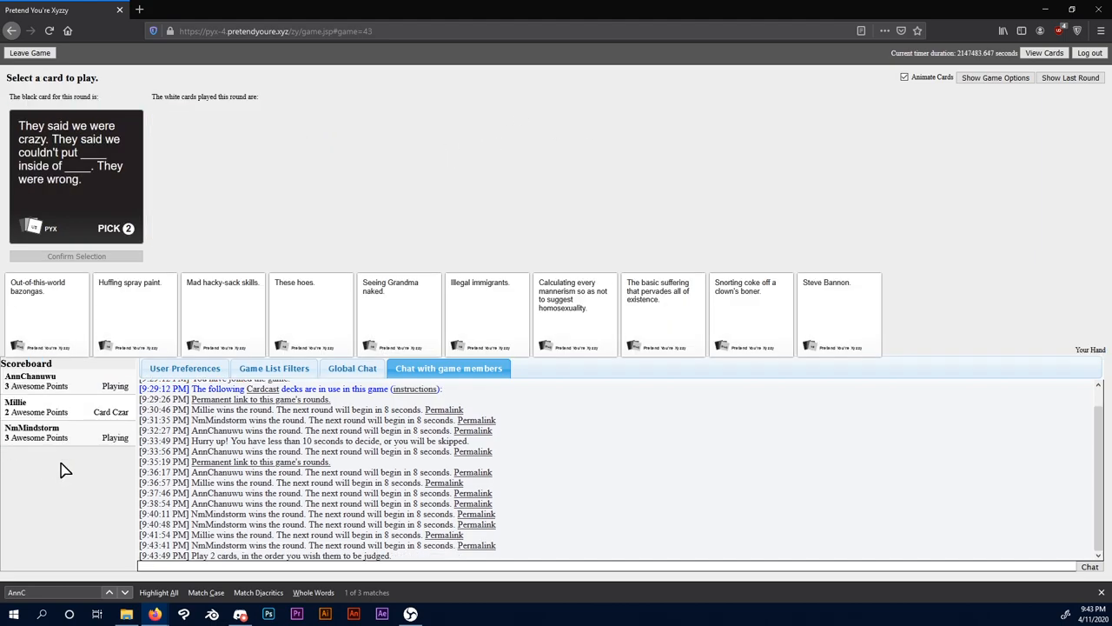
pyautogui.moveTo(400, 304)
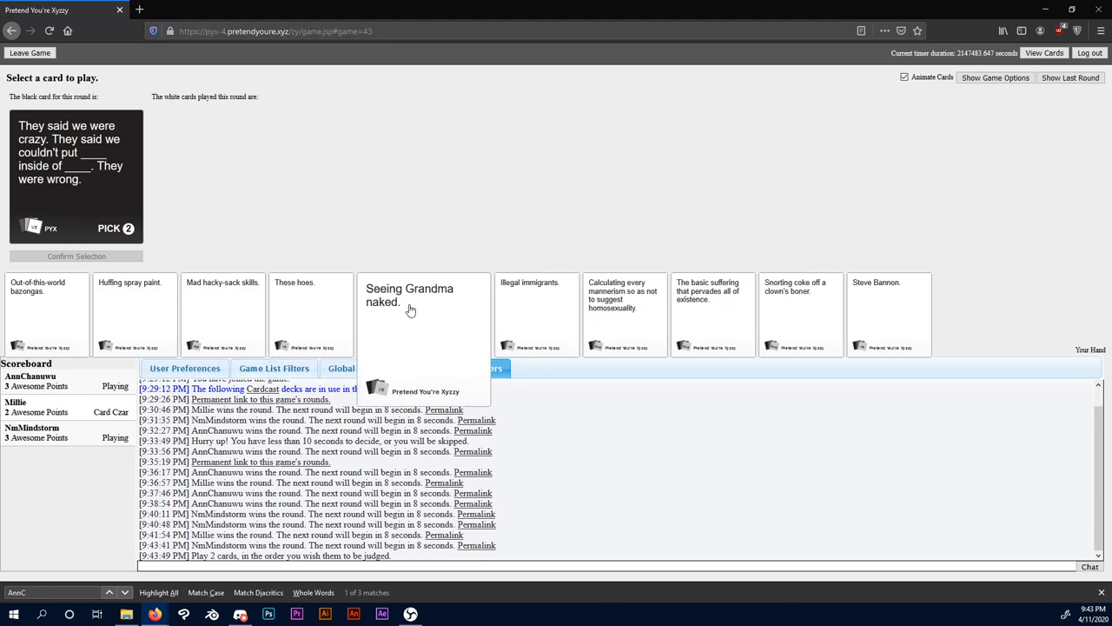
# Step: Play 'Illegal immigrants.' and 'These hoes.' as the two pick-2 answers
pyautogui.click(449, 368)
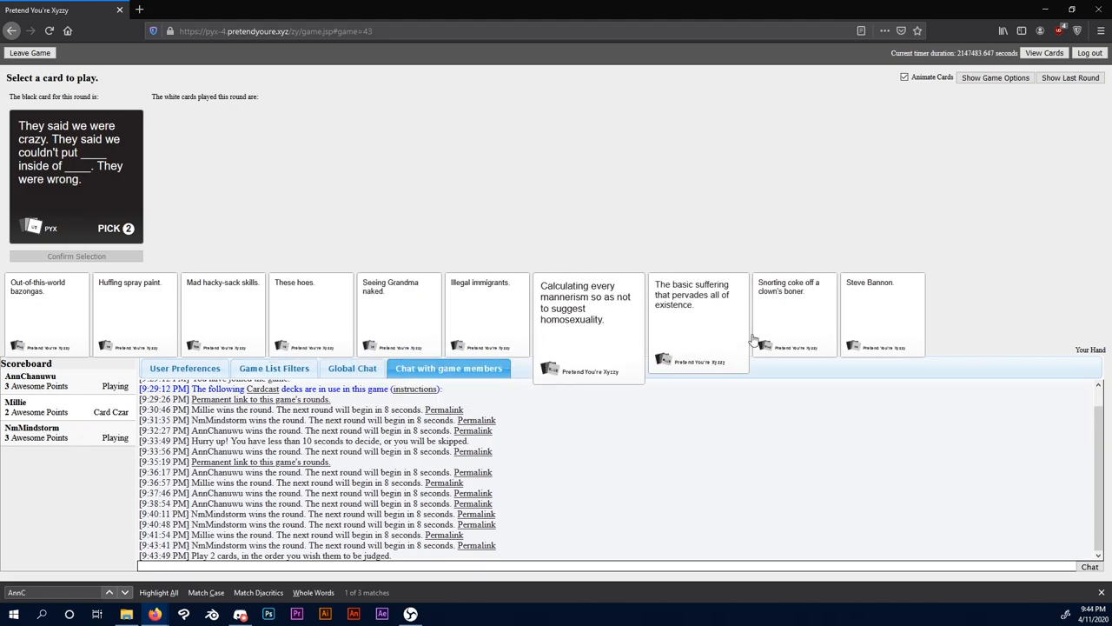
pyautogui.click(785, 313)
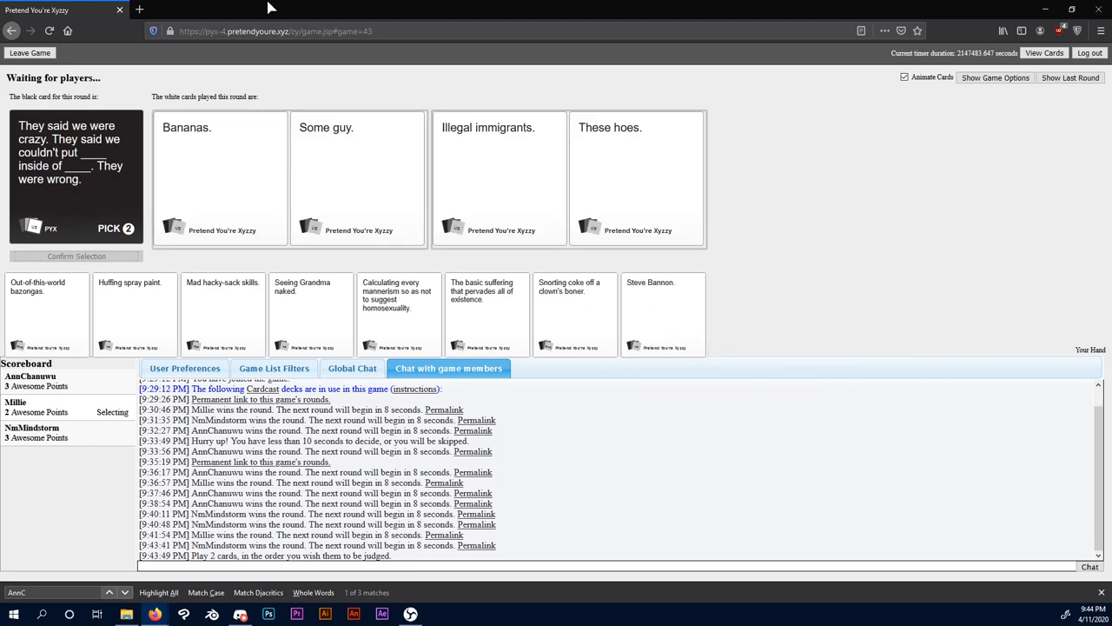
pyautogui.moveTo(323, 7)
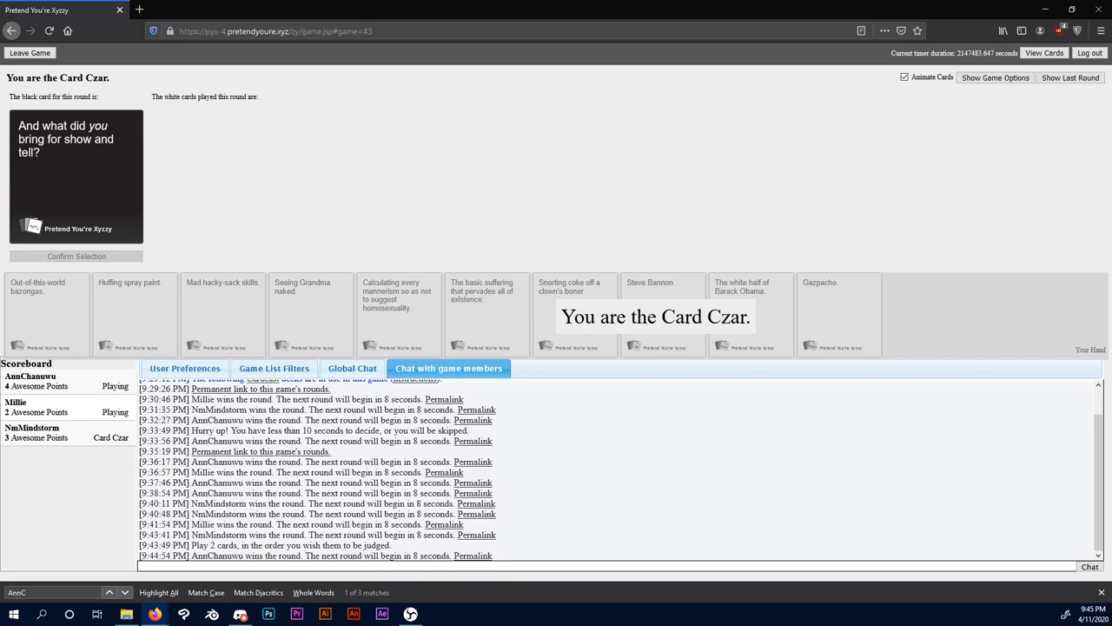
pyautogui.moveTo(251, 228)
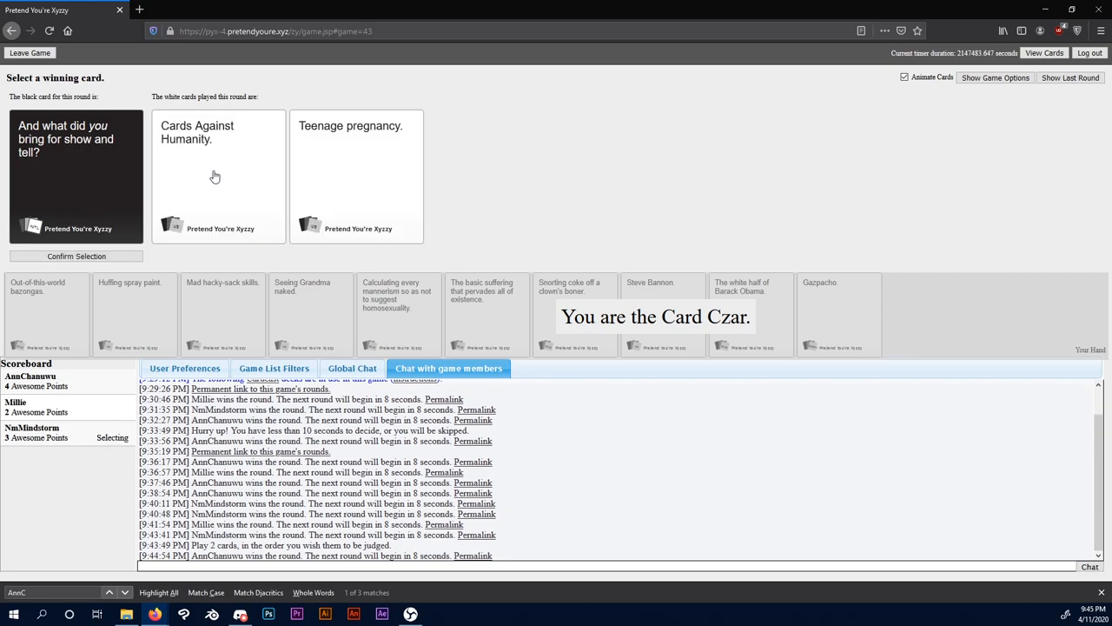
pyautogui.moveTo(297, 167)
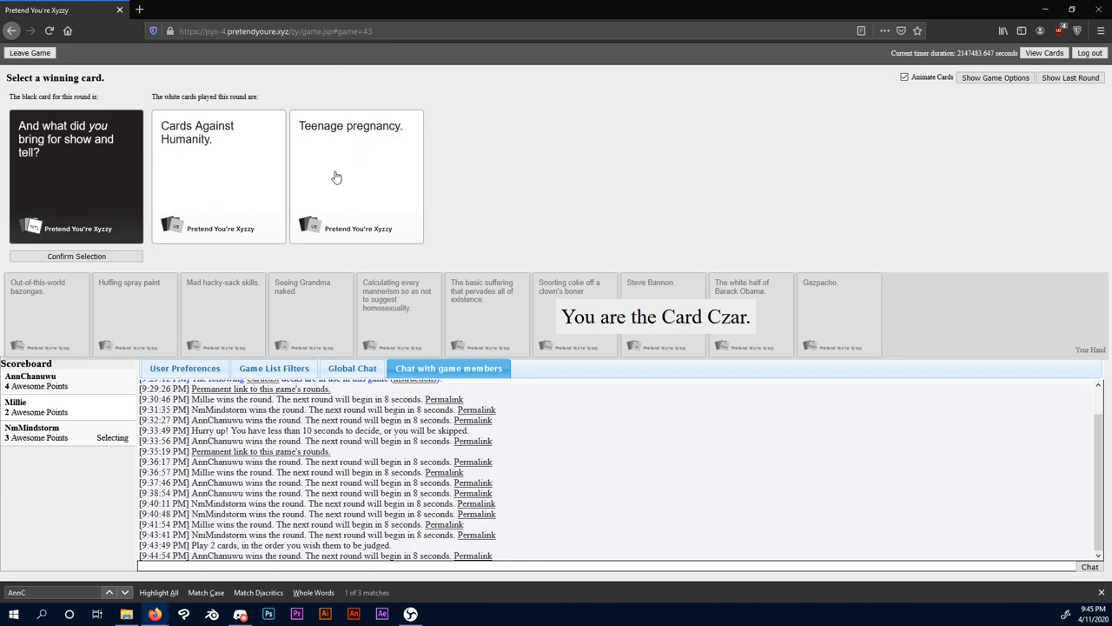
pyautogui.moveTo(264, 215)
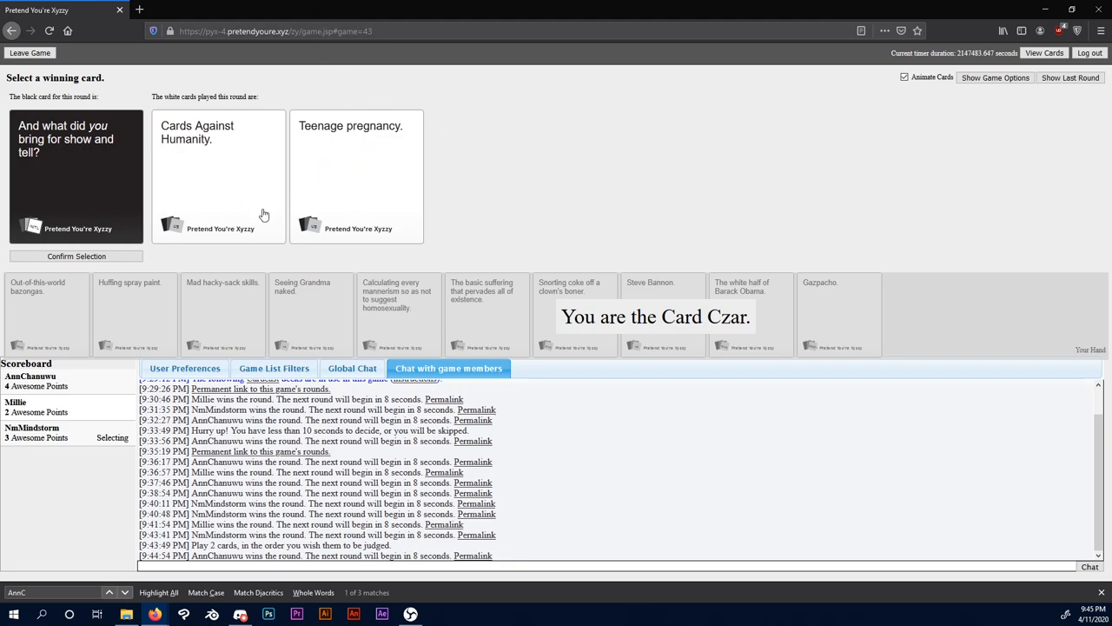
pyautogui.moveTo(276, 214)
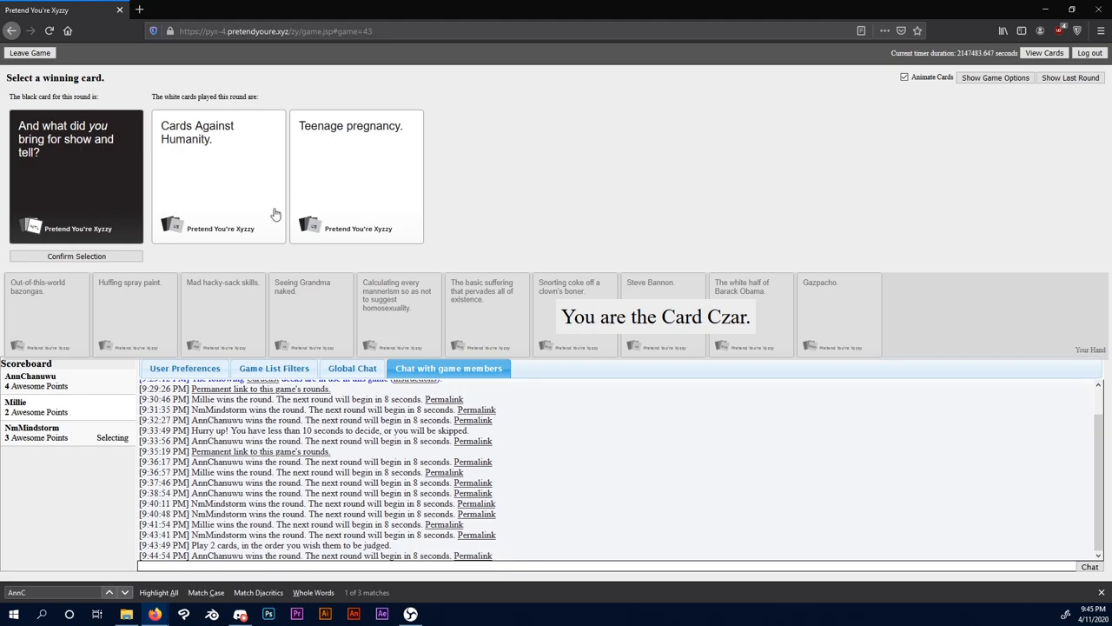
# Step: Confirm 'Teenage pregnancy.' as the show-and-tell winner, giving Millie a third point
pyautogui.click(357, 174)
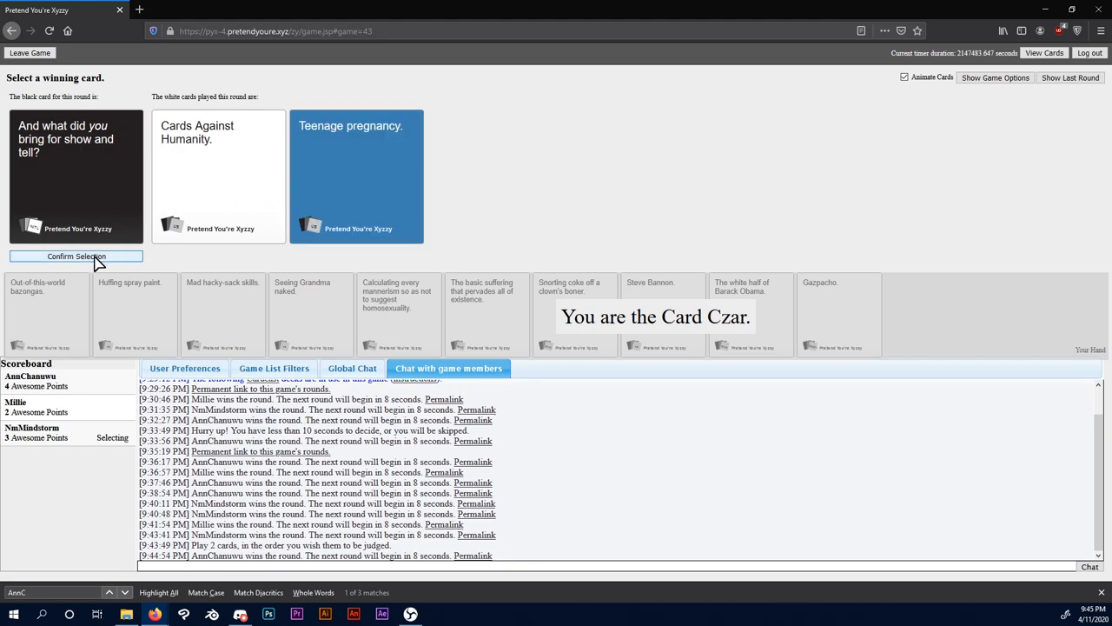
pyautogui.click(76, 256)
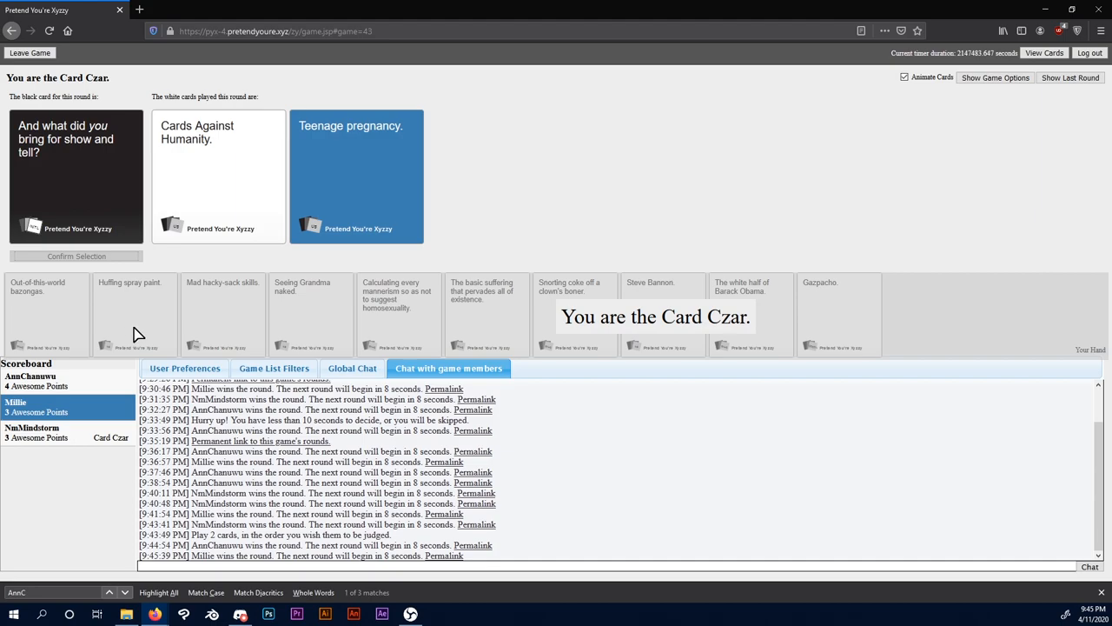
pyautogui.moveTo(80, 530)
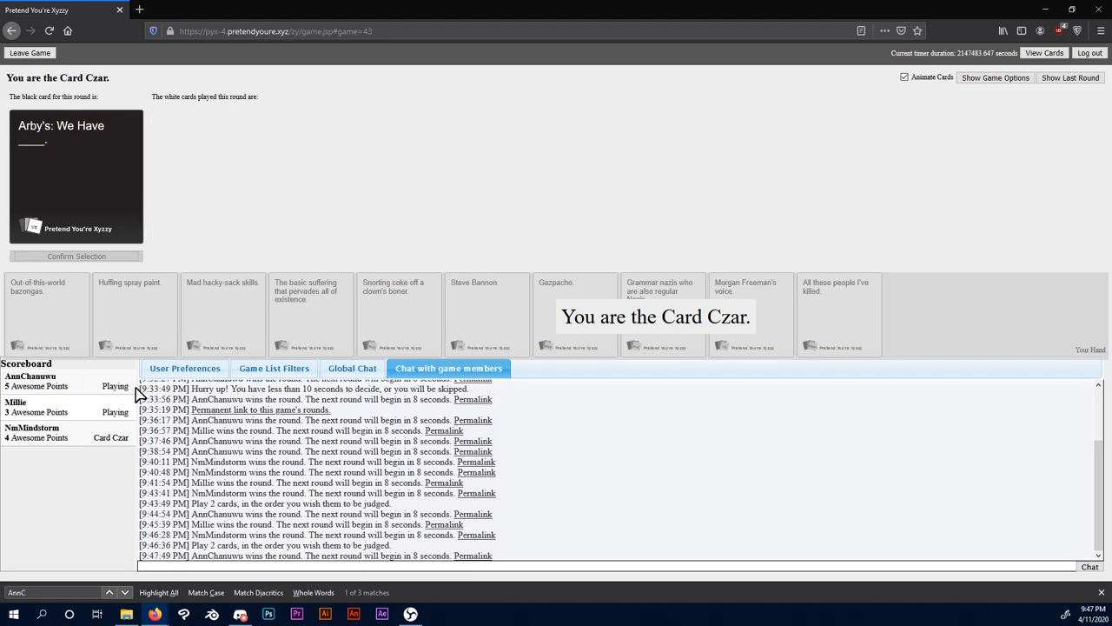
pyautogui.moveTo(66, 179)
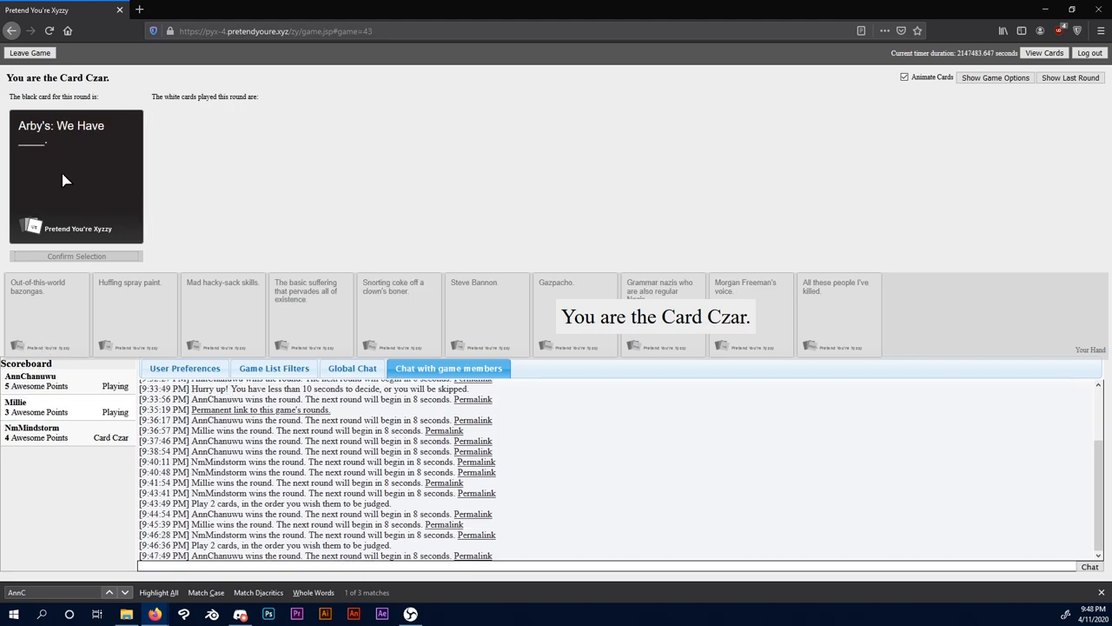
pyautogui.moveTo(59, 257)
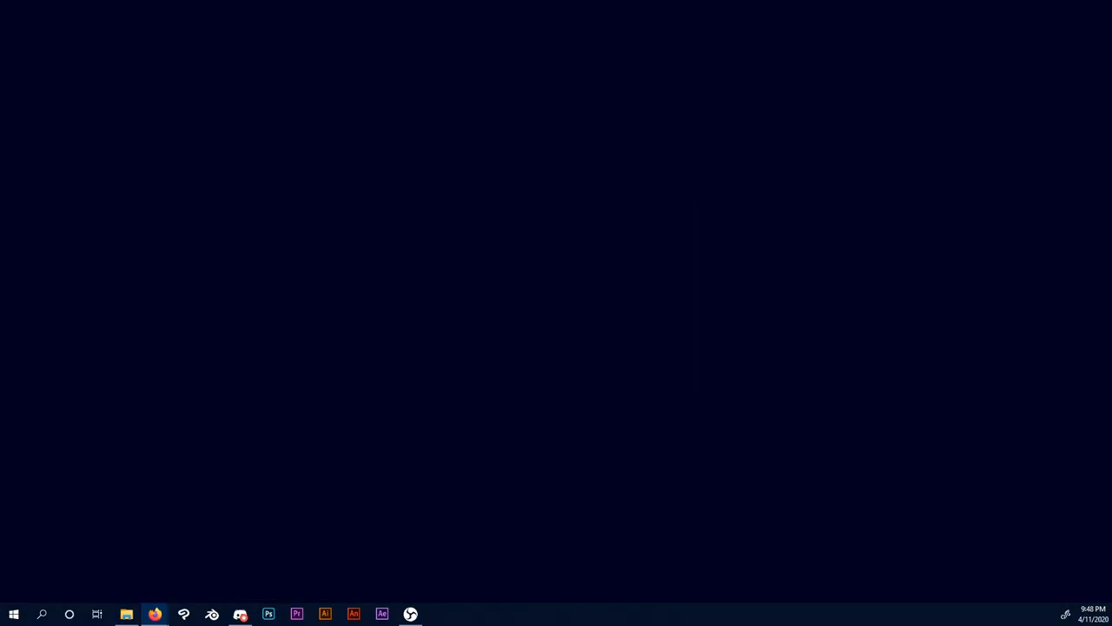
# Step: Minimize the browser window so only the empty desktop shows
pyautogui.click(155, 613)
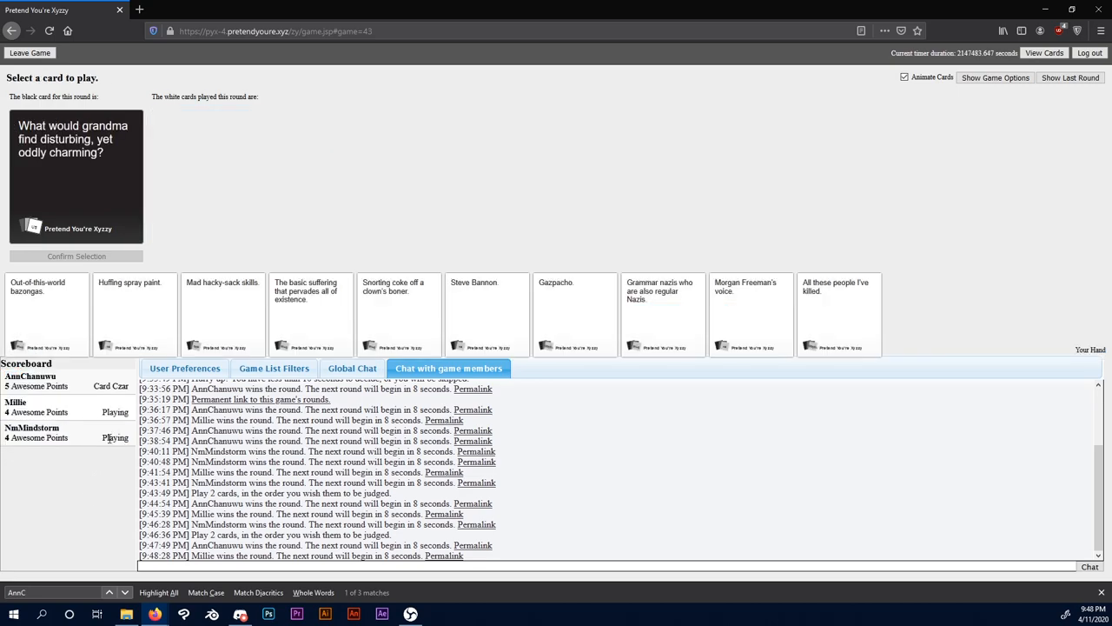
pyautogui.moveTo(150, 215)
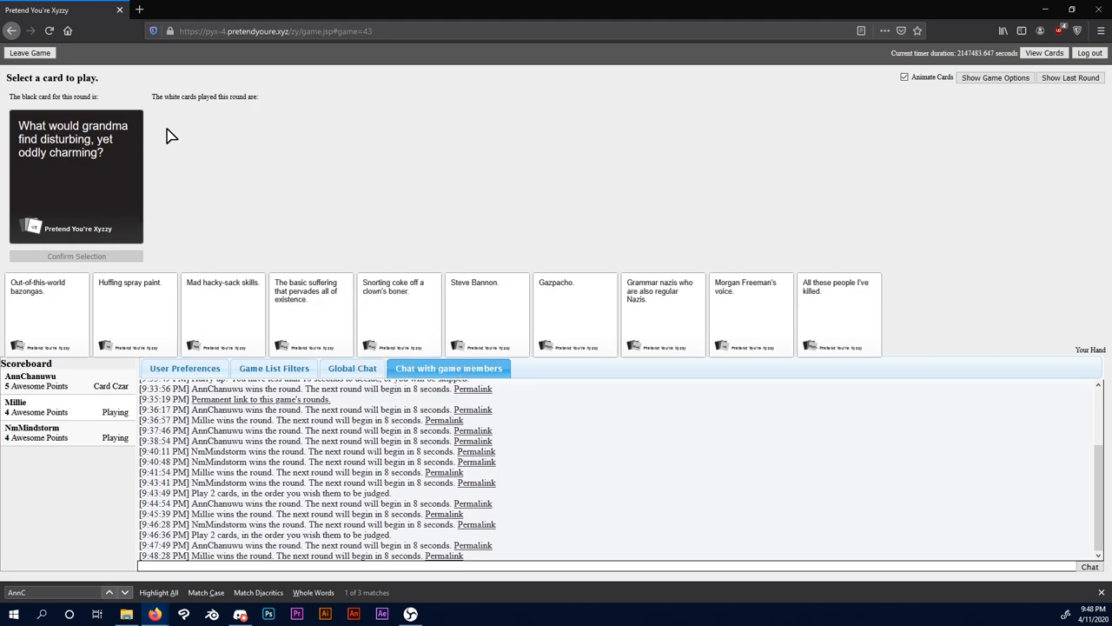
pyautogui.moveTo(205, 226)
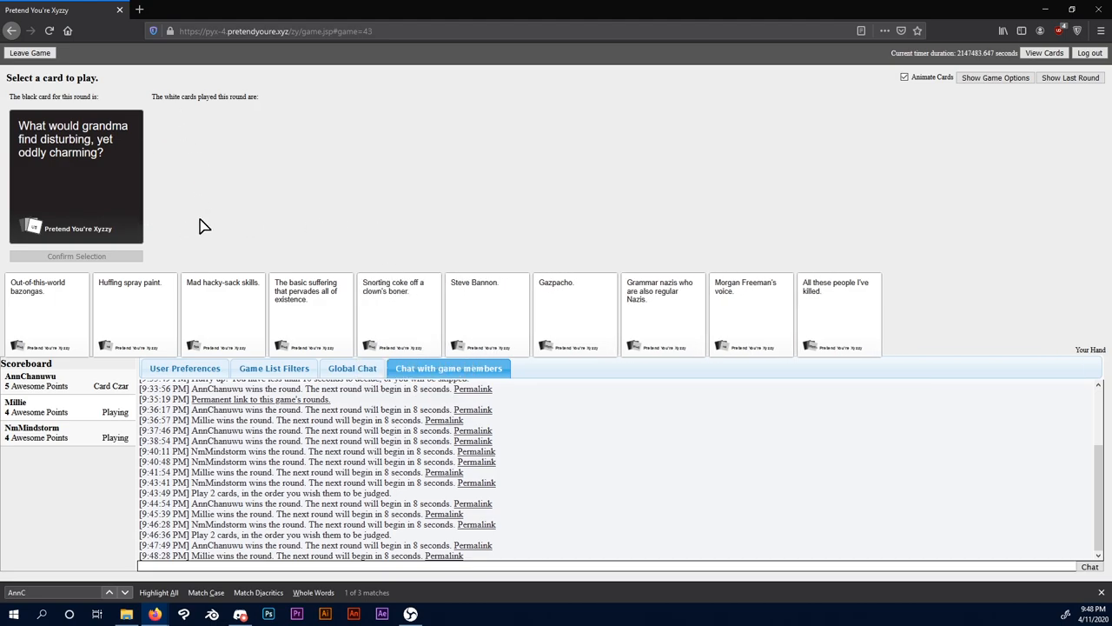
pyautogui.moveTo(224, 236)
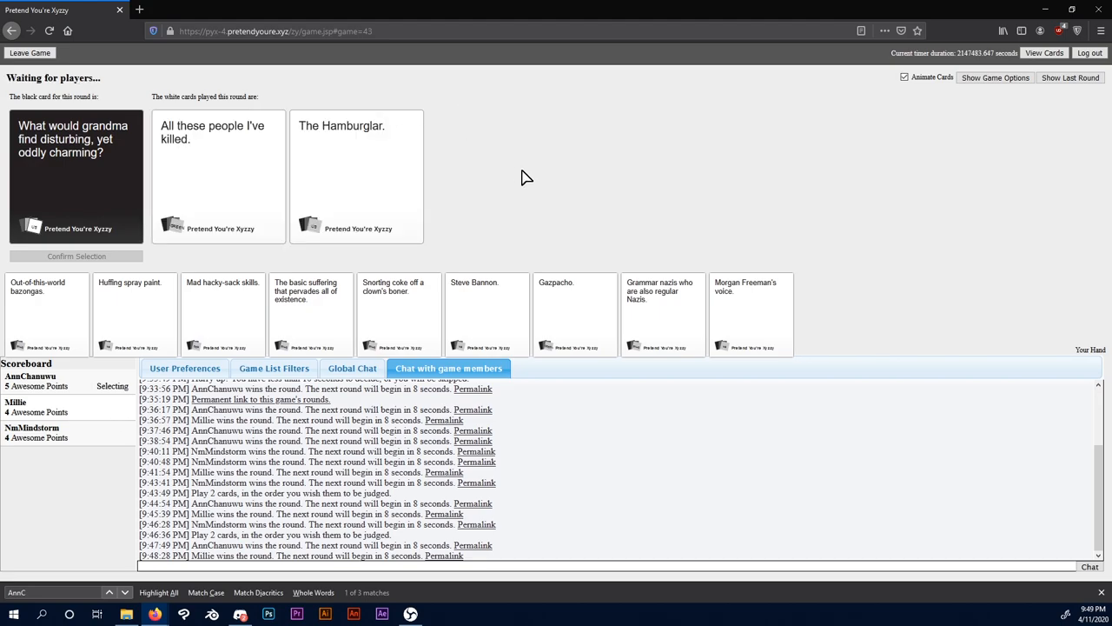
pyautogui.moveTo(473, 257)
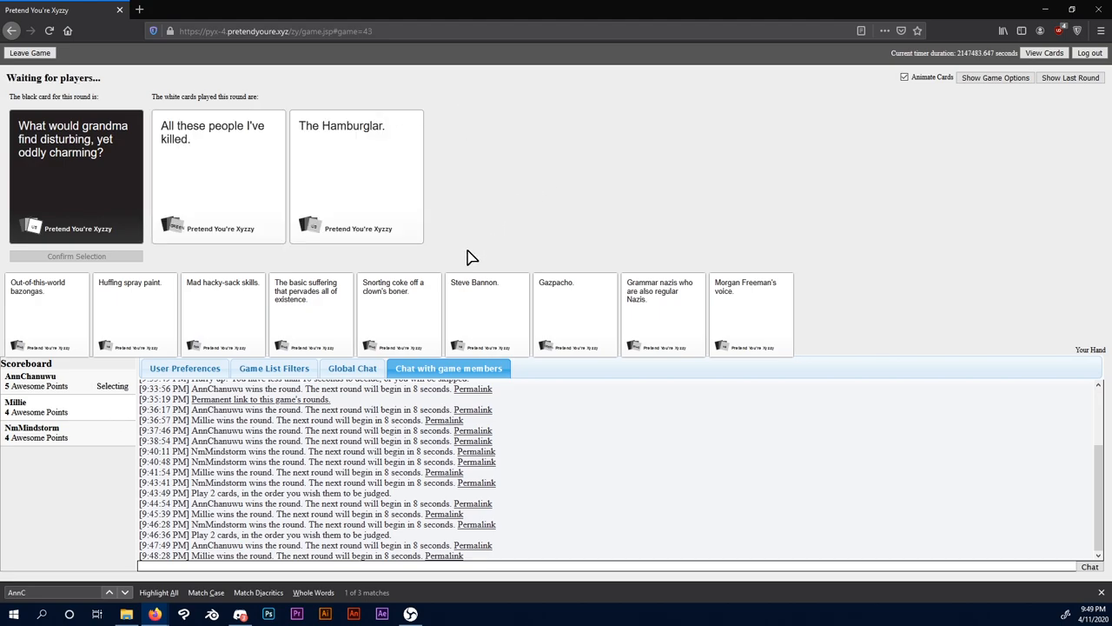
pyautogui.moveTo(487, 292)
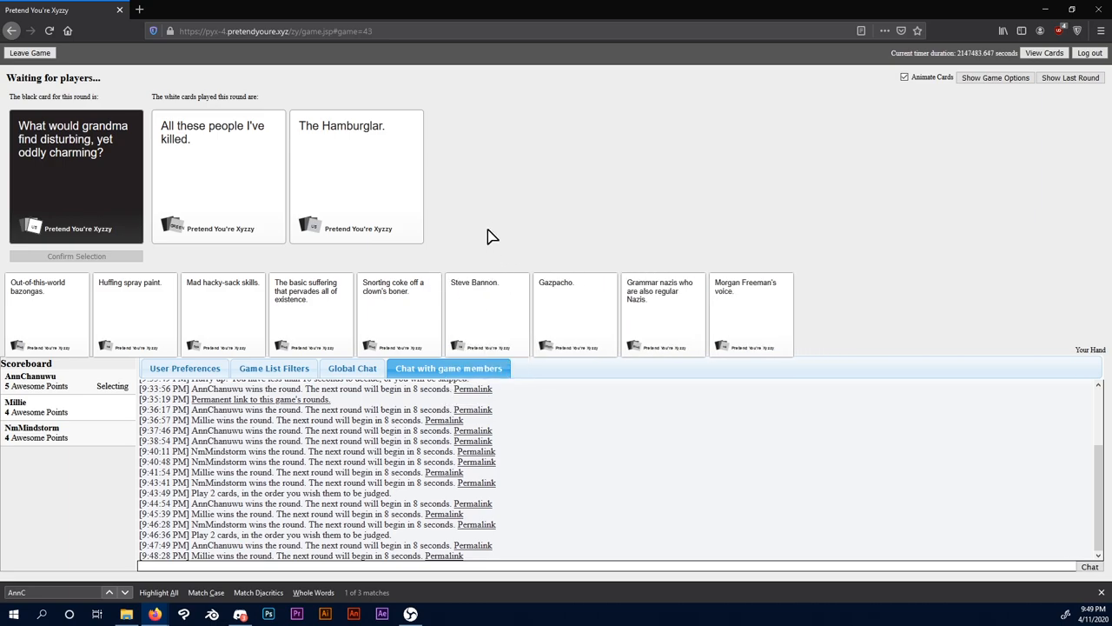
pyautogui.moveTo(483, 245)
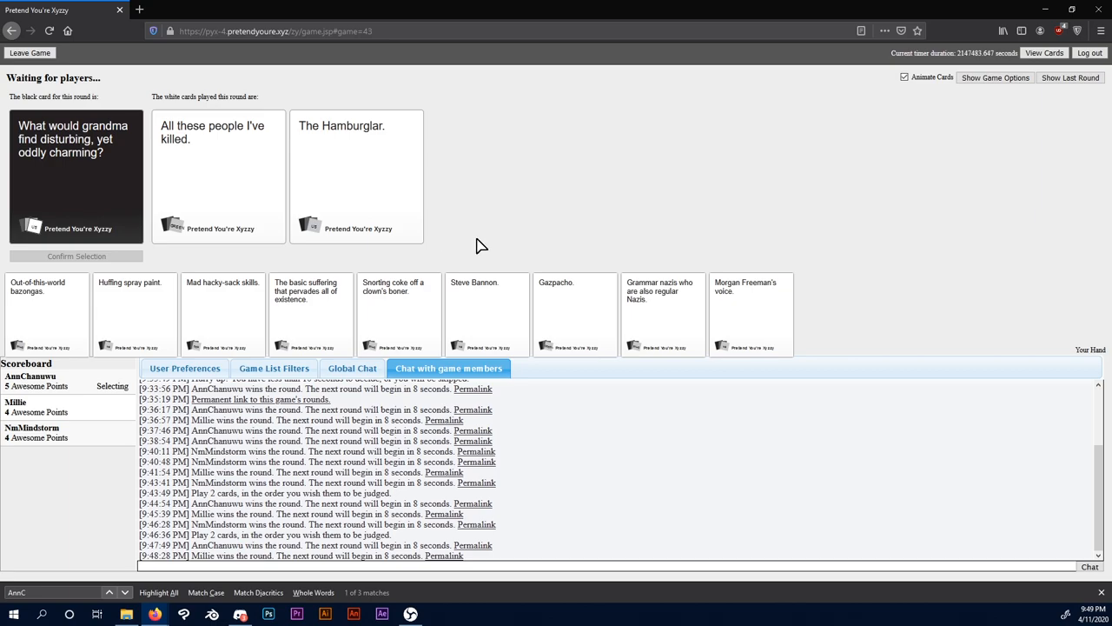
# Step: Play 'All these people I've killed.' as the answer to the grandma prompt
pyautogui.click(356, 173)
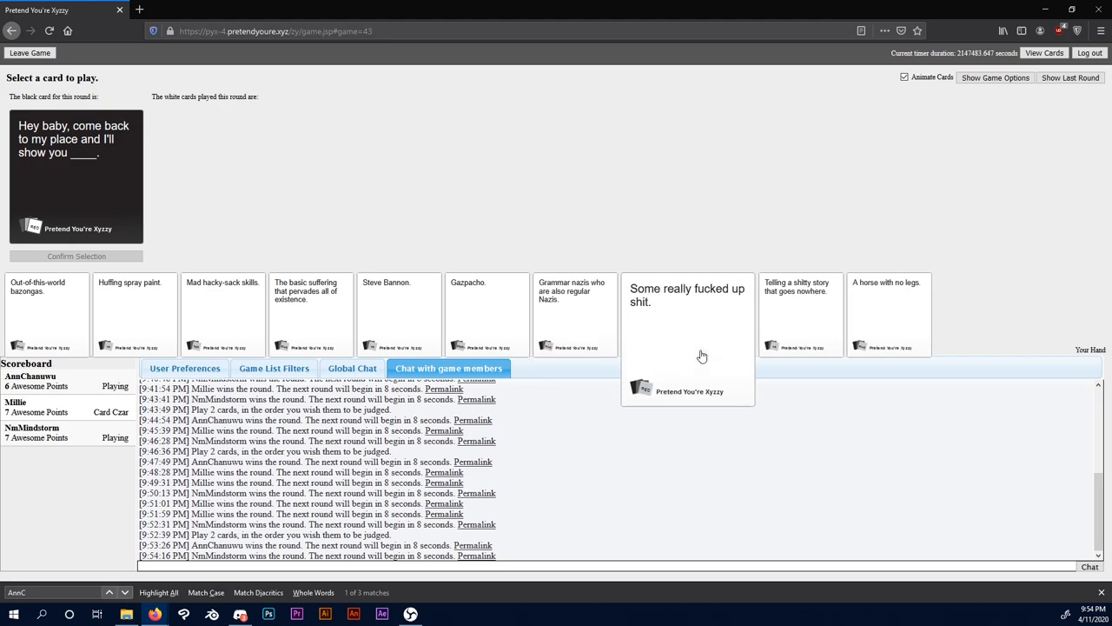
pyautogui.moveTo(745, 379)
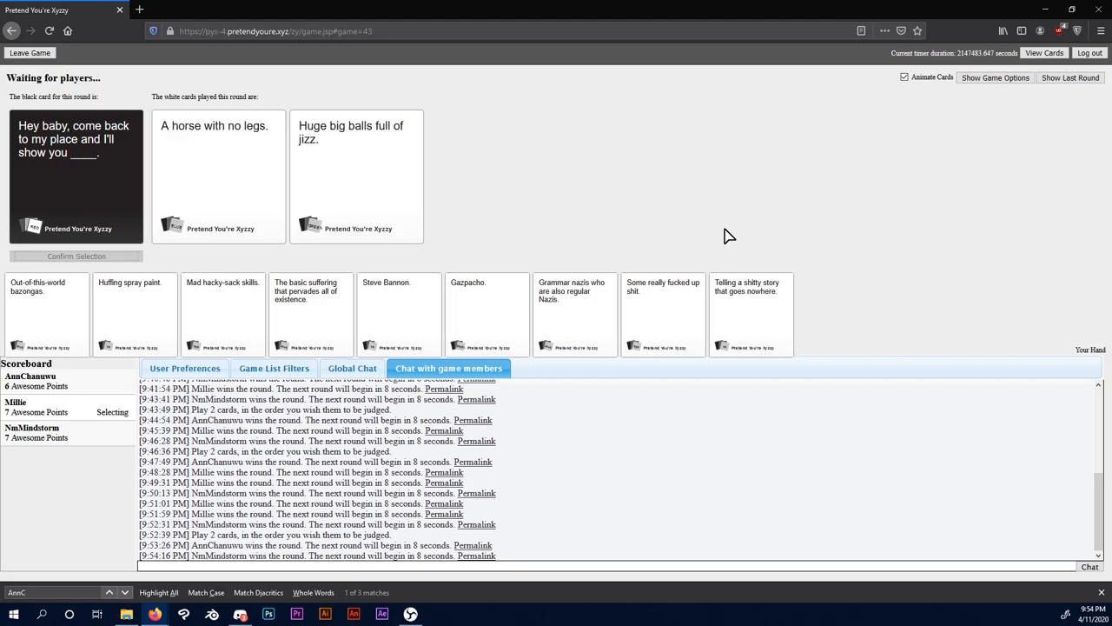
pyautogui.moveTo(595, 160)
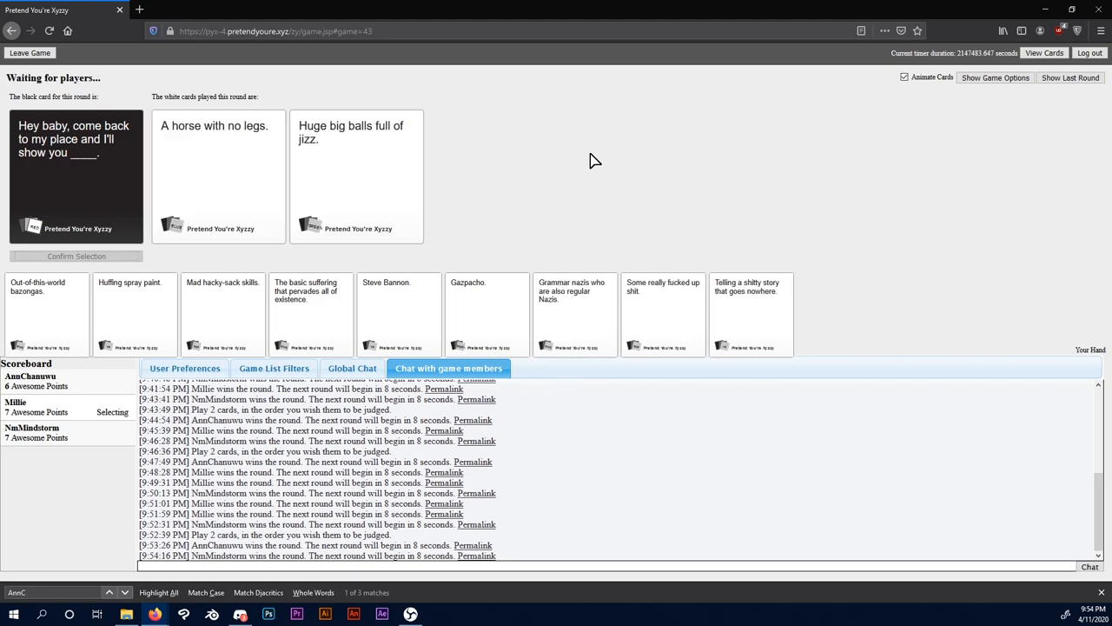
pyautogui.moveTo(594, 205)
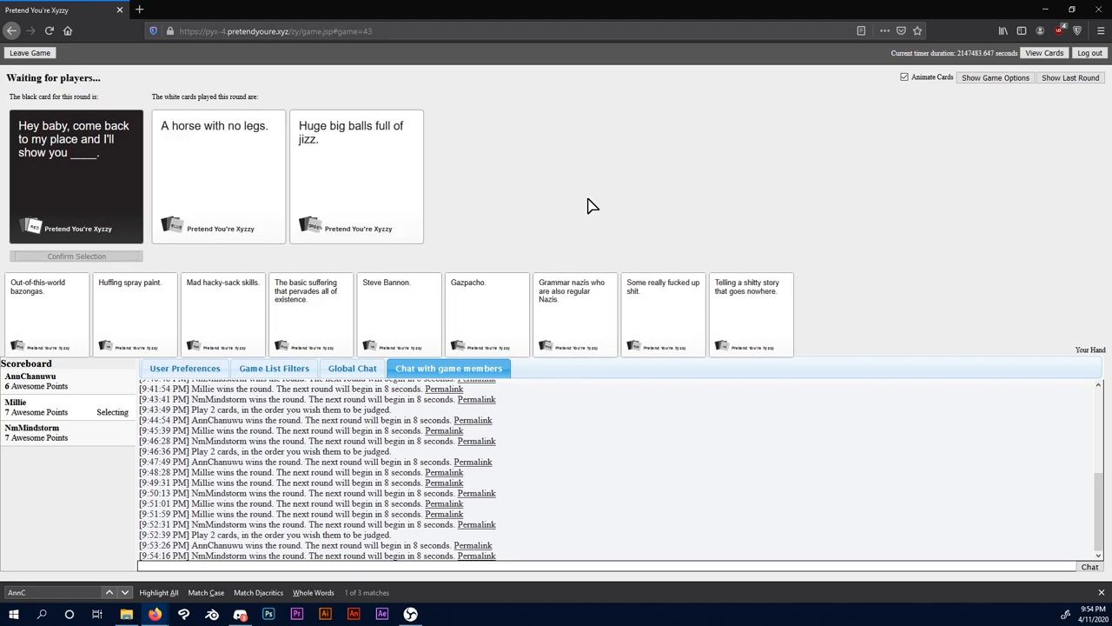
# Step: Play 'A horse with no legs.' as the answer to the come-back-to-my-place prompt
pyautogui.click(356, 174)
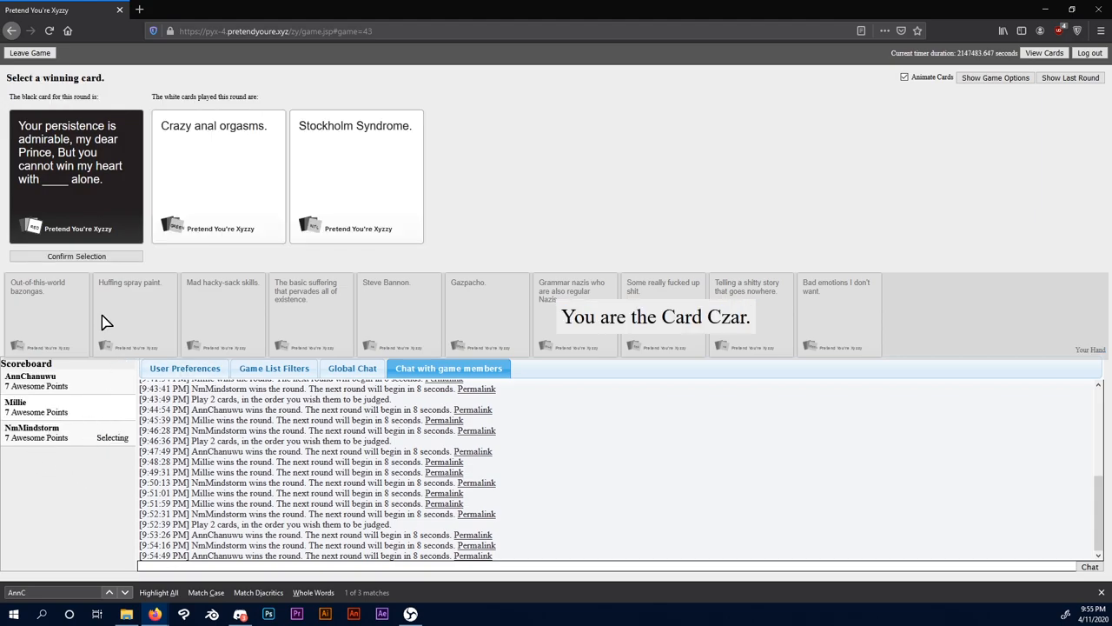
pyautogui.moveTo(252, 155)
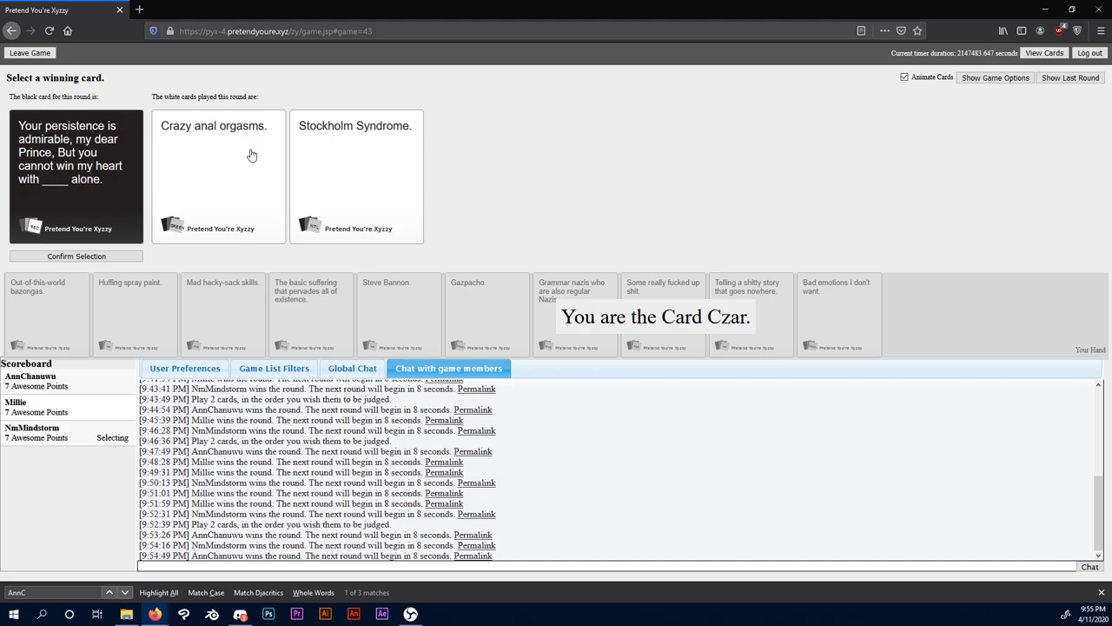
pyautogui.moveTo(355, 106)
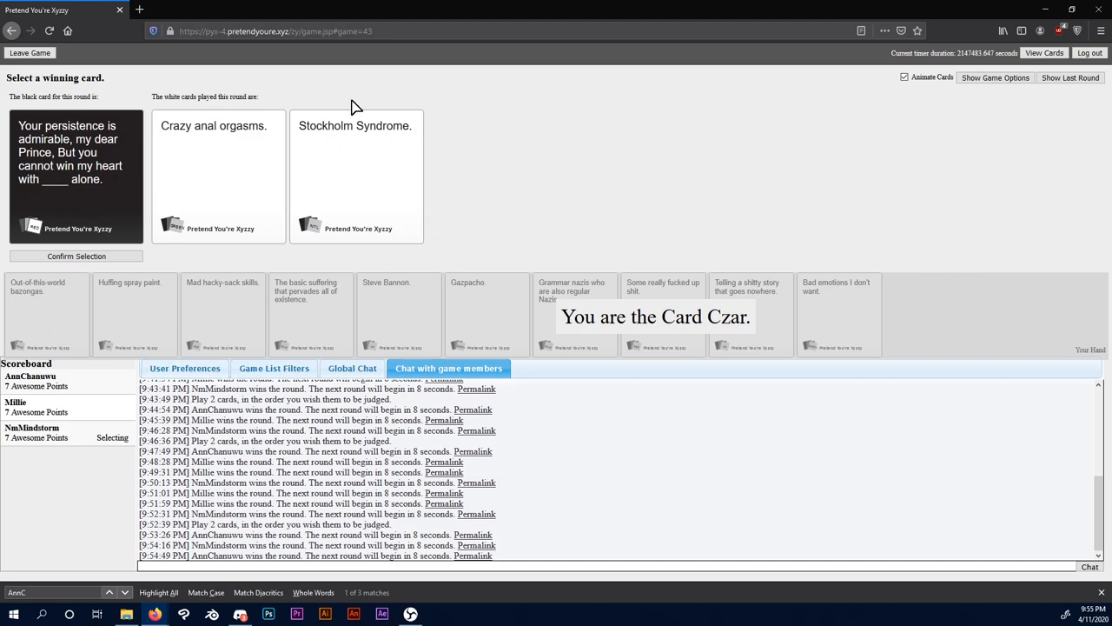
pyautogui.click(354, 174)
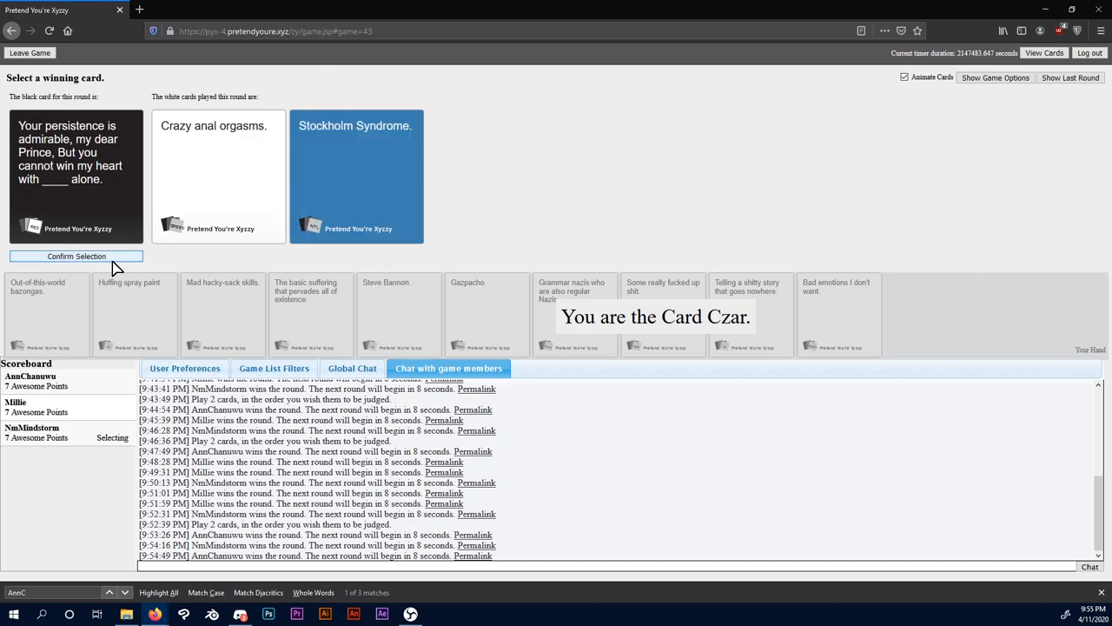
pyautogui.click(77, 255)
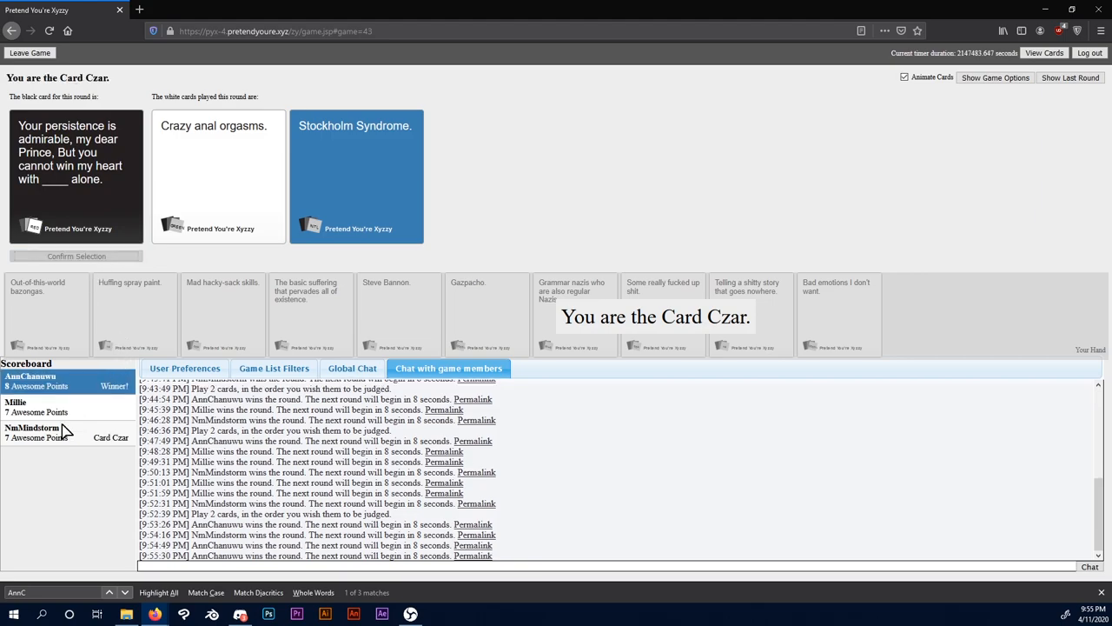
pyautogui.moveTo(243, 205)
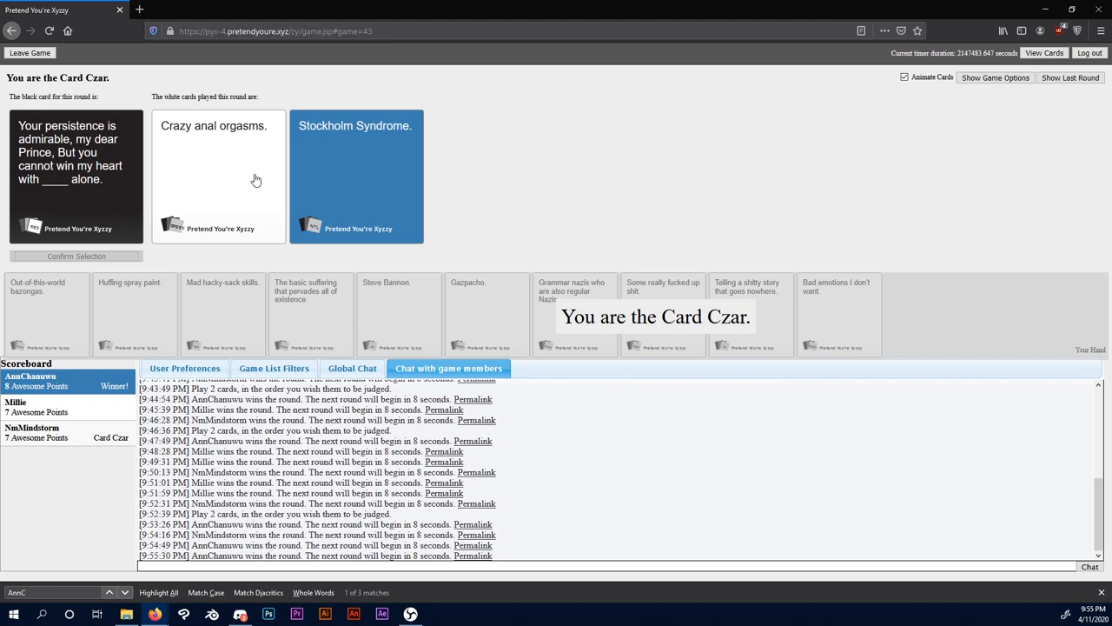
pyautogui.moveTo(195, 6)
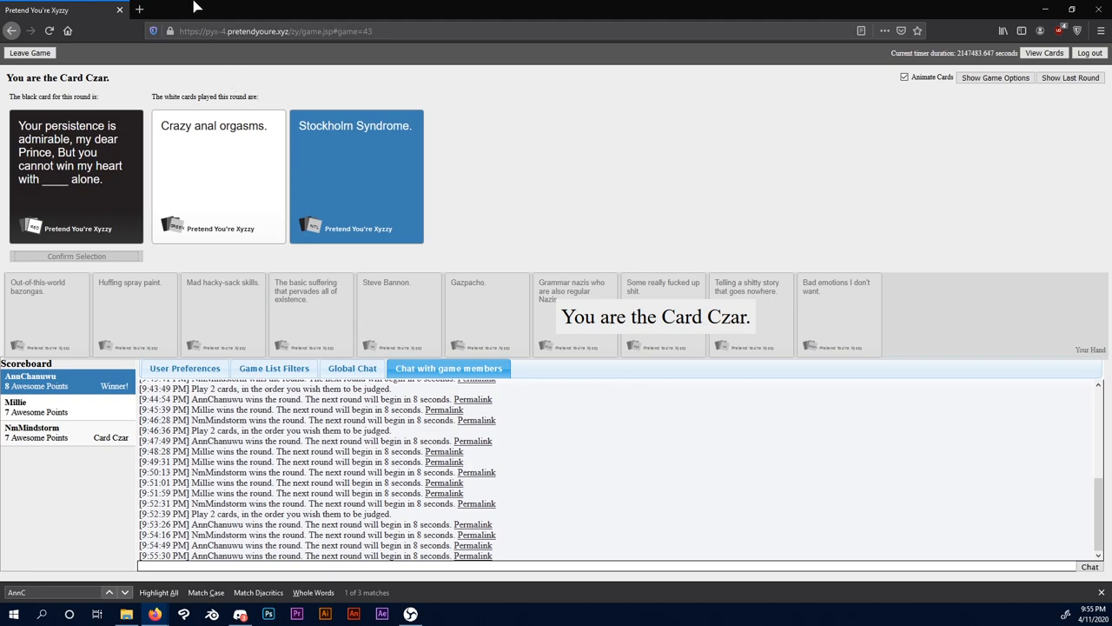
pyautogui.click(994, 77)
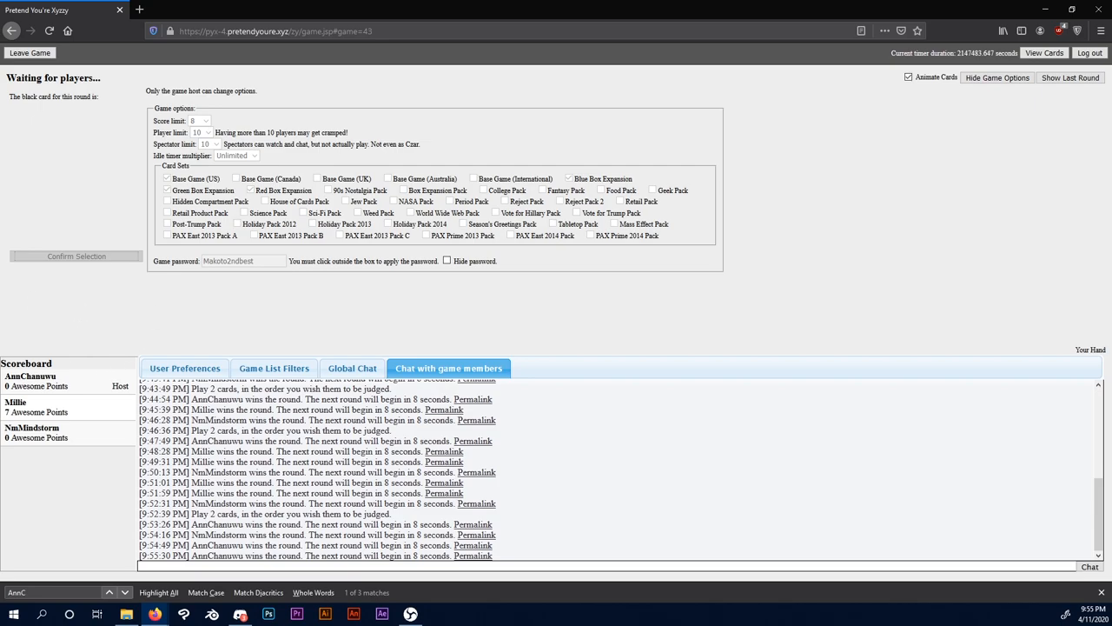
pyautogui.moveTo(681, 97)
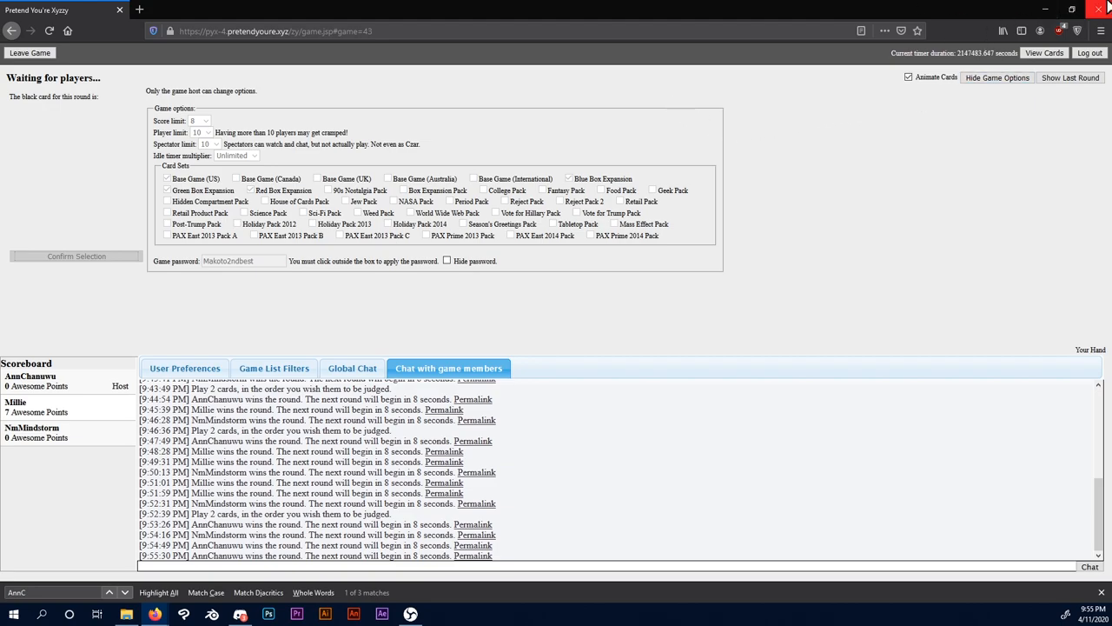
# Step: Show the finished game's options with score limit, player limits and card sets
pyautogui.click(448, 261)
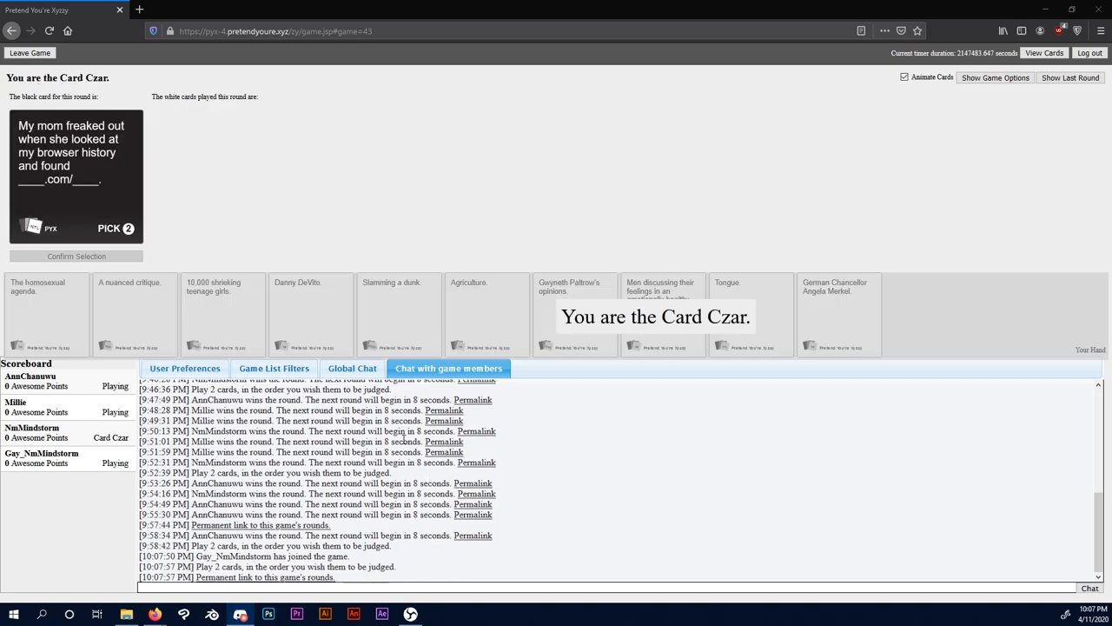
pyautogui.moveTo(193, 344)
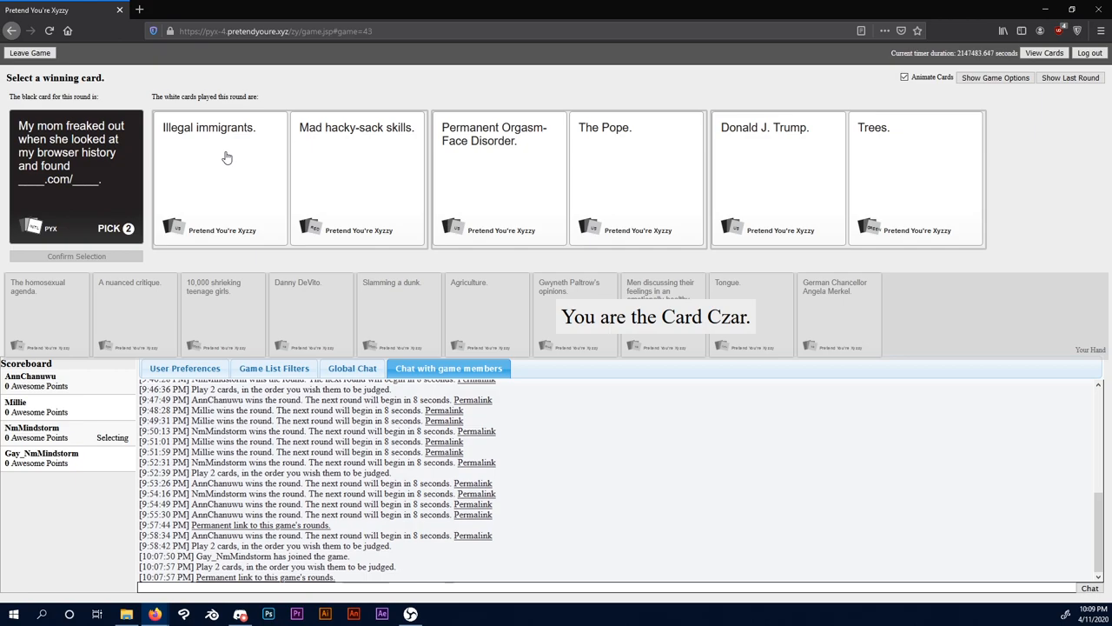
pyautogui.moveTo(340, 94)
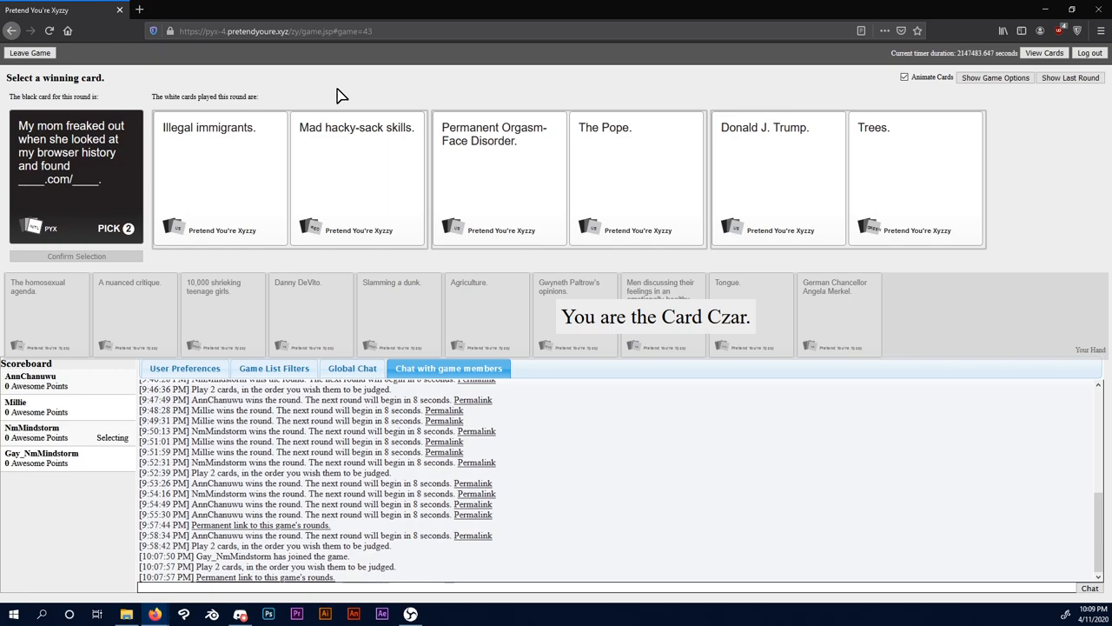
pyautogui.moveTo(556, 54)
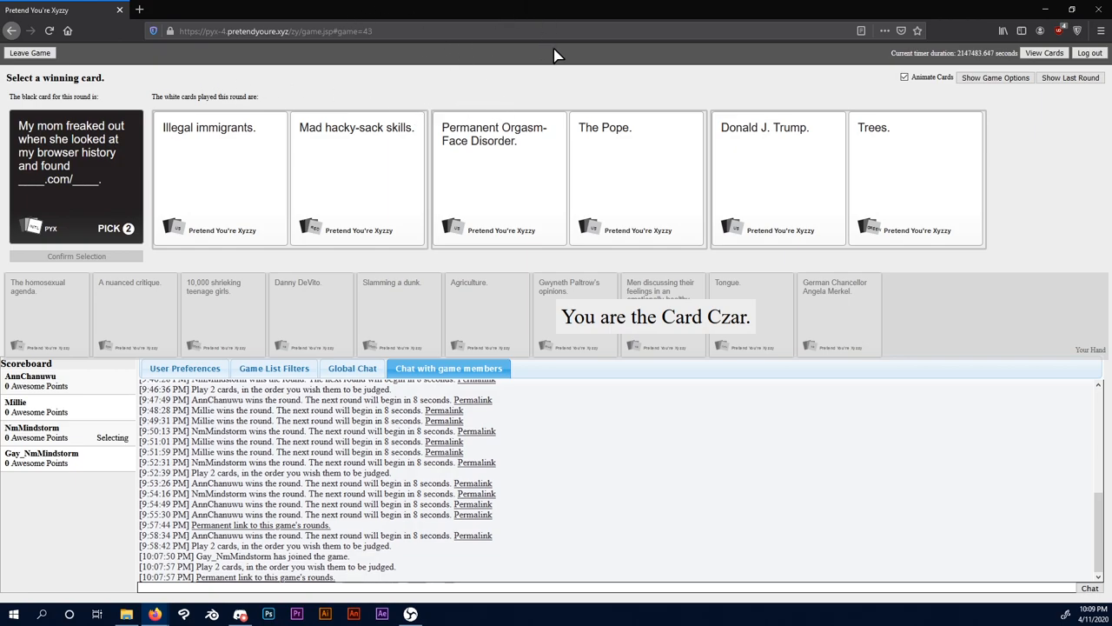
pyautogui.moveTo(556, 56)
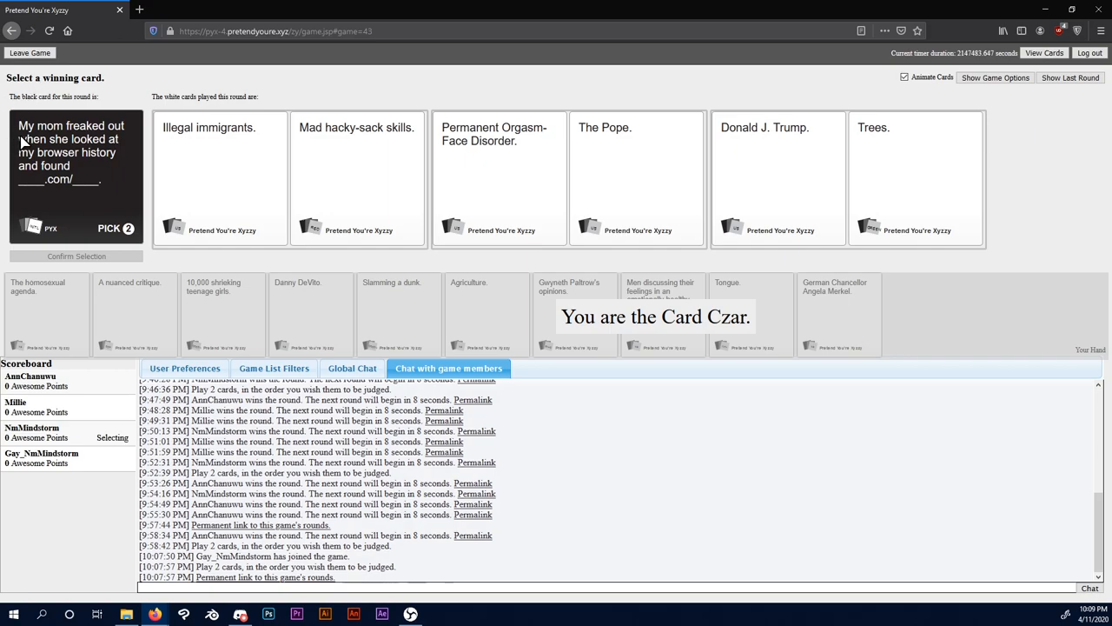
pyautogui.moveTo(52, 98)
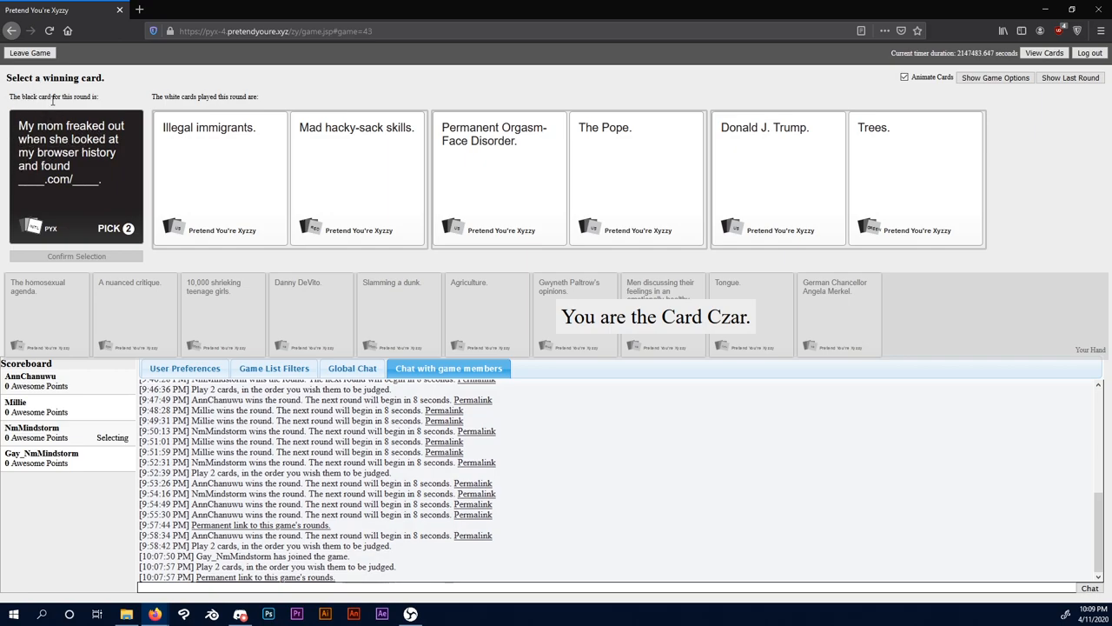
pyautogui.moveTo(160, 160)
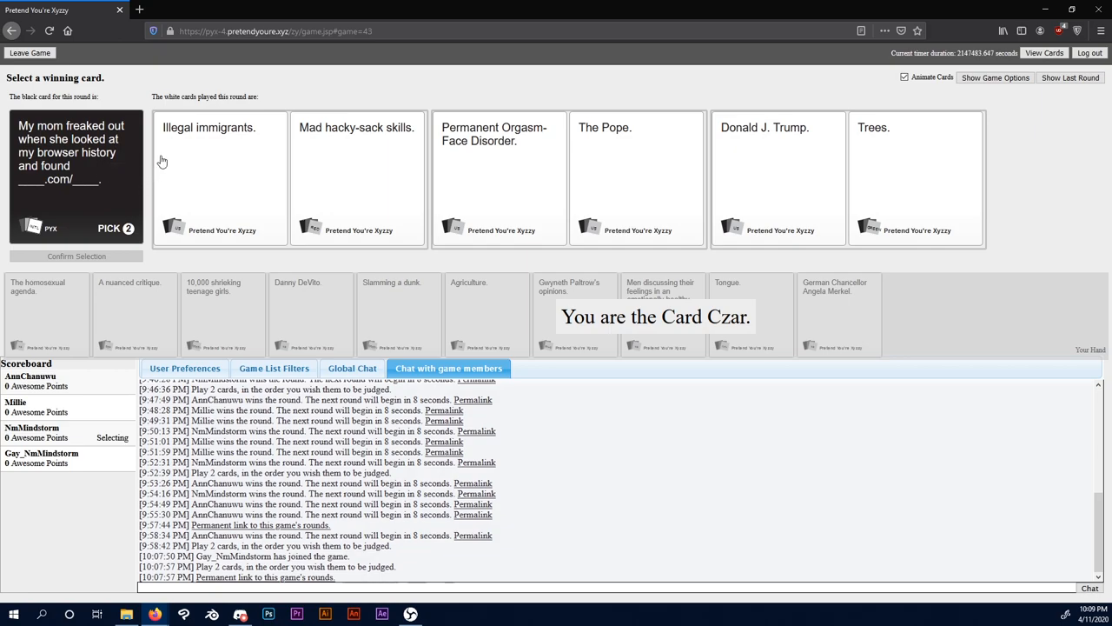
pyautogui.moveTo(302, 146)
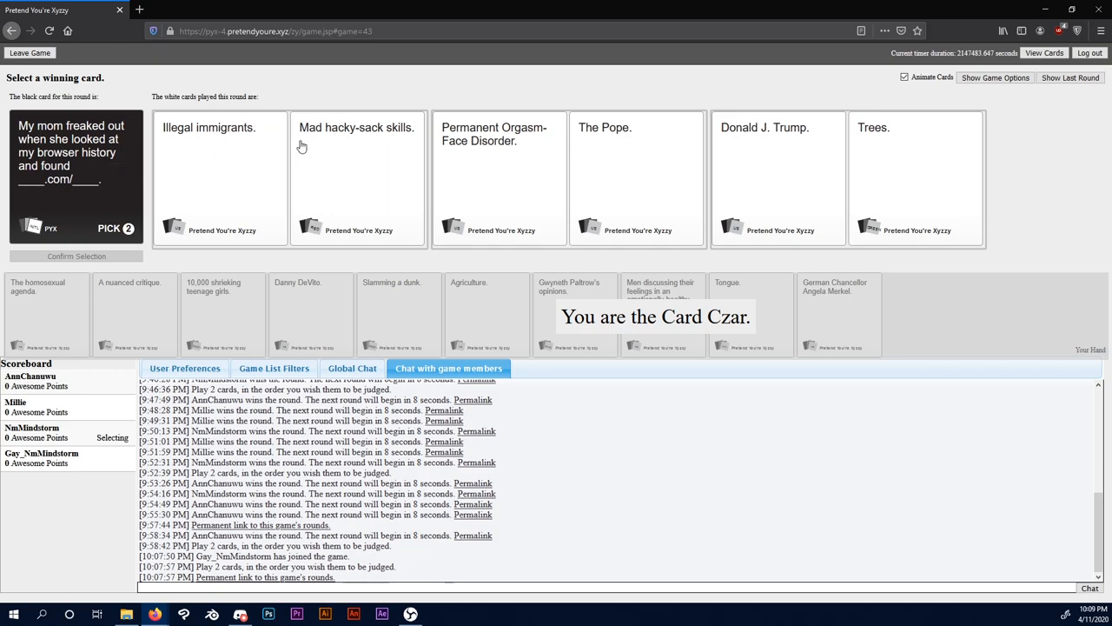
pyautogui.moveTo(438, 143)
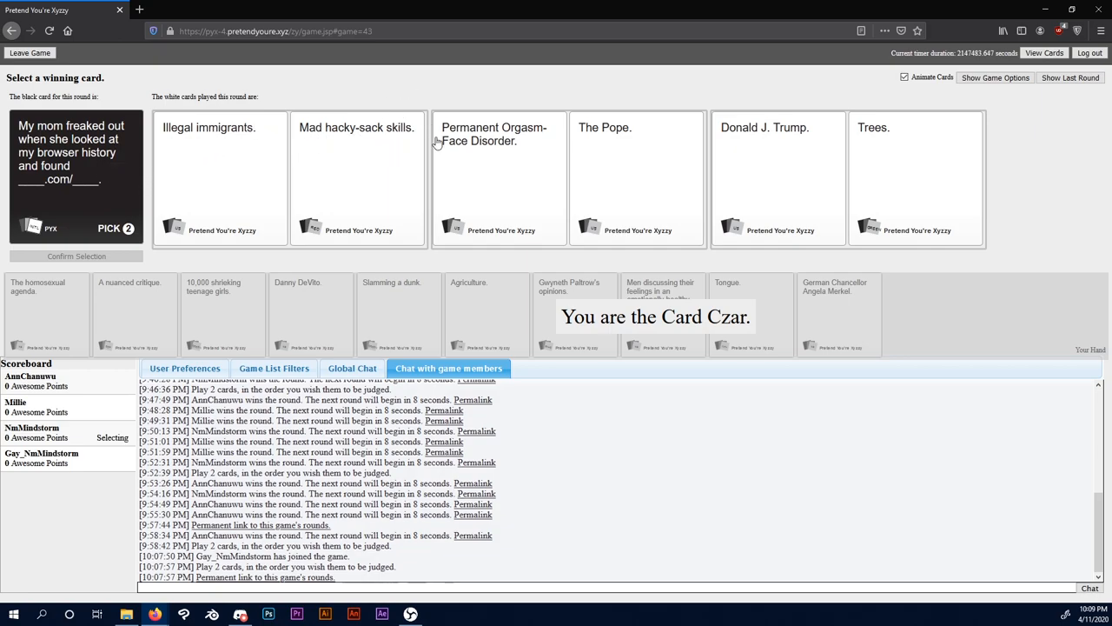
pyautogui.moveTo(118, 120)
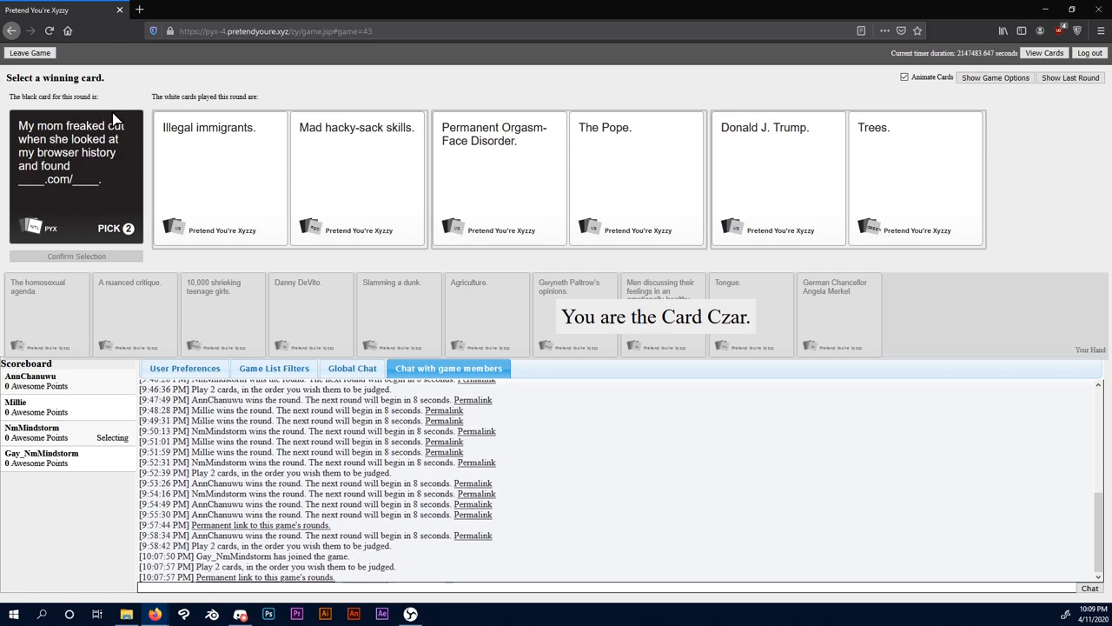
pyautogui.moveTo(68, 165)
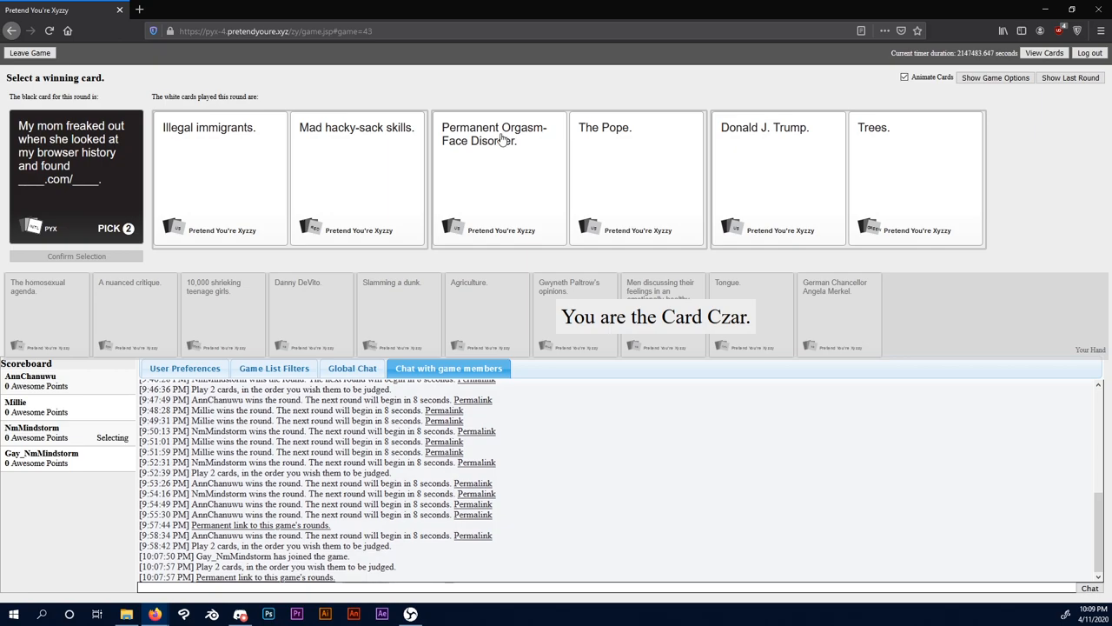
pyautogui.moveTo(108, 229)
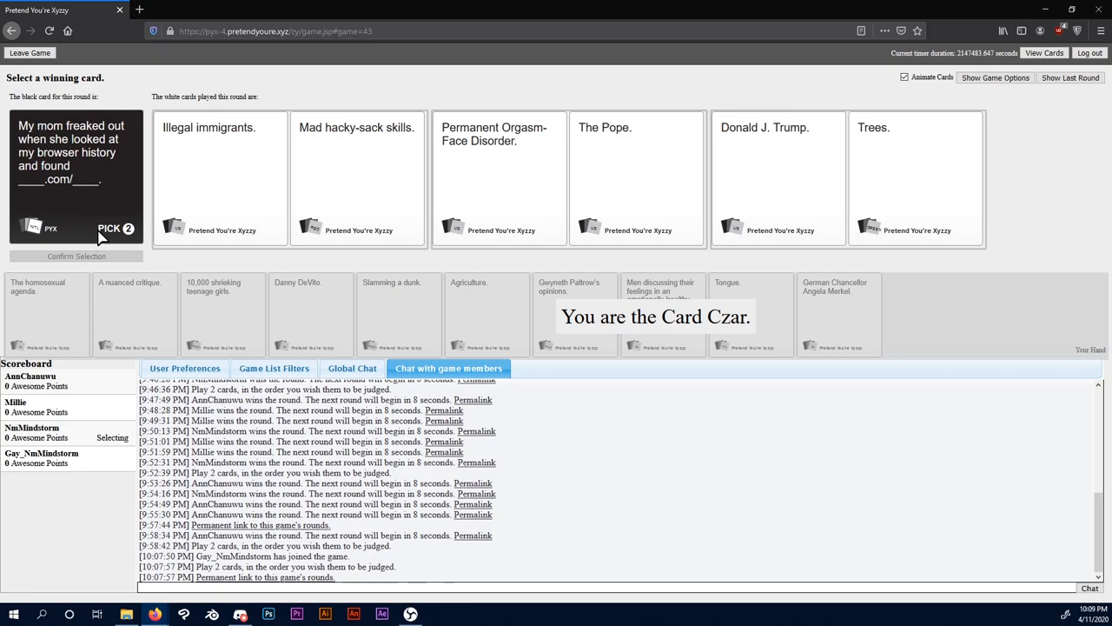
pyautogui.moveTo(535, 206)
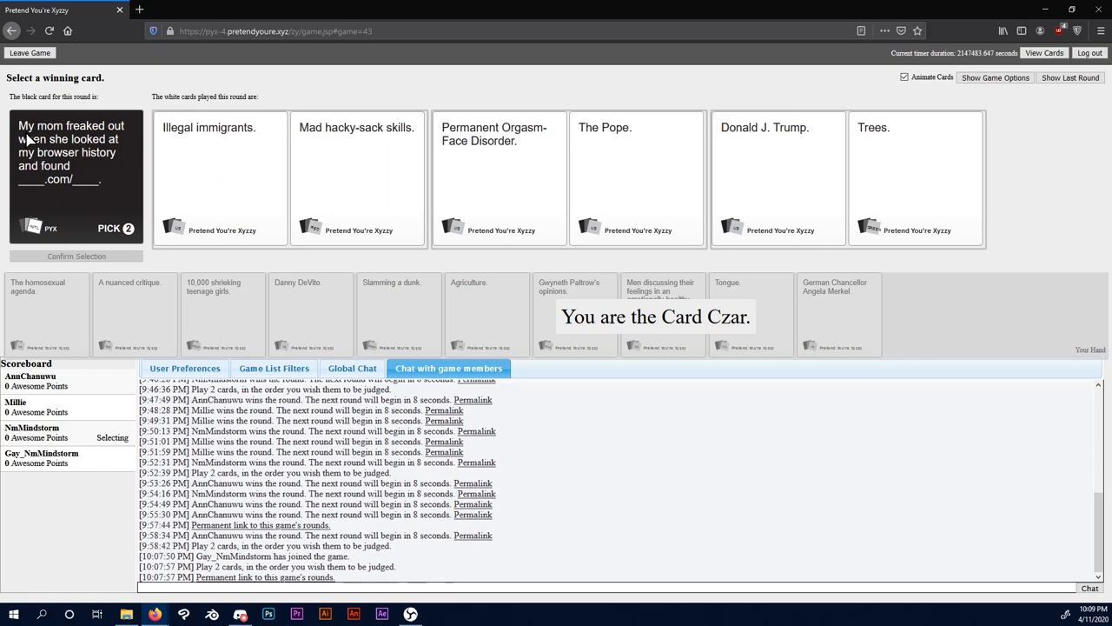
pyautogui.moveTo(102, 174)
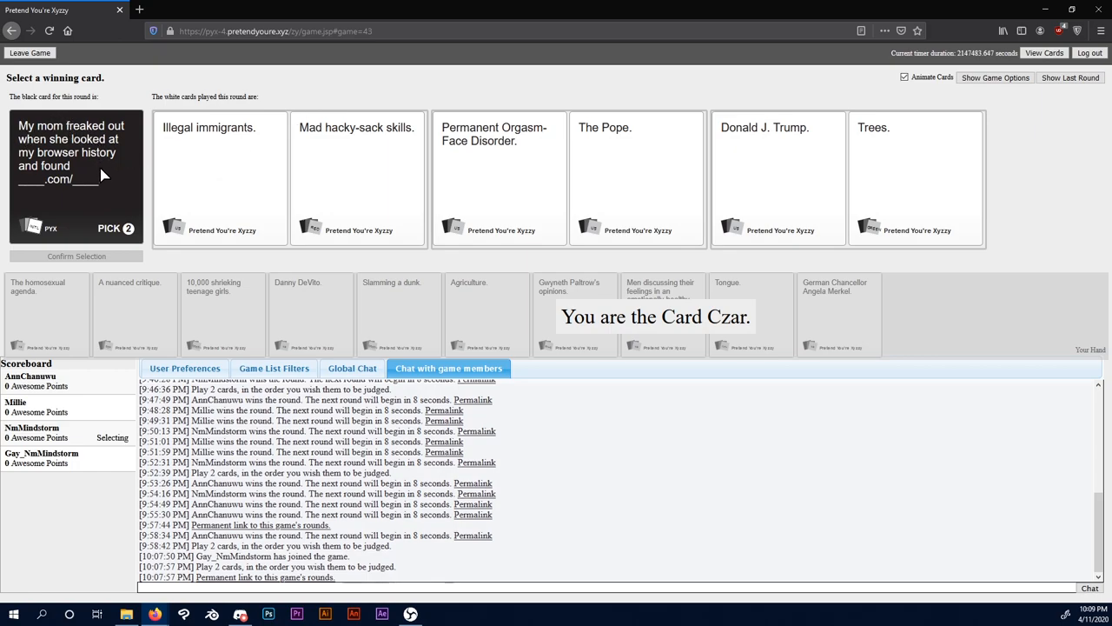
pyautogui.moveTo(98, 177)
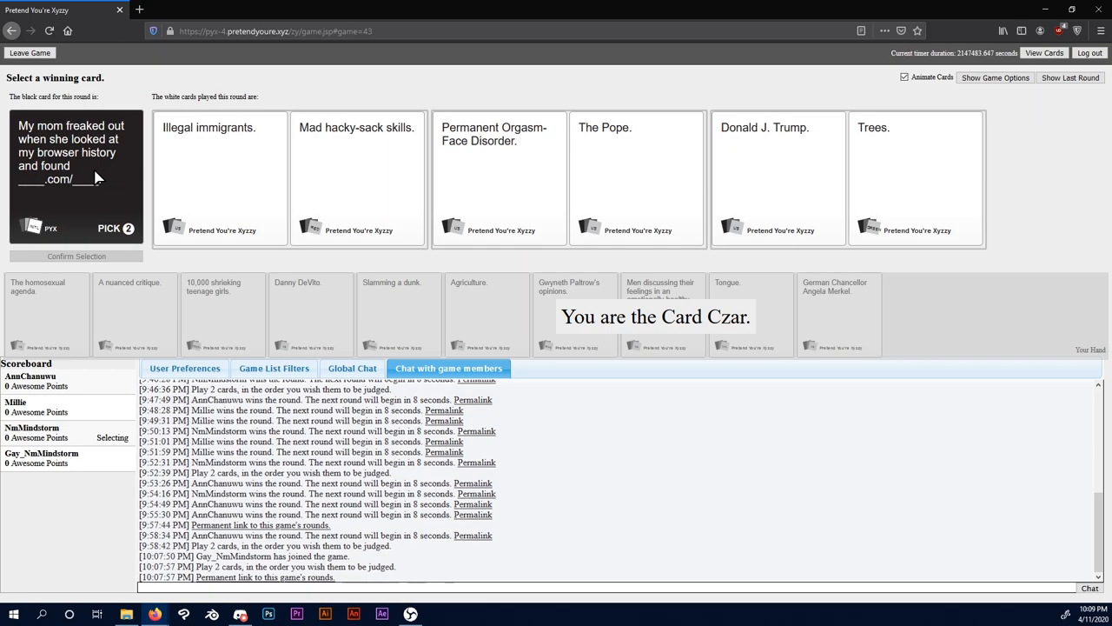
pyautogui.moveTo(785, 142)
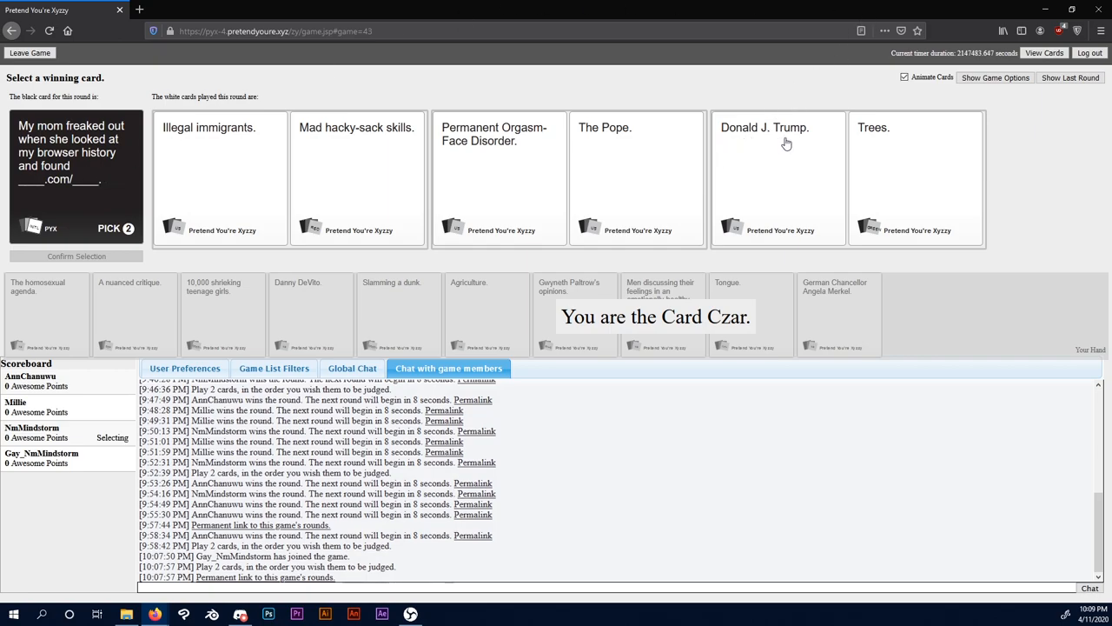
pyautogui.moveTo(773, 205)
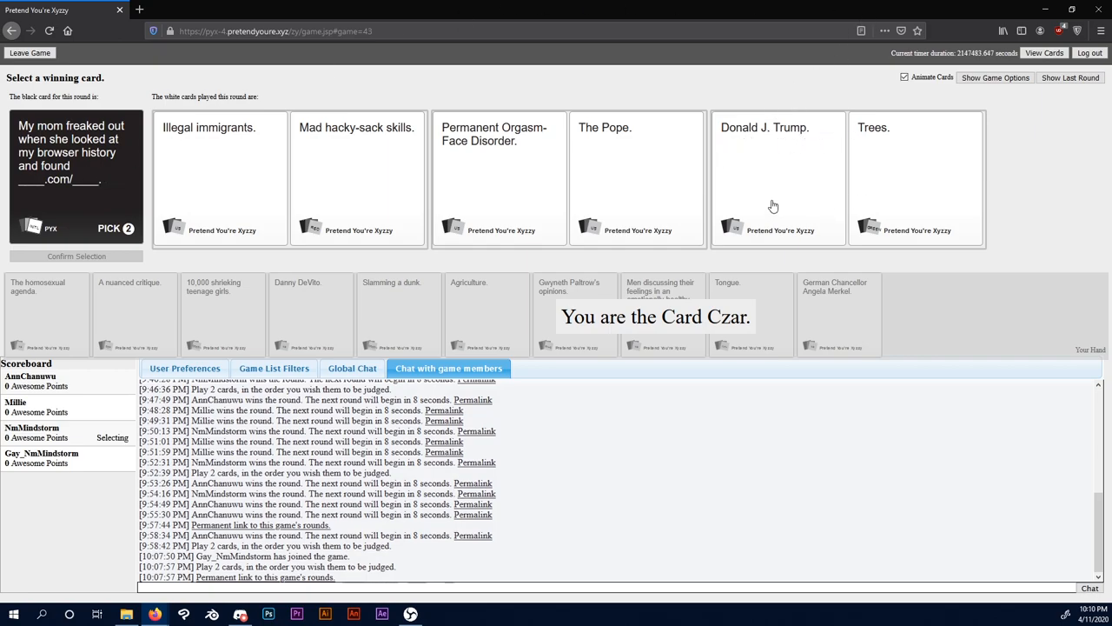
pyautogui.moveTo(812, 194)
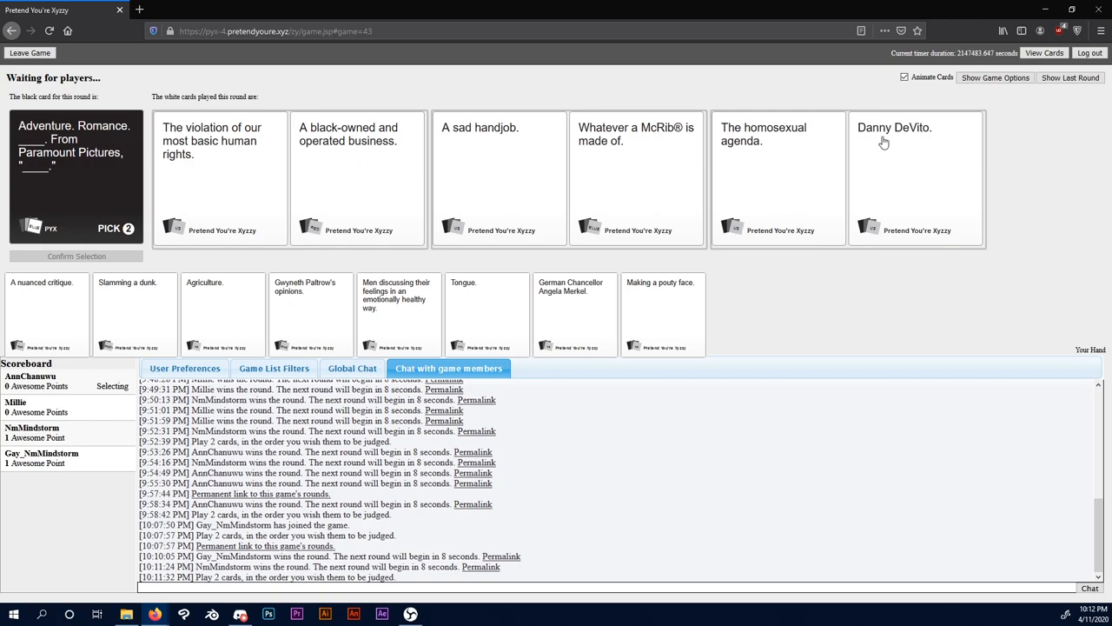
# Step: Submit The homosexual agenda and Danny DeVito for the Paramount Pictures card
pyautogui.click(882, 143)
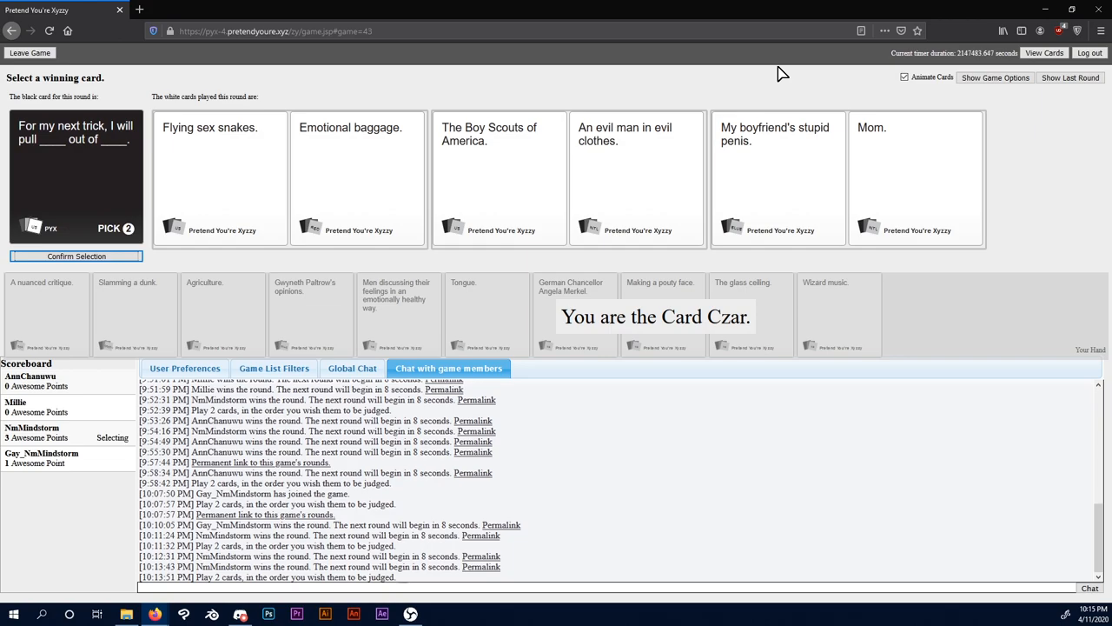
pyautogui.moveTo(897, 134)
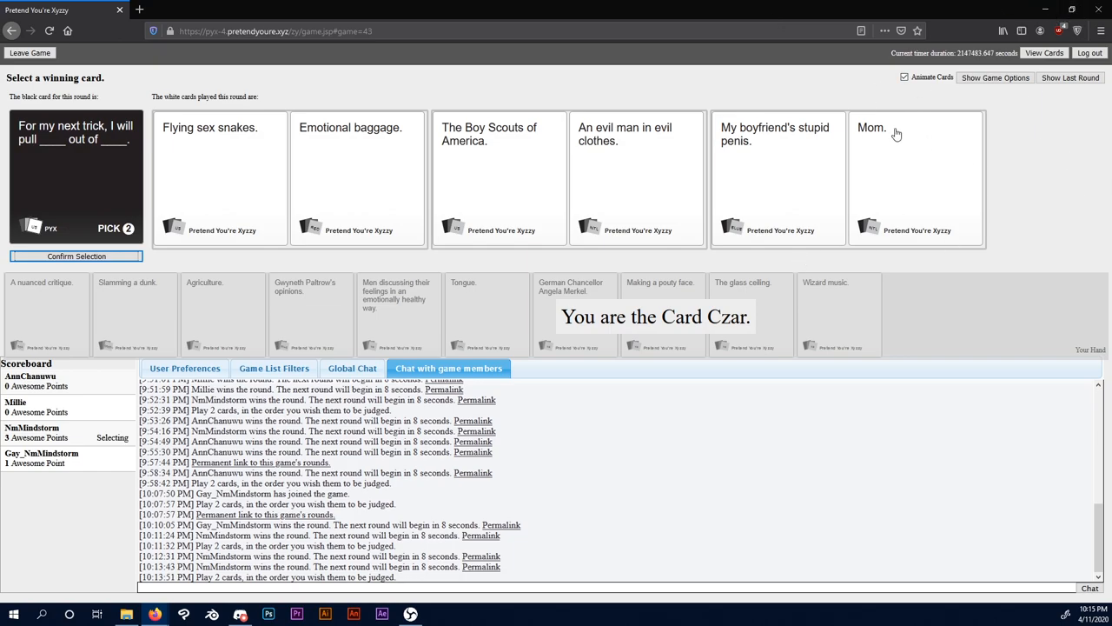
# Step: As Card Czar, choose and confirm Mom. as winner of the next-trick round
pyautogui.click(914, 174)
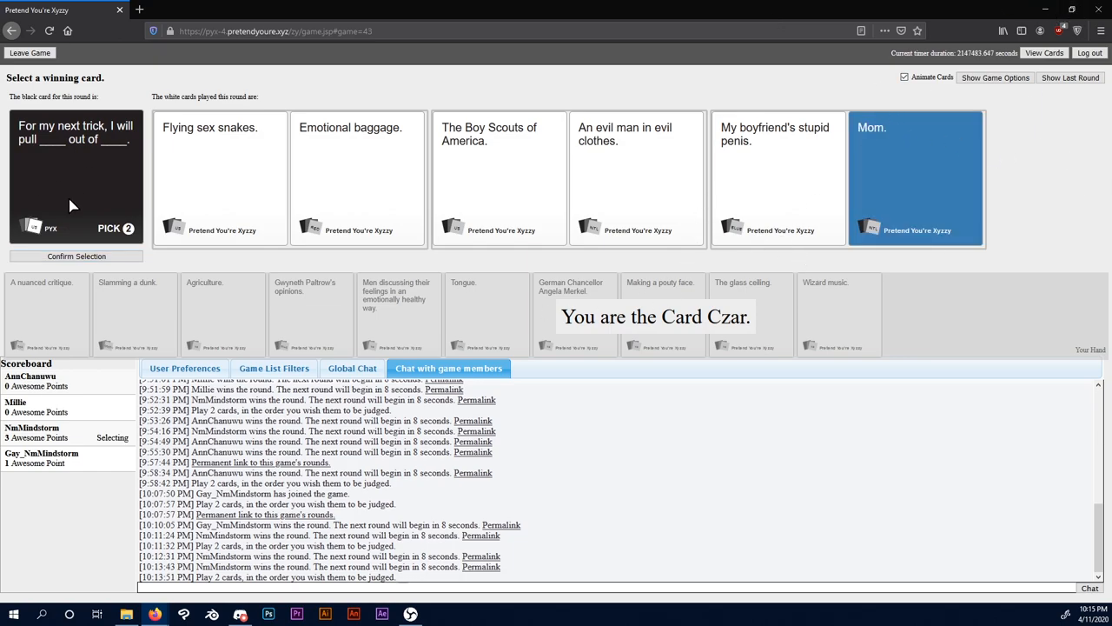
pyautogui.moveTo(77, 255)
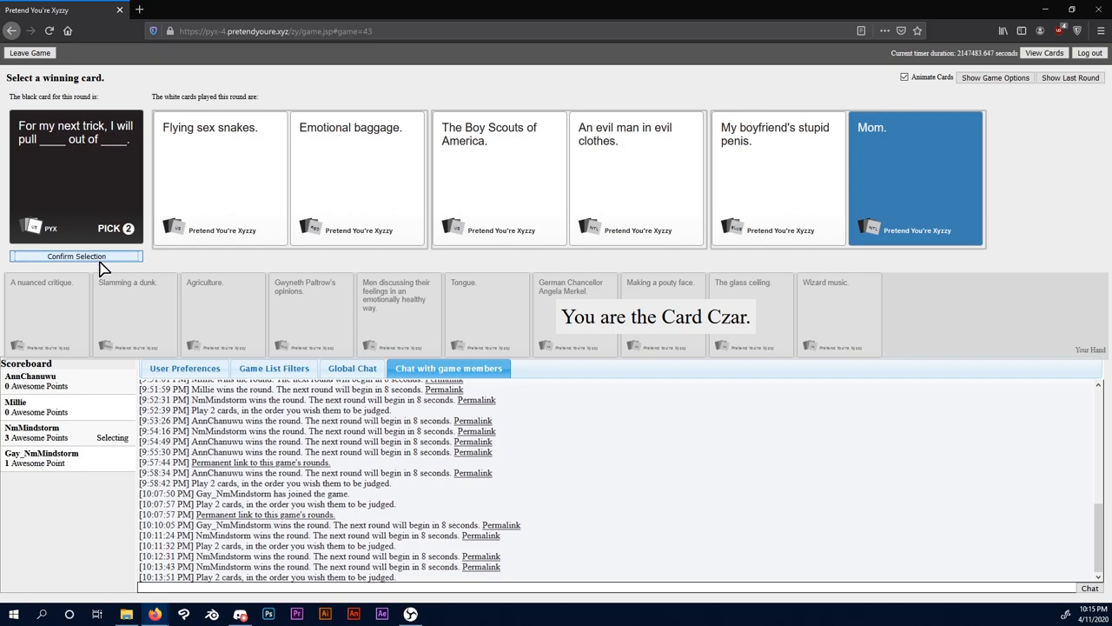
pyautogui.click(775, 177)
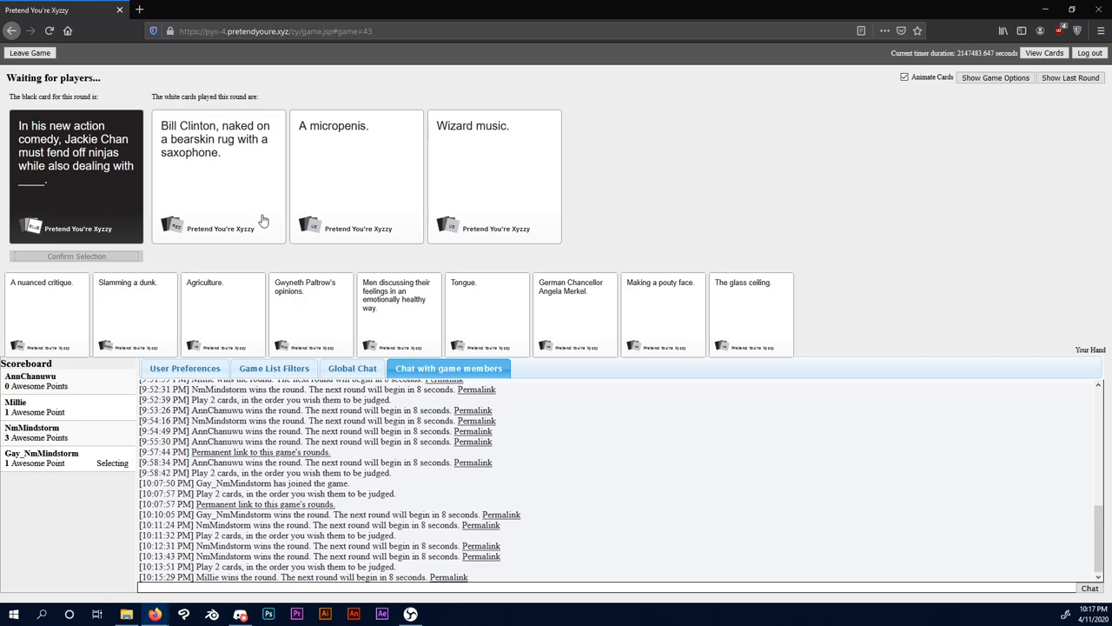
# Step: Play Wizard music for Jackie Chan, then Tongue for Alexander the Great
pyautogui.click(356, 174)
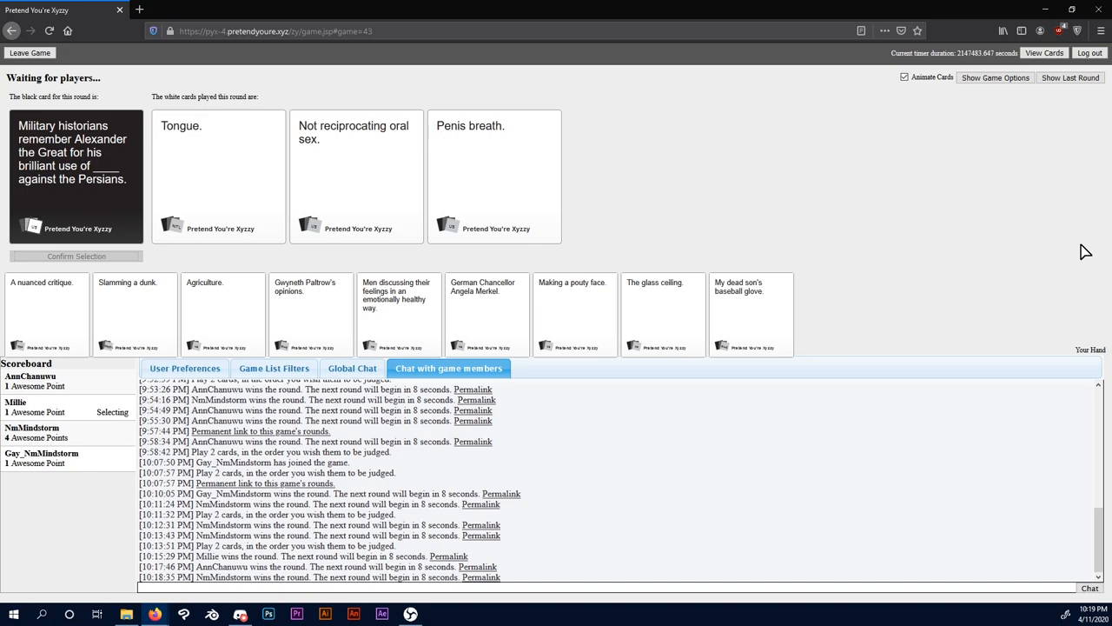
pyautogui.click(217, 174)
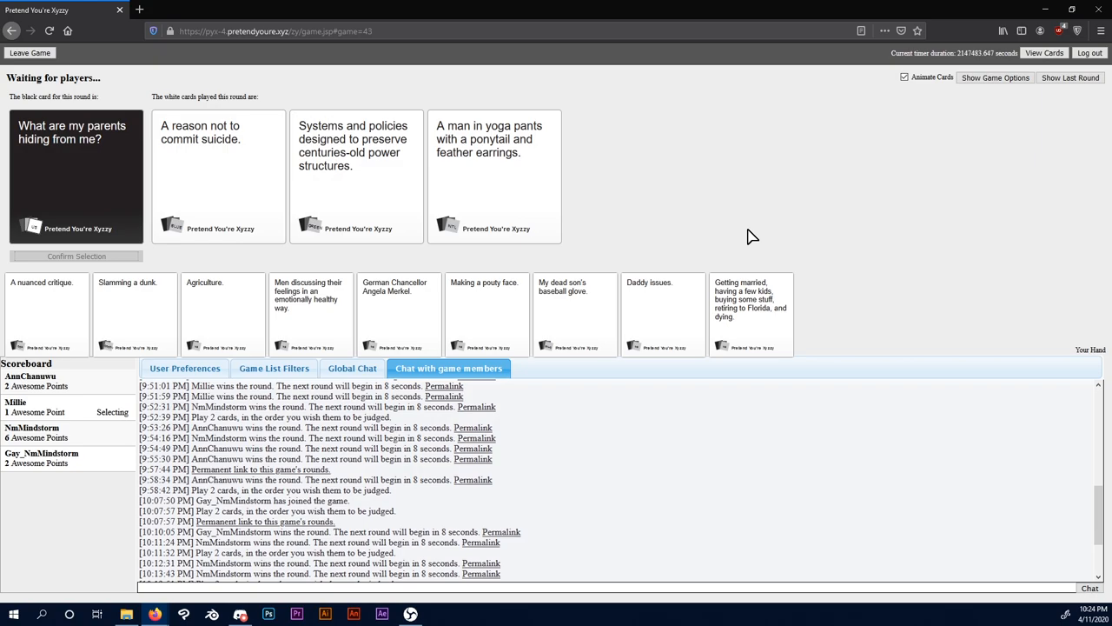
# Step: Play an answer for the What are my parents hiding from me? round
pyautogui.click(493, 173)
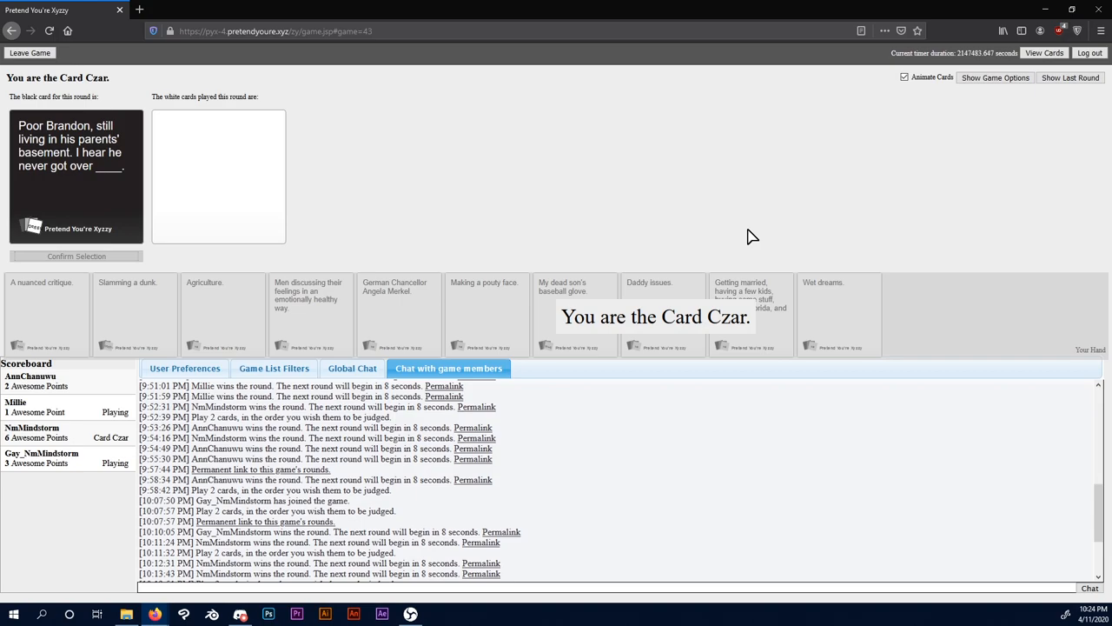
# Step: Judge the Poor Brandon round, confirming Holding down a child and farting all over him. as winner
pyautogui.click(1060, 10)
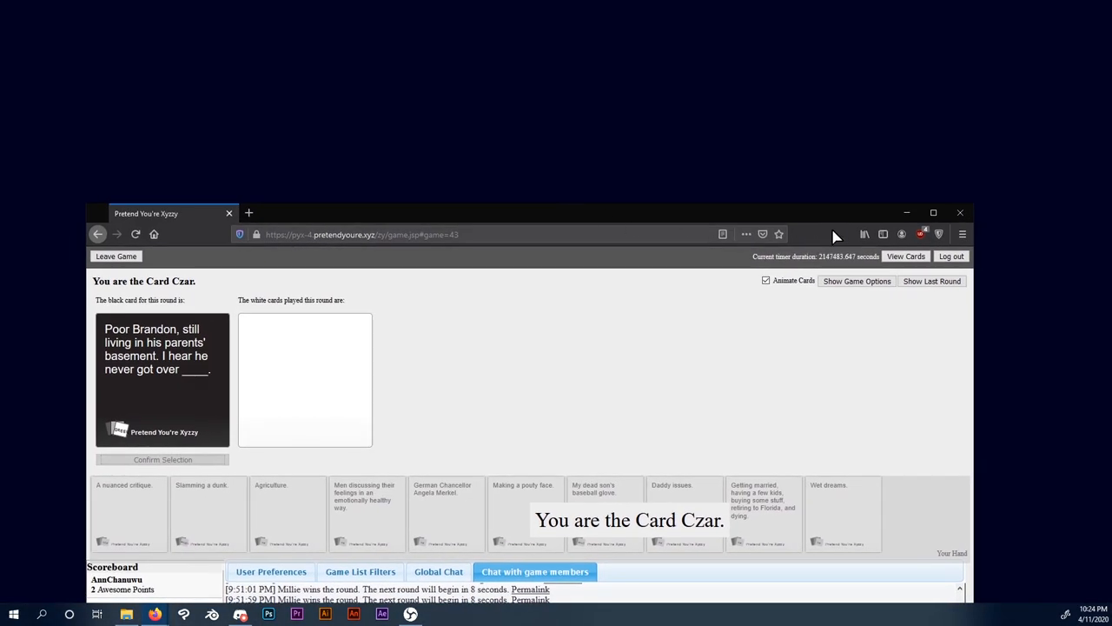
pyautogui.click(933, 212)
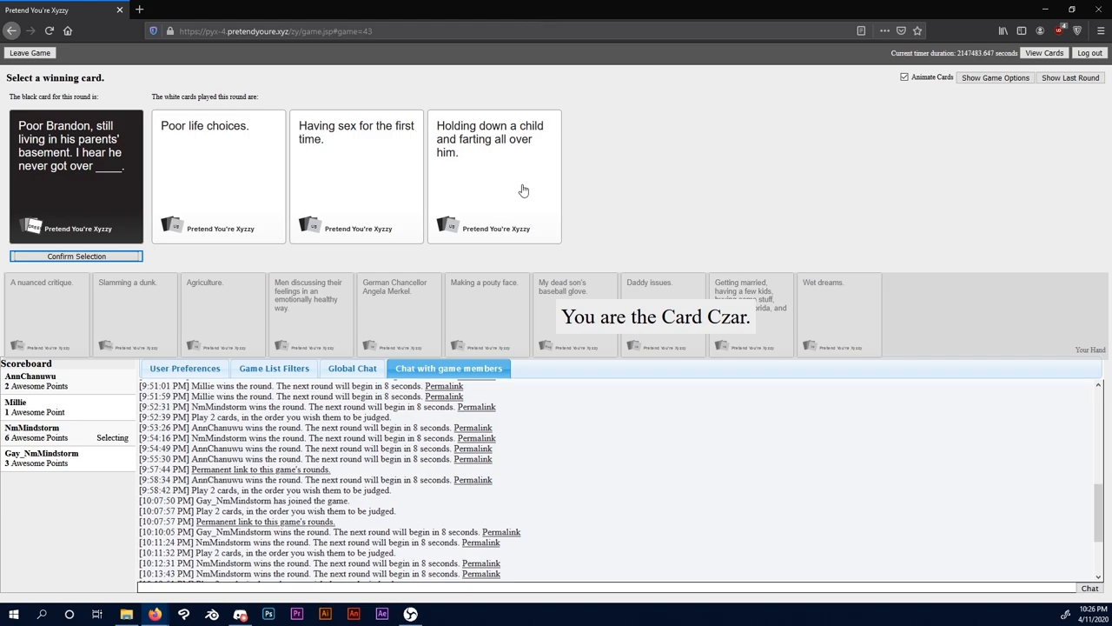
pyautogui.click(493, 173)
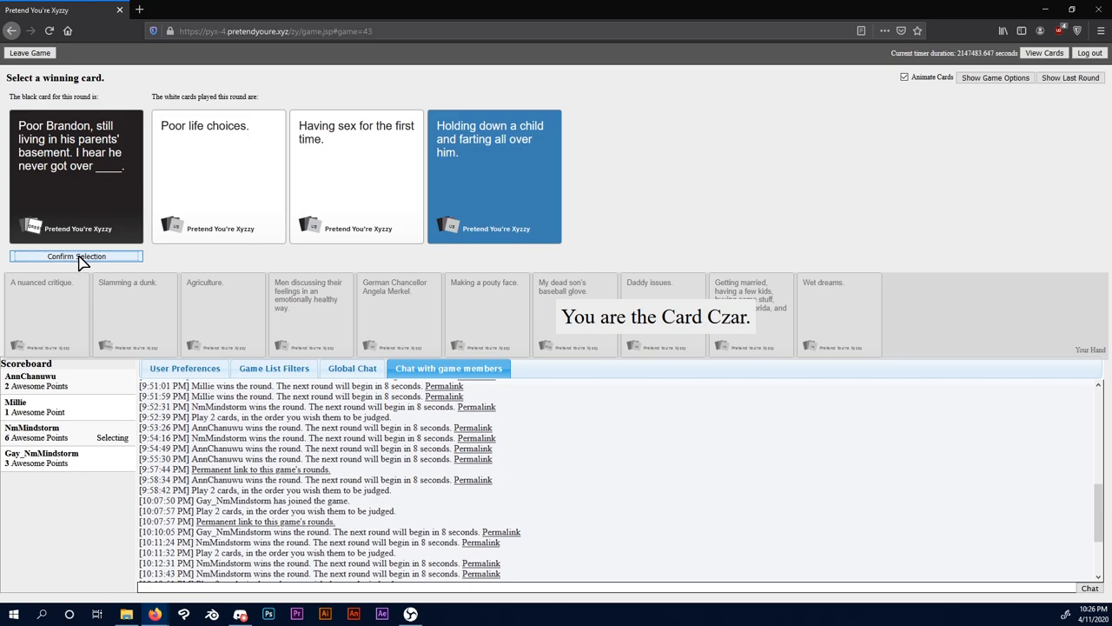
pyautogui.click(77, 255)
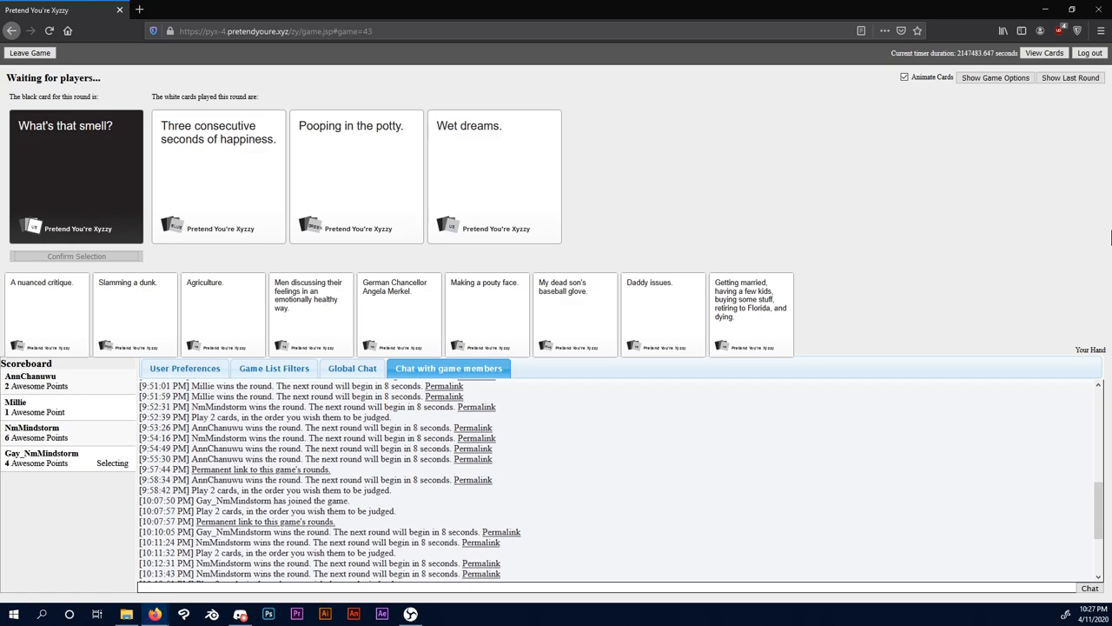
# Step: Play Wet dreams for the What's that smell? black card
pyautogui.click(494, 174)
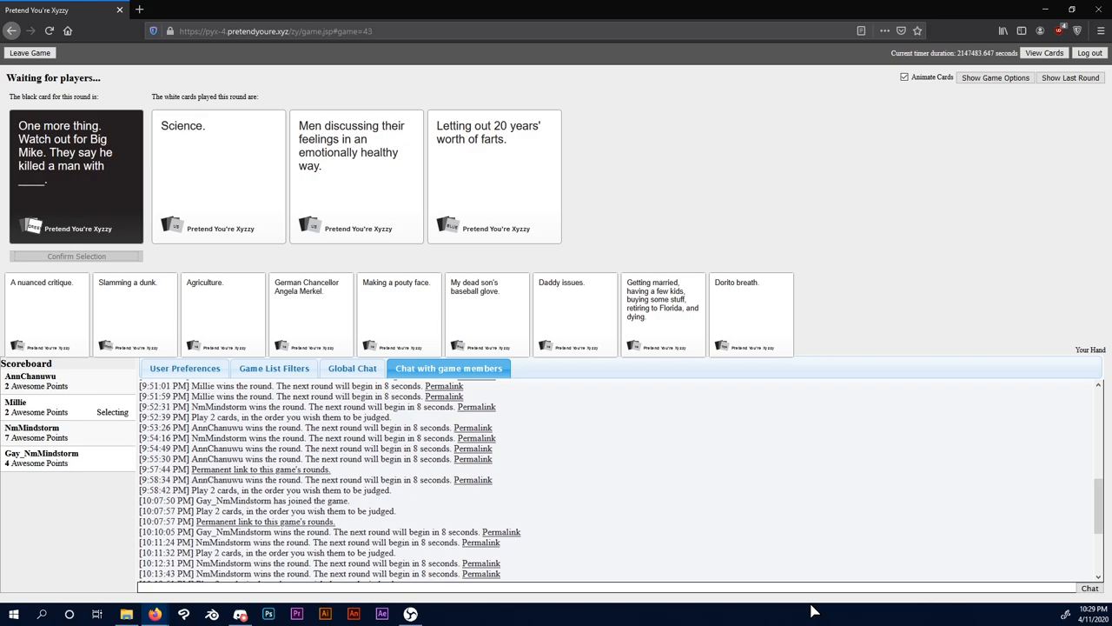
# Step: Answer Big Mike with Men discussing their feelings, then play a card in the Chili's round
pyautogui.click(494, 174)
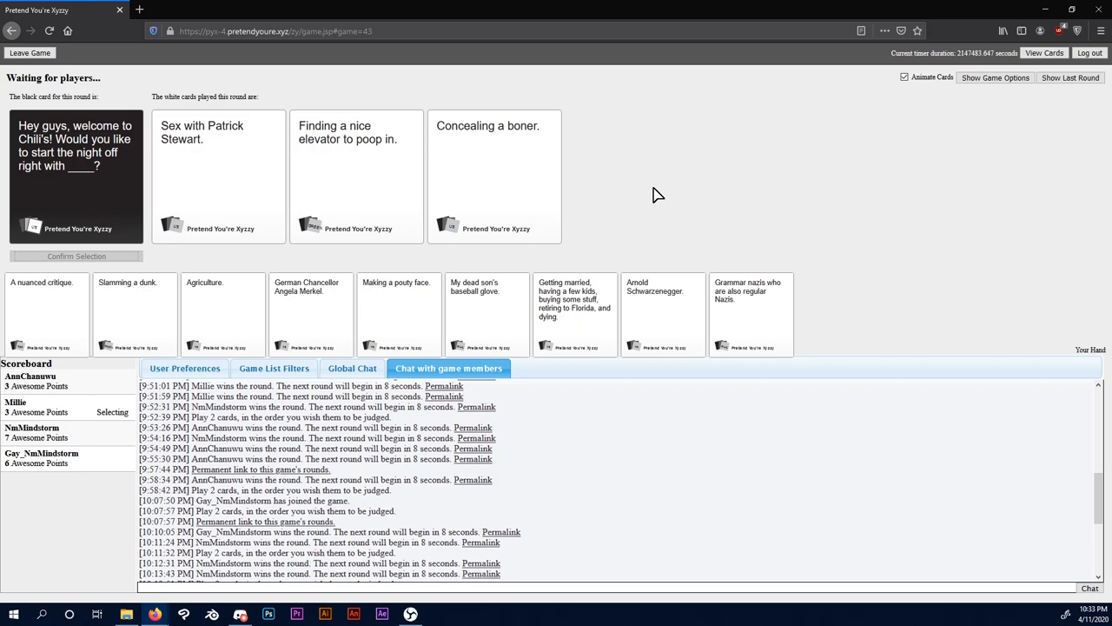
pyautogui.click(219, 174)
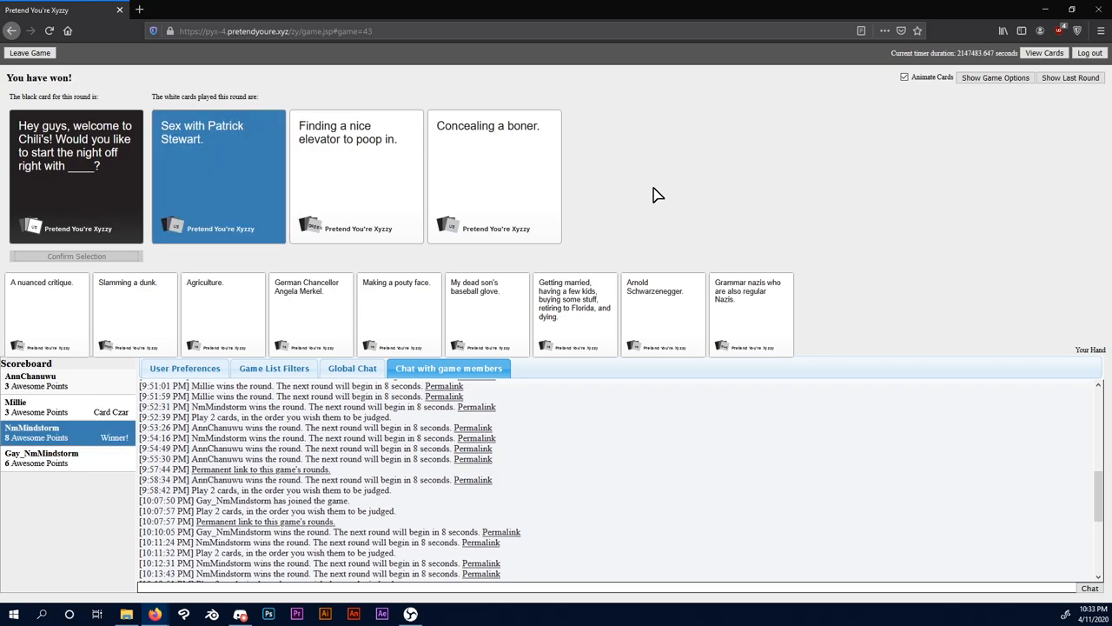
# Step: After the You have won! message, show the game's options panel
pyautogui.click(994, 77)
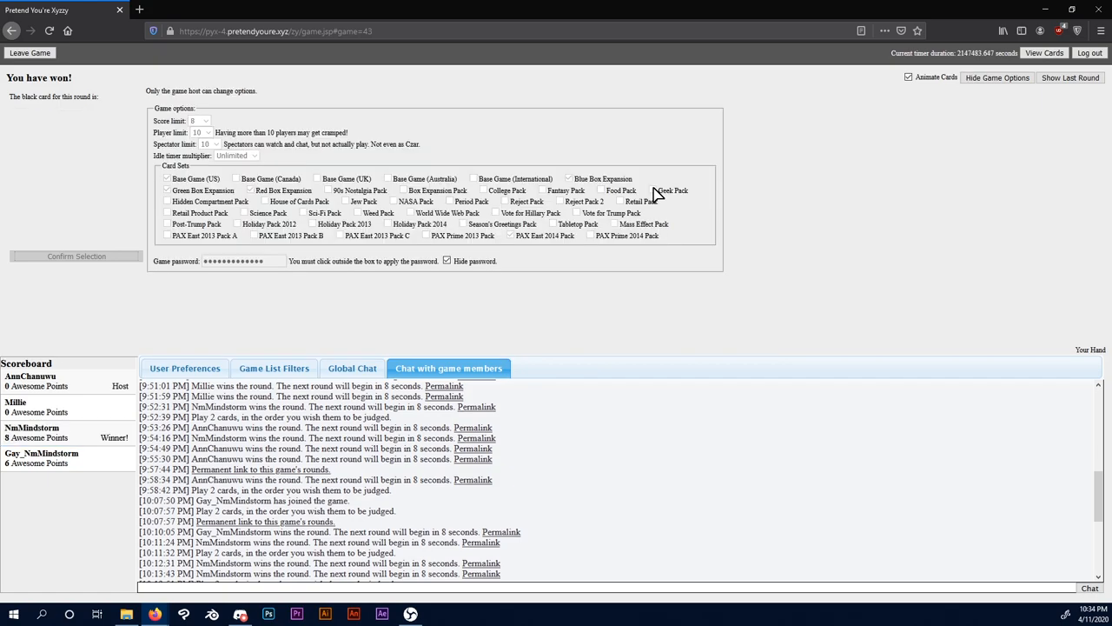
pyautogui.moveTo(1085, 356)
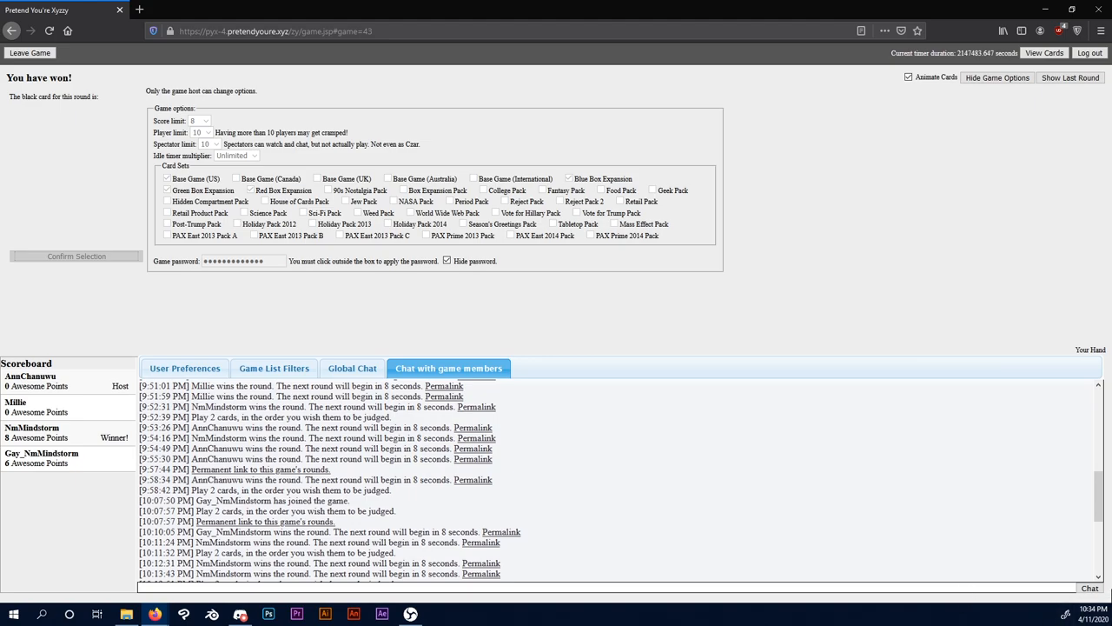
pyautogui.moveTo(983, 543)
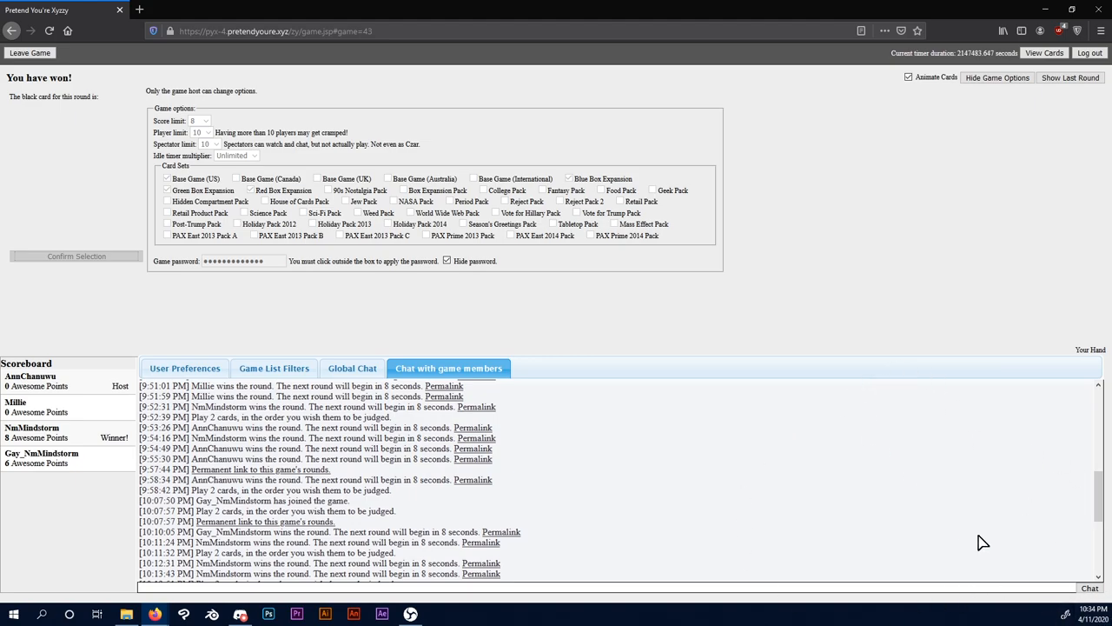